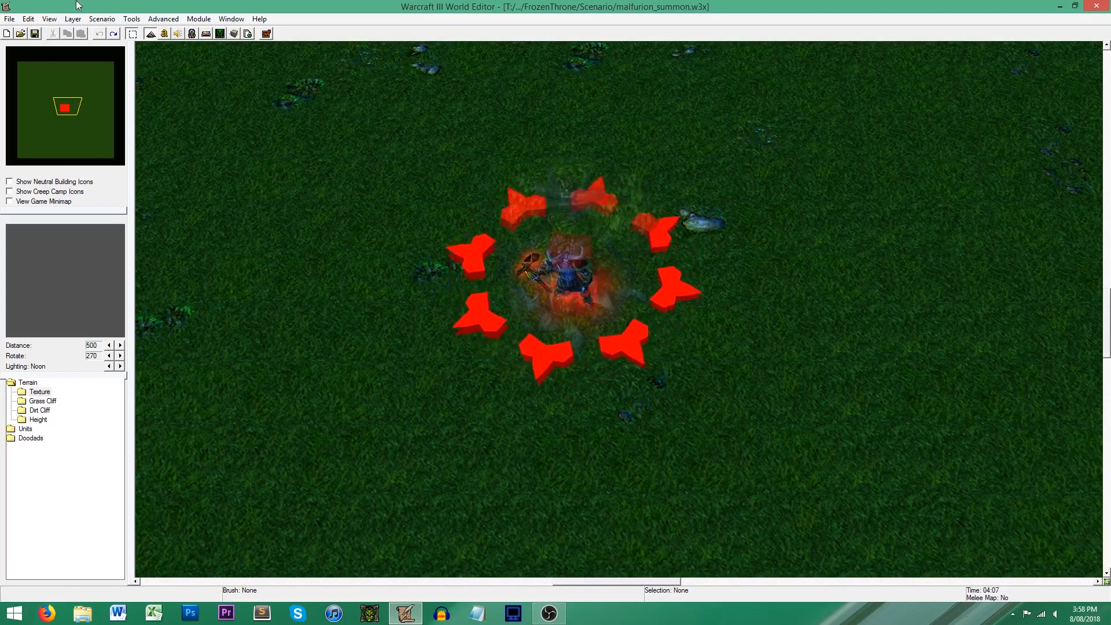
Step: Pick a Neutral Passive campaign Circle of Power from the Unit Palette to place south of Furion
click(72, 19)
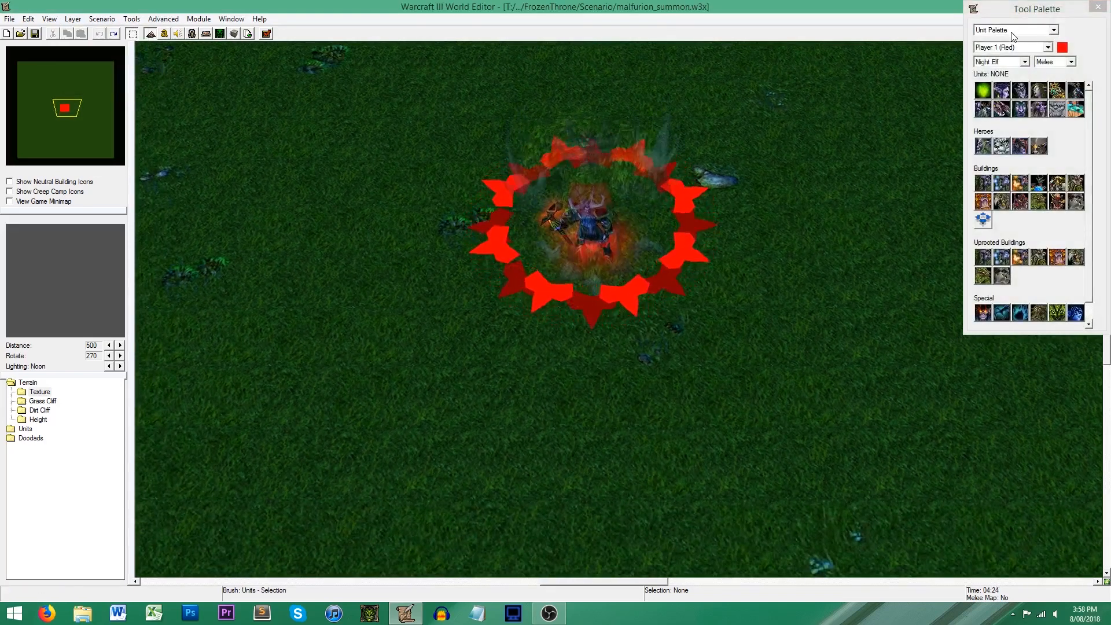
click(1049, 46)
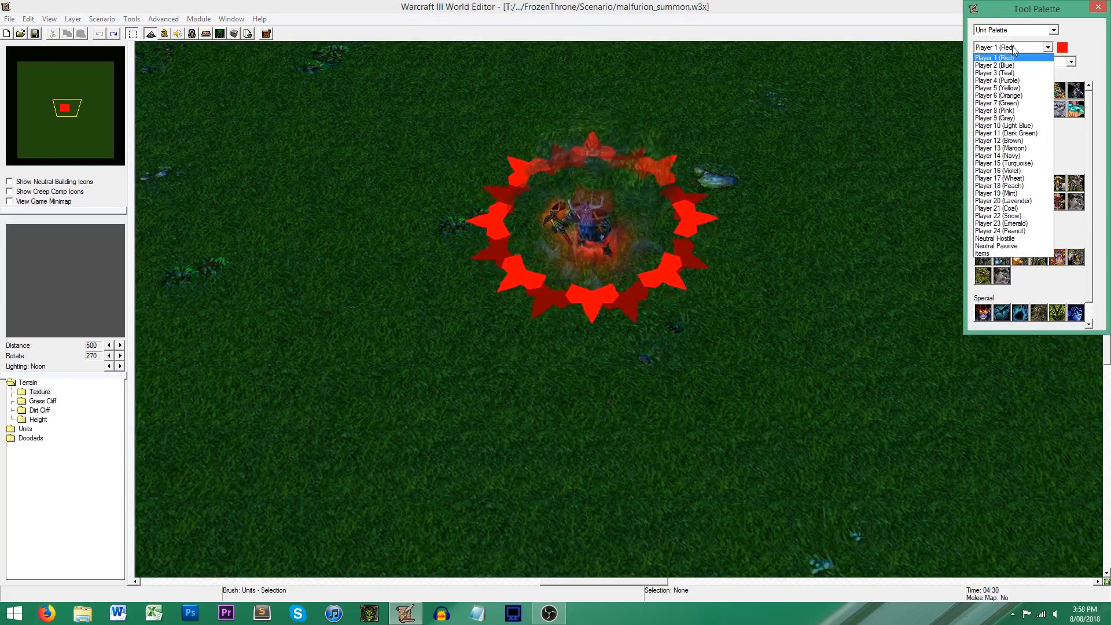
click(998, 245)
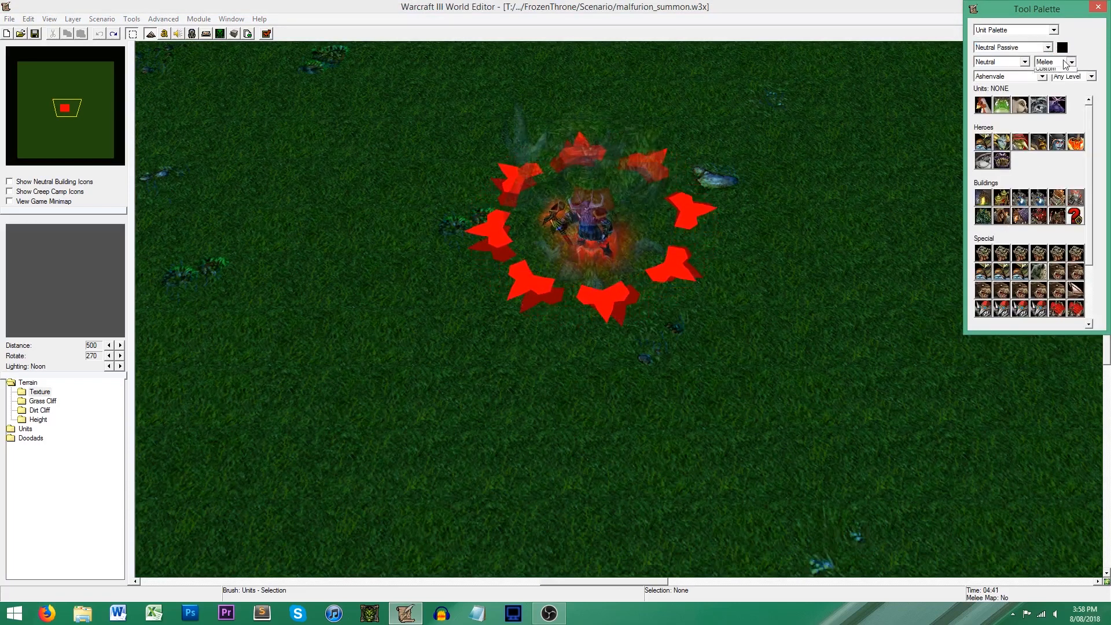
click(1070, 62)
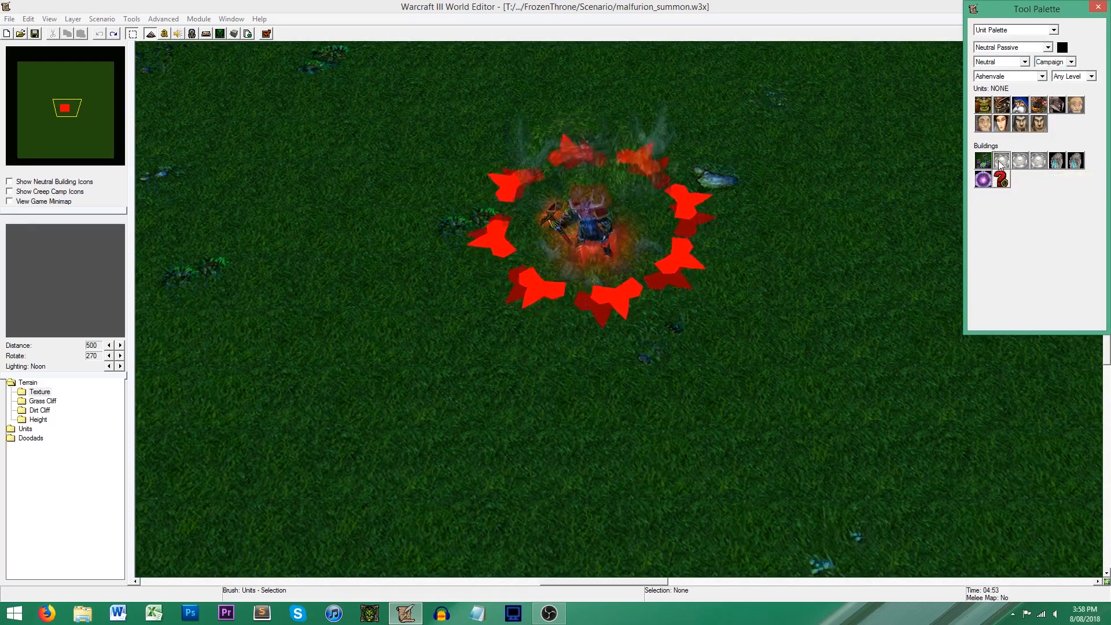
click(1037, 159)
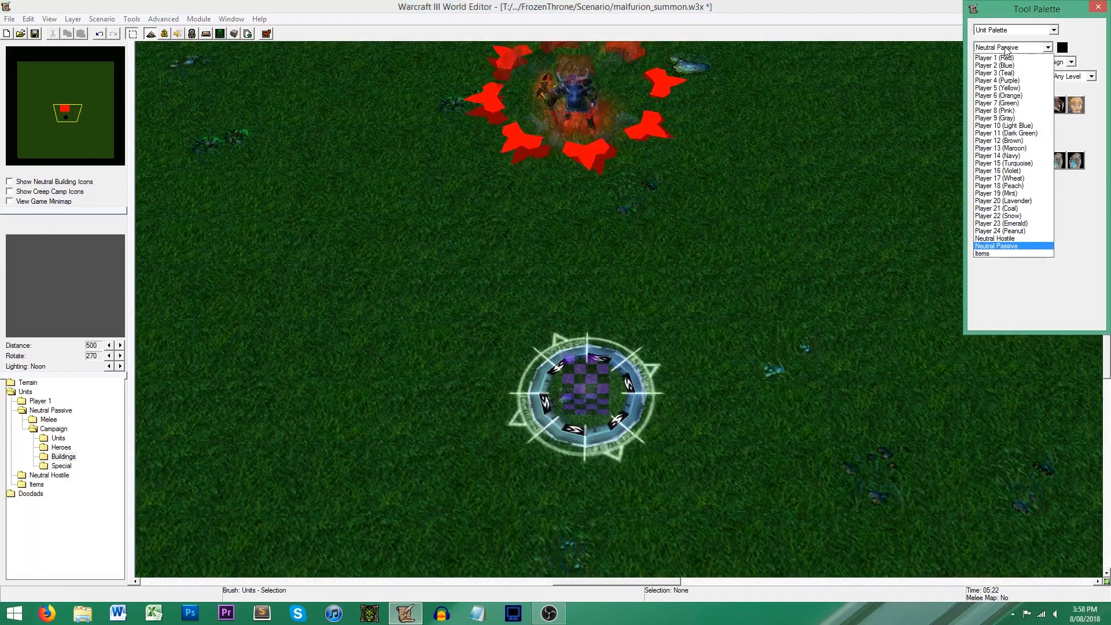
Step: Draw Region 000 over the Circle of Power using the Region Palette
click(1055, 30)
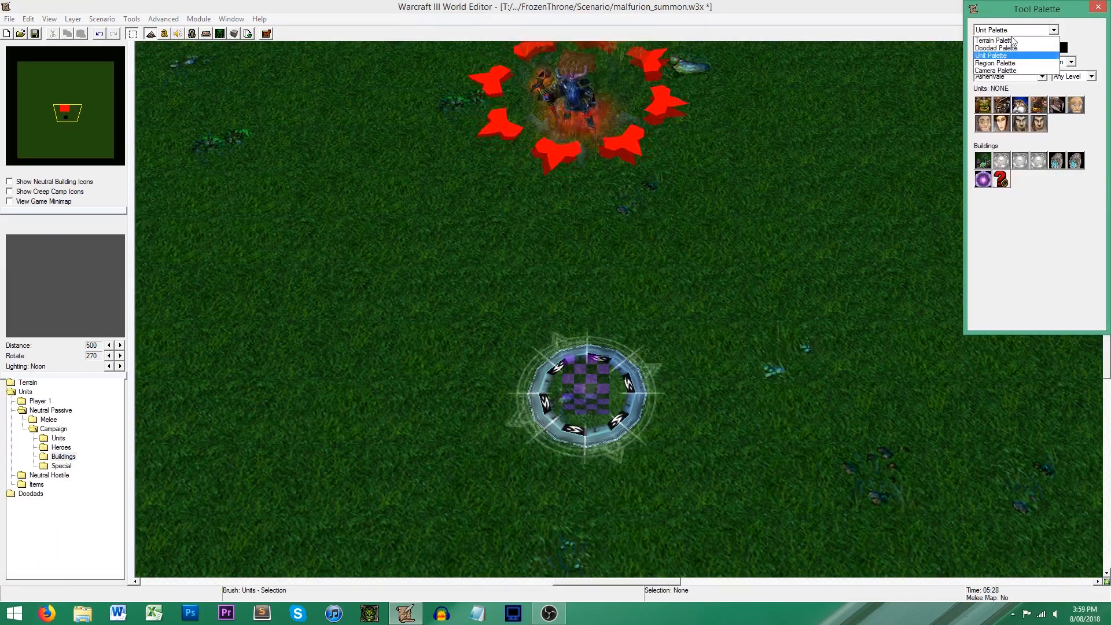
click(995, 63)
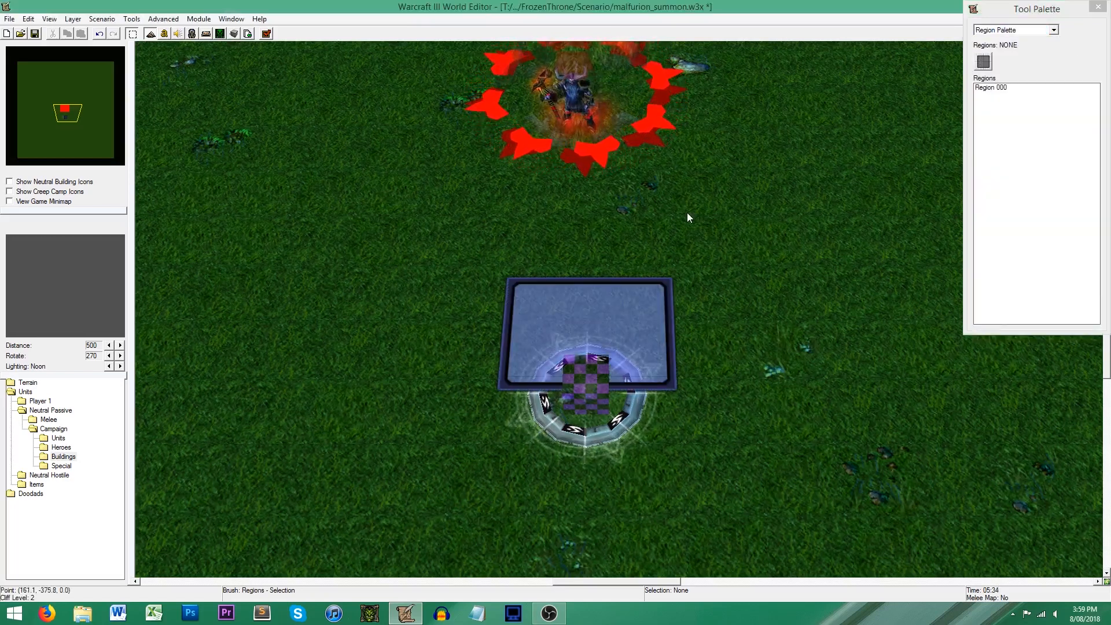
click(586, 379)
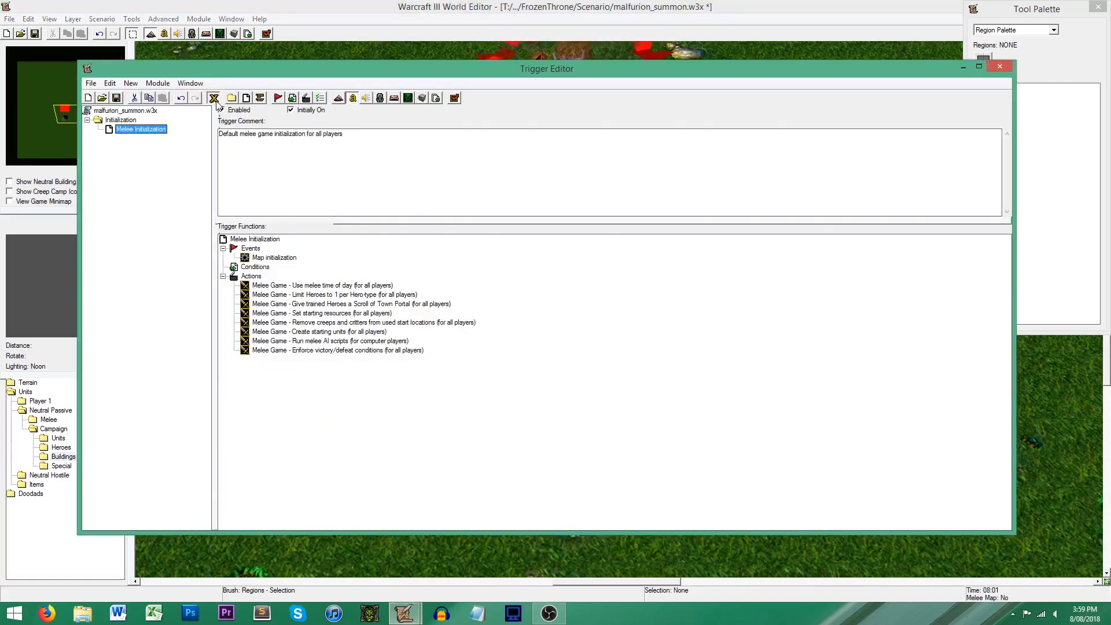
Step: Create variables Timer and TimerSummon, both of type Timer
click(213, 97)
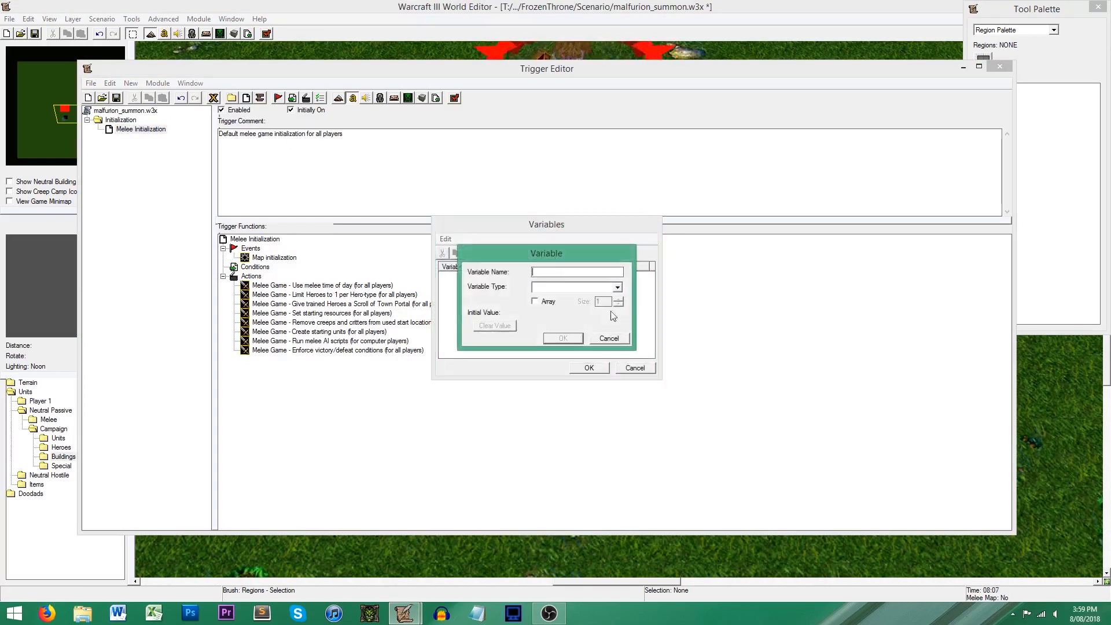
text(Tim)
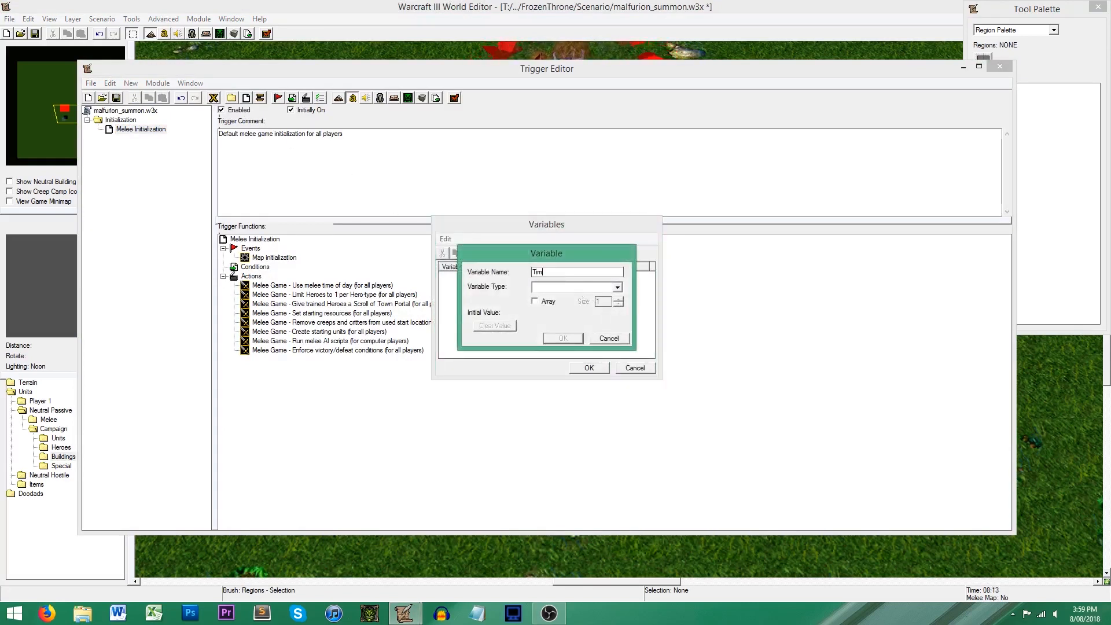
click(616, 287)
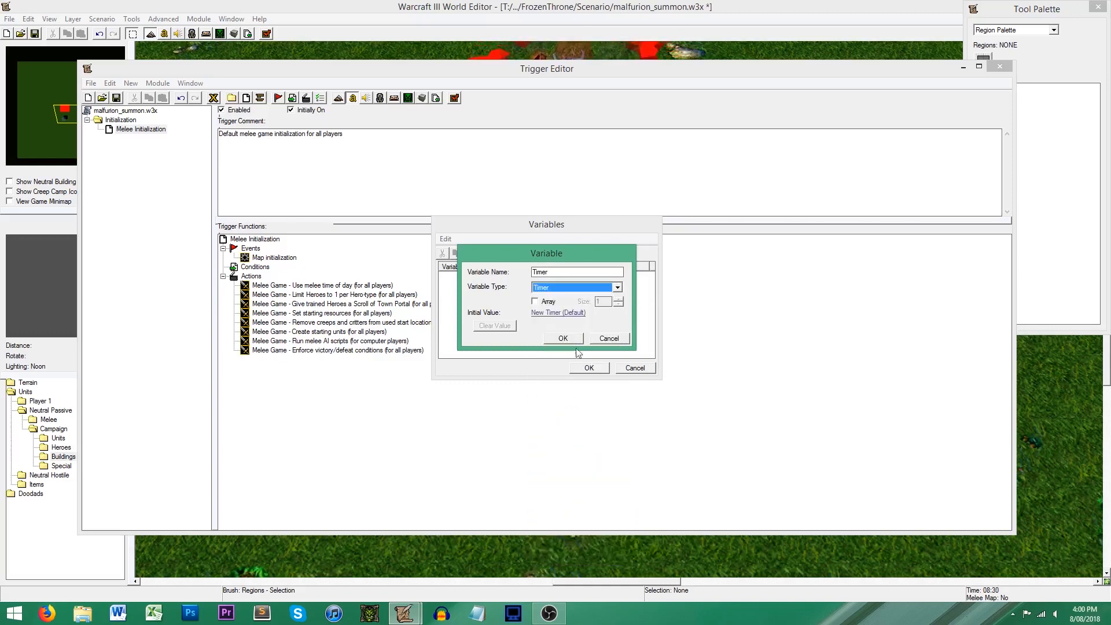
click(562, 338)
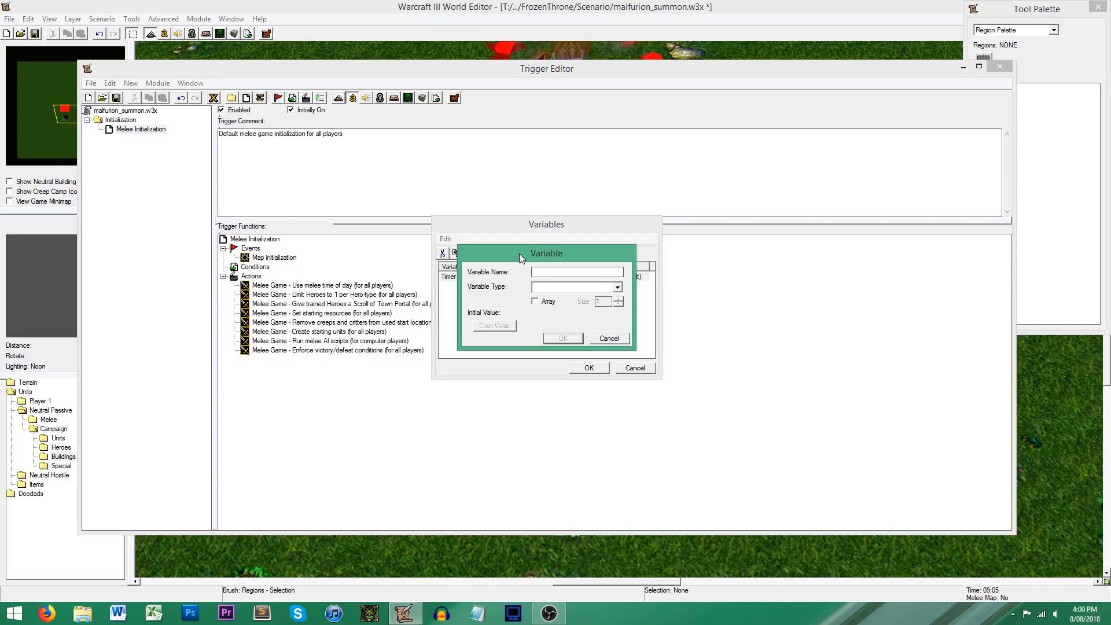
text(TimerSummon)
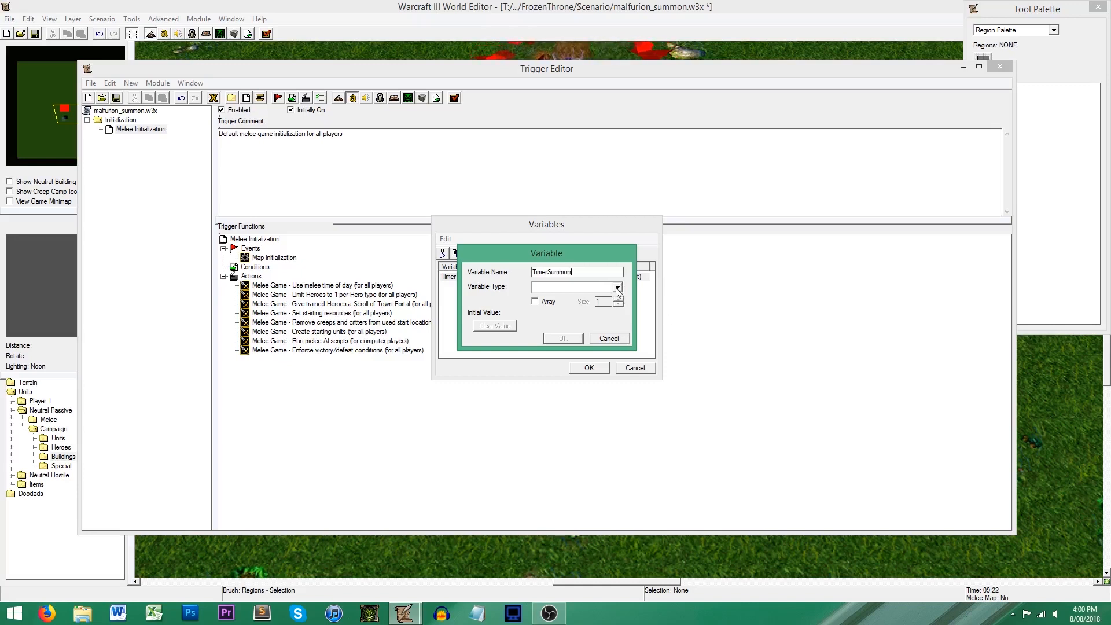
click(562, 337)
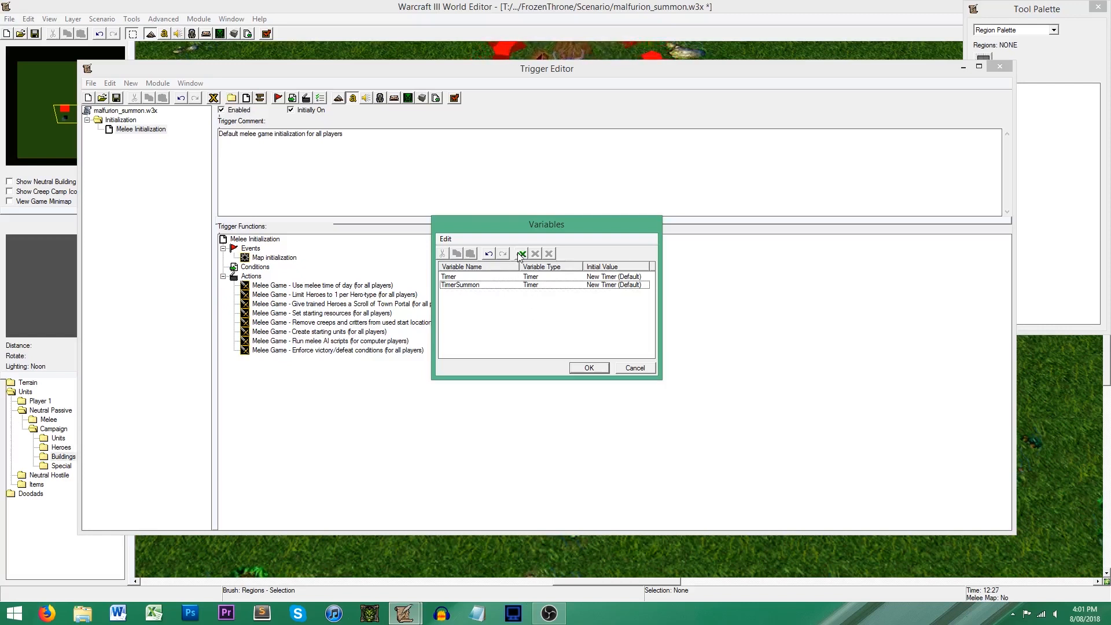
Step: Add a TimerWindow variable of type Timer Window
click(519, 253)
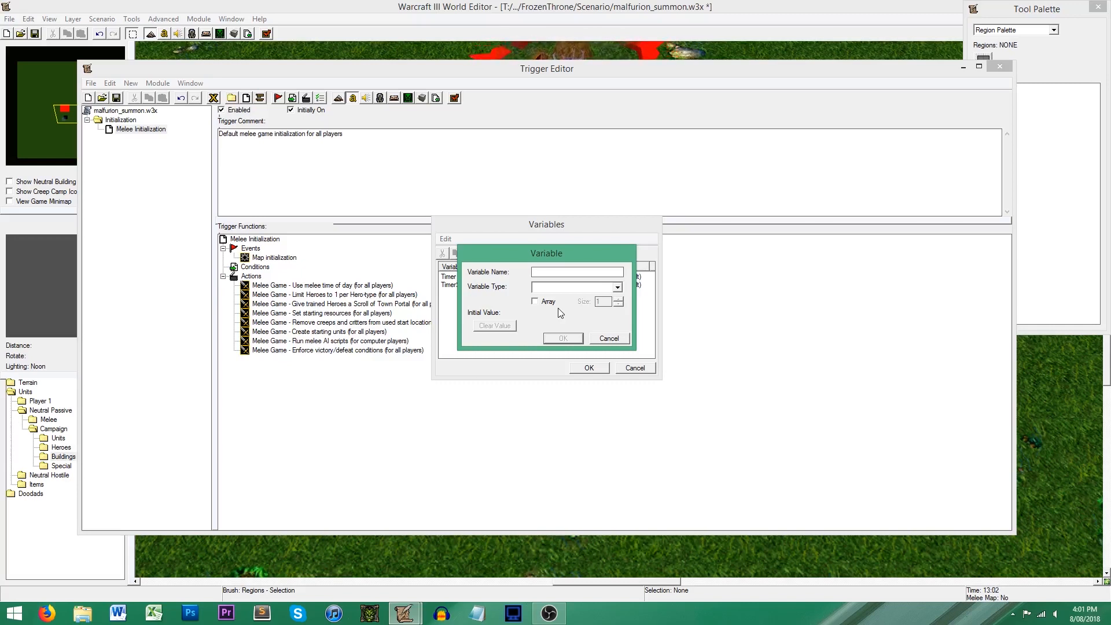
text(Timer)
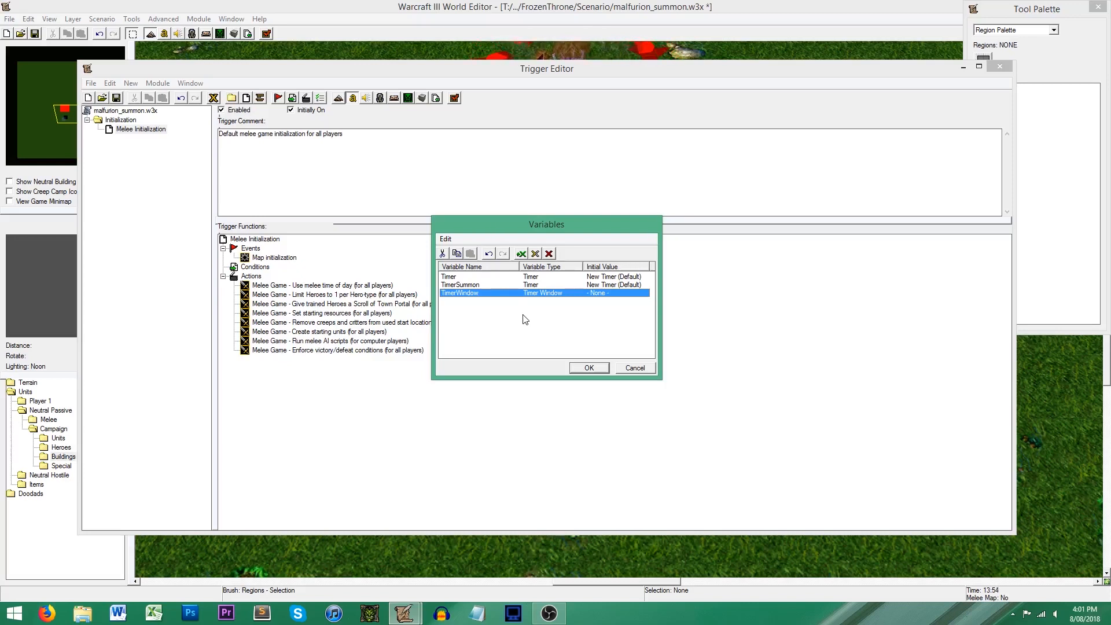
mouse_move(464, 280)
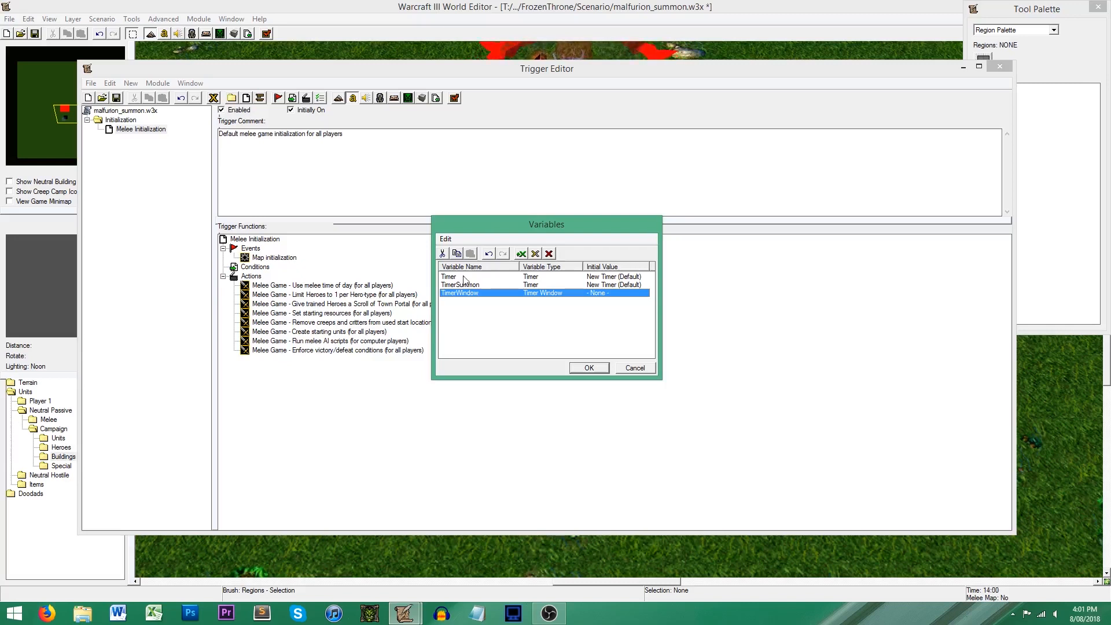
click(449, 276)
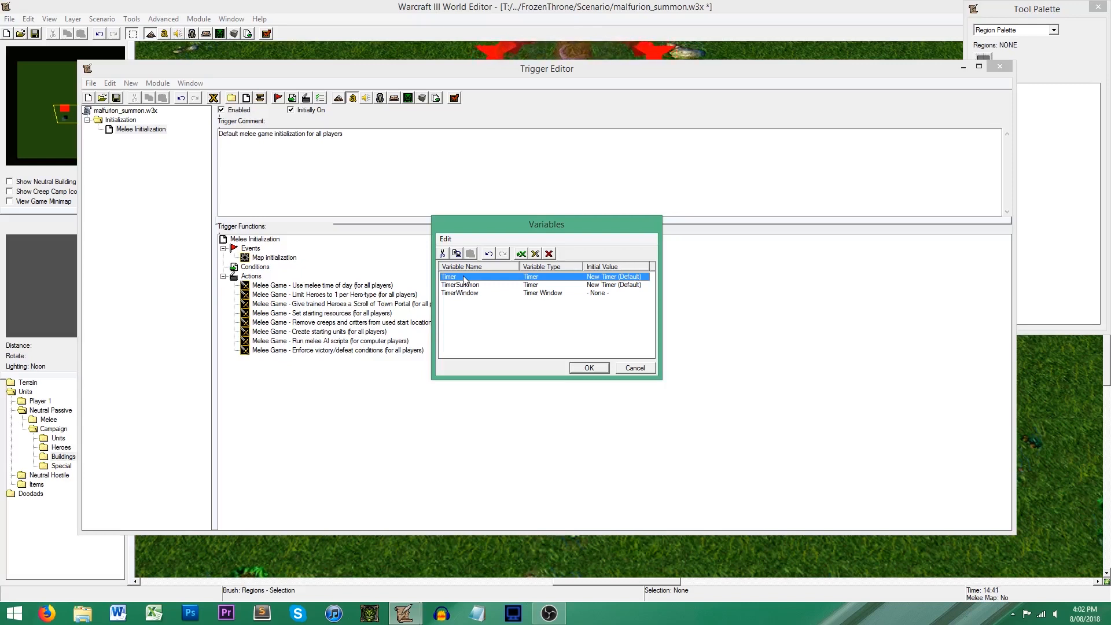
mouse_move(584, 371)
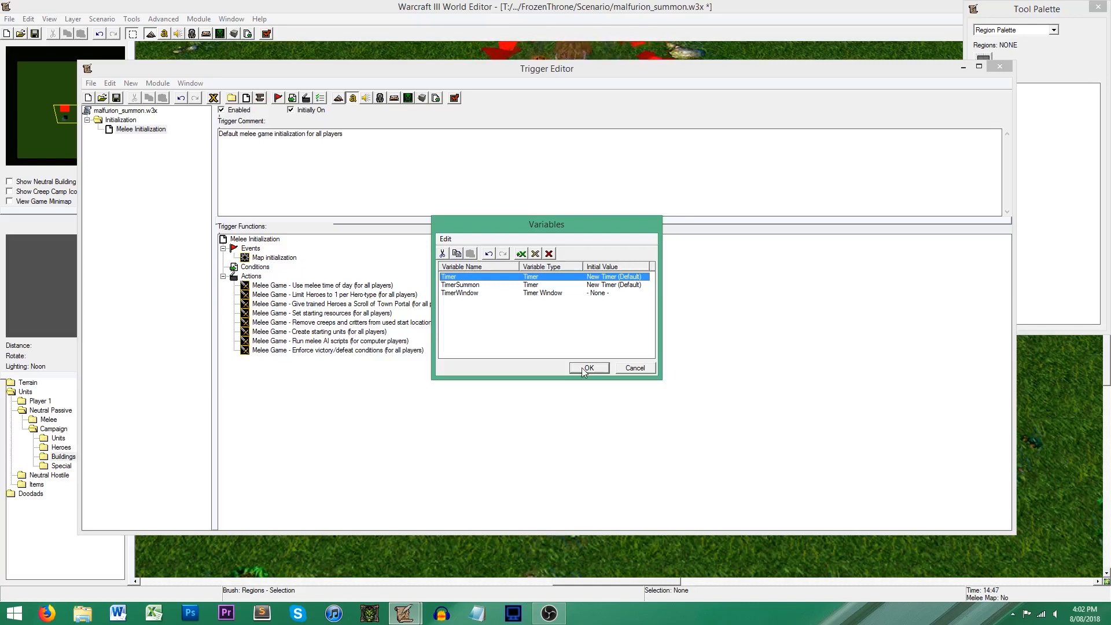
Step: Confirm the variables and create a new trigger named SummonStart
click(588, 366)
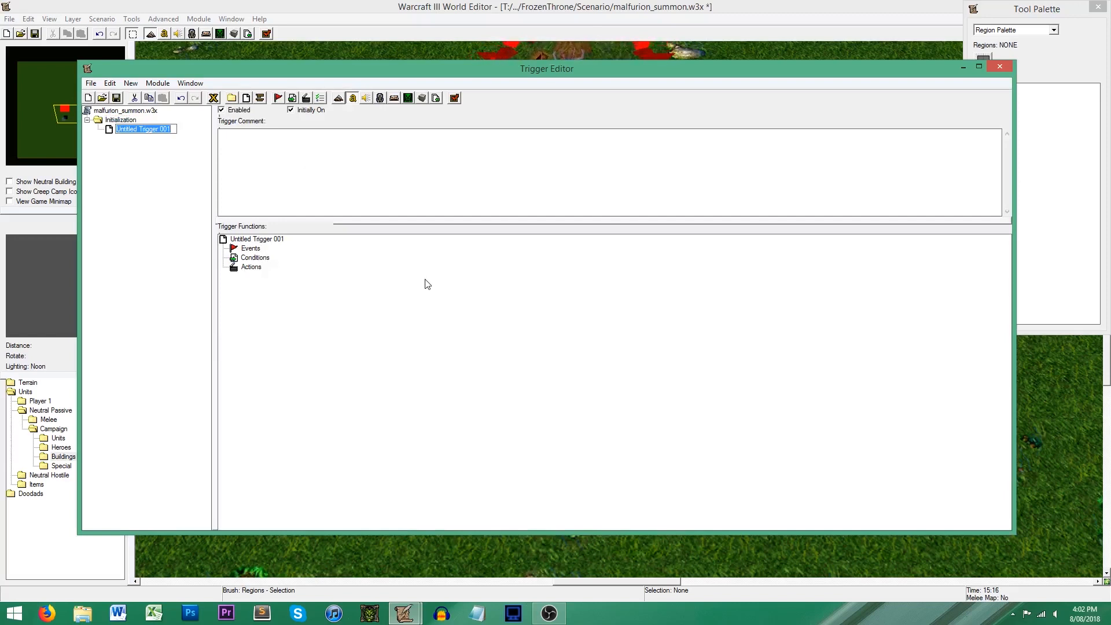
text(S)
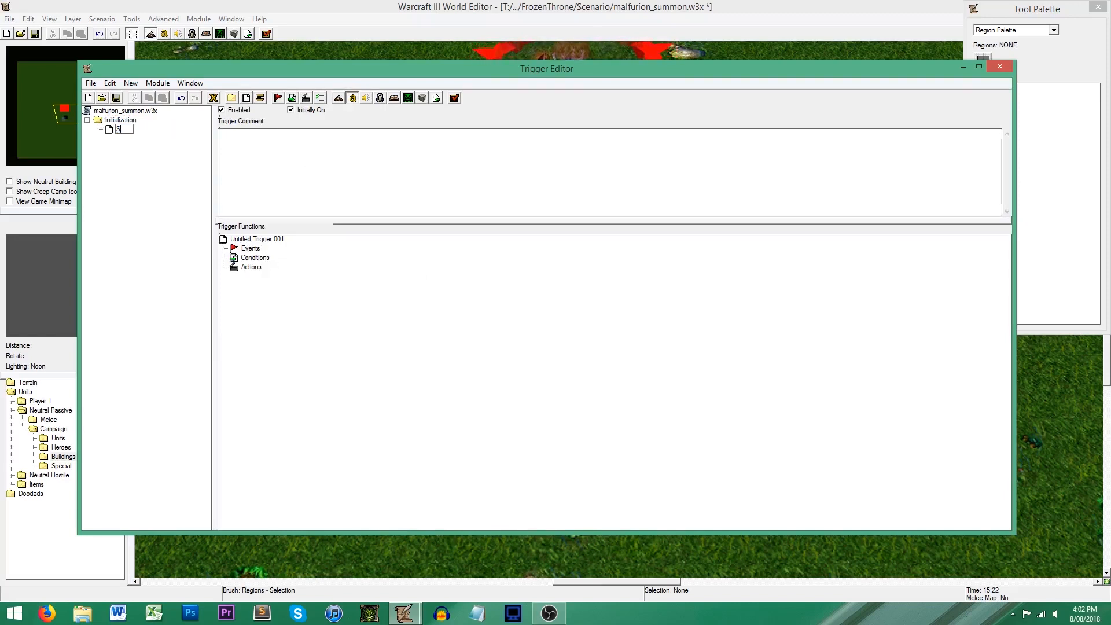
text(SummonStart)
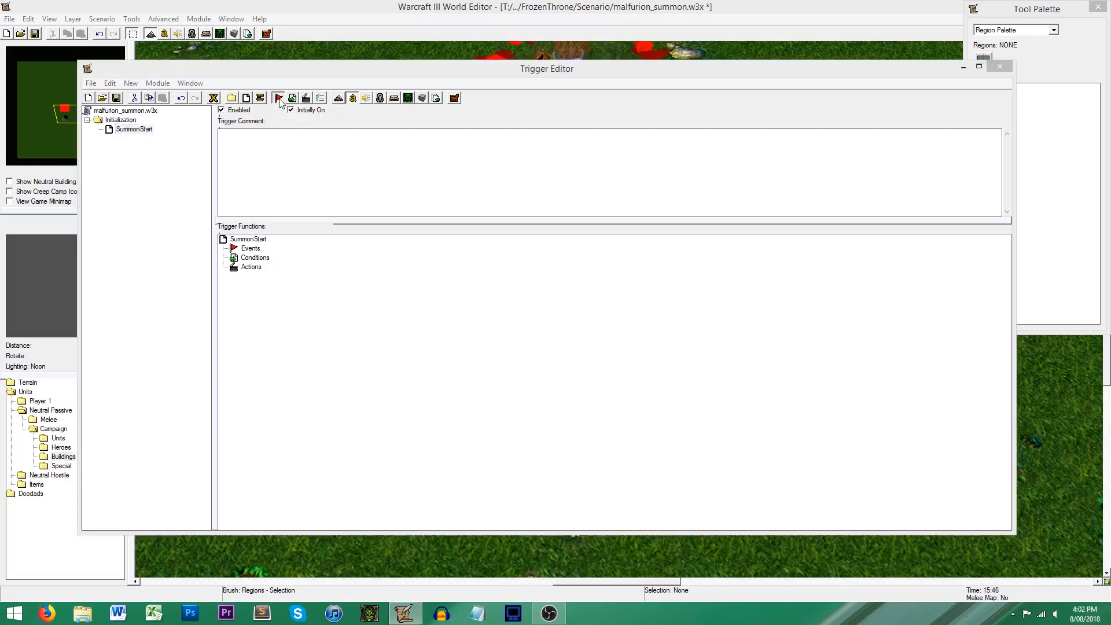
Step: Add a 'unit enters Region 000' event to SummonStart
click(278, 97)
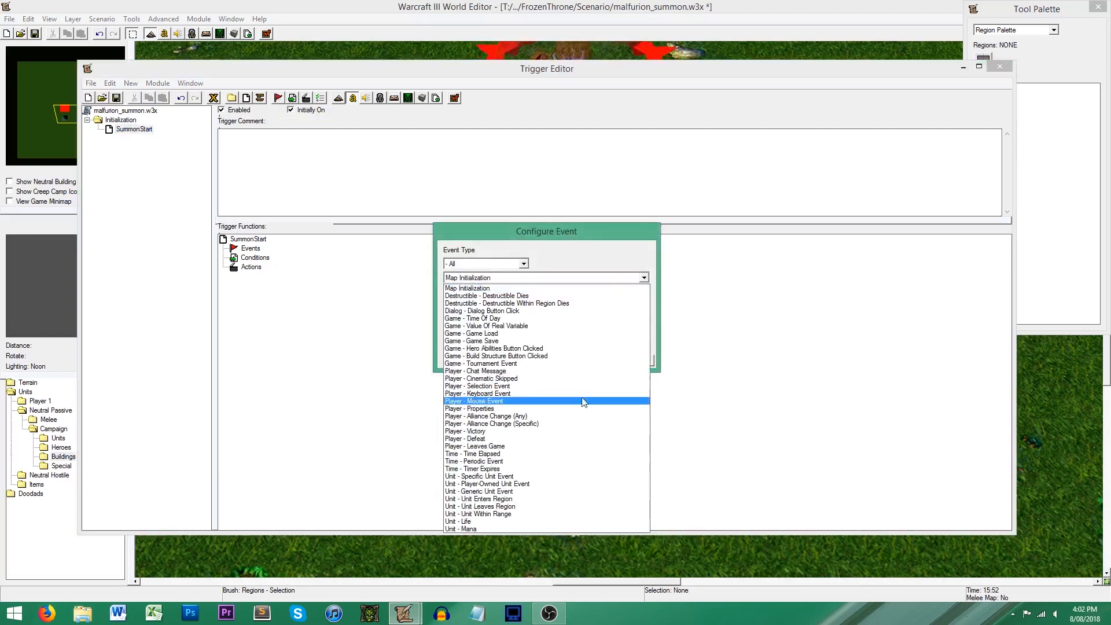
click(479, 497)
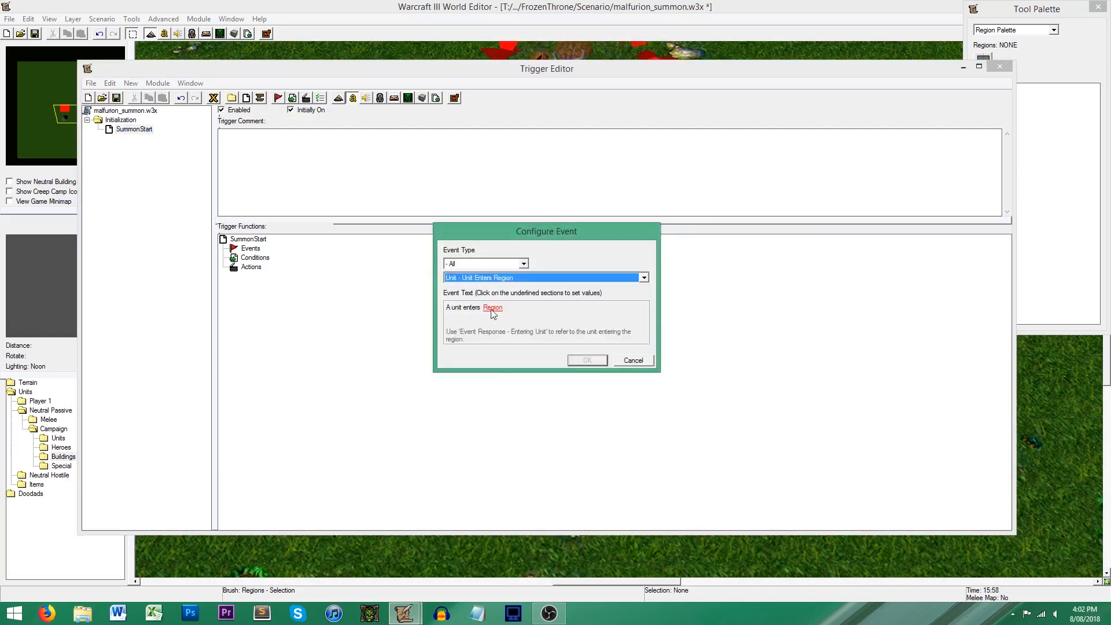
click(493, 307)
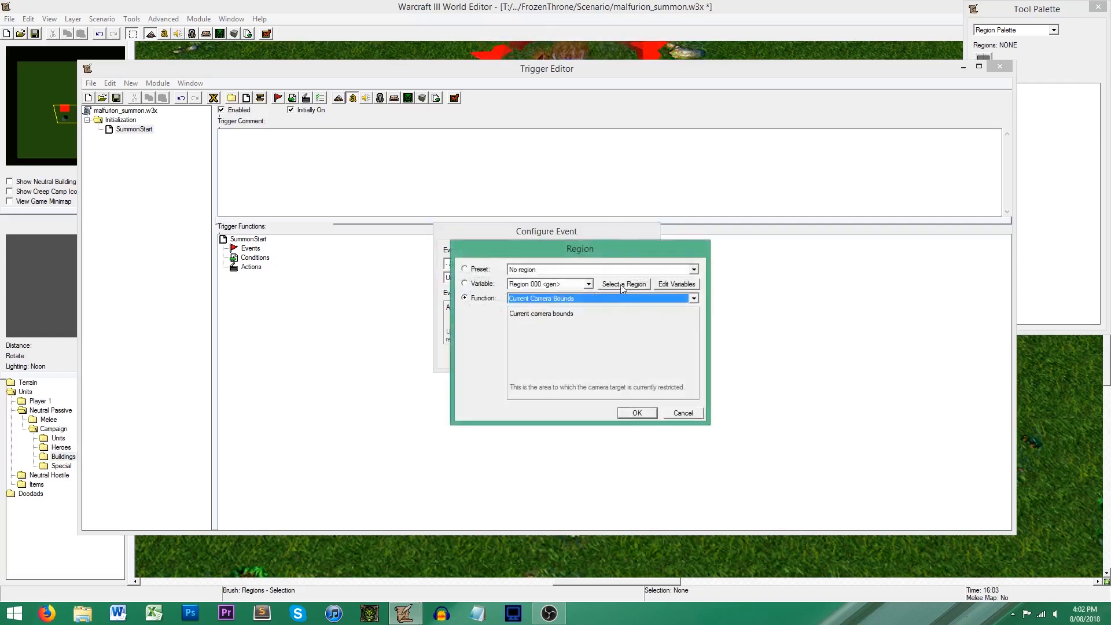
click(465, 283)
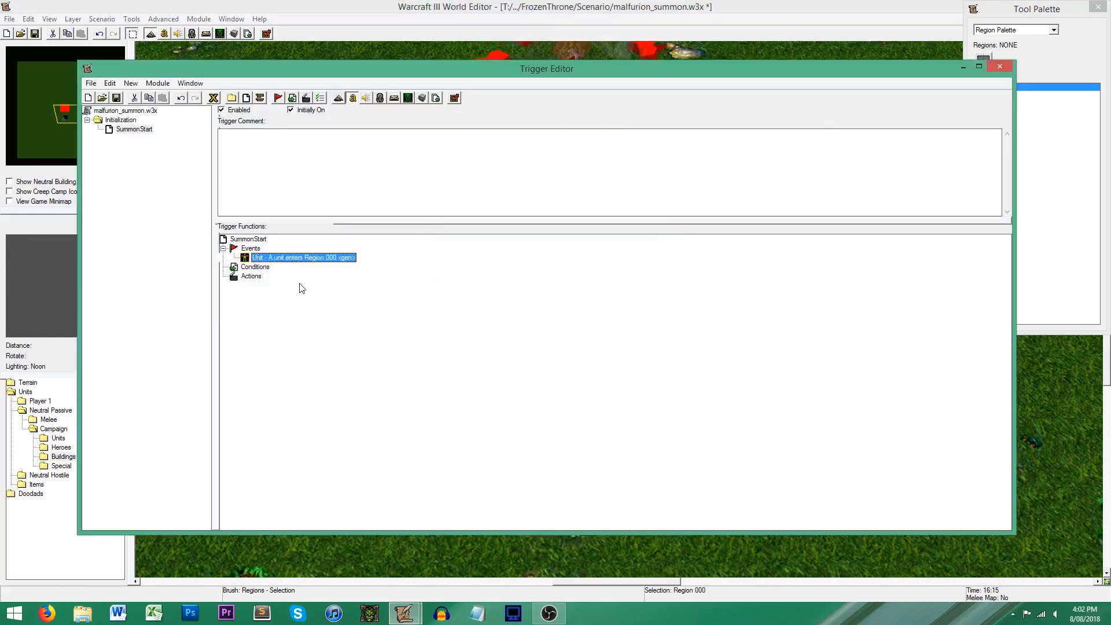
Step: Add a Unit Comparison condition requiring the entering unit to be Furion 0001
click(255, 266)
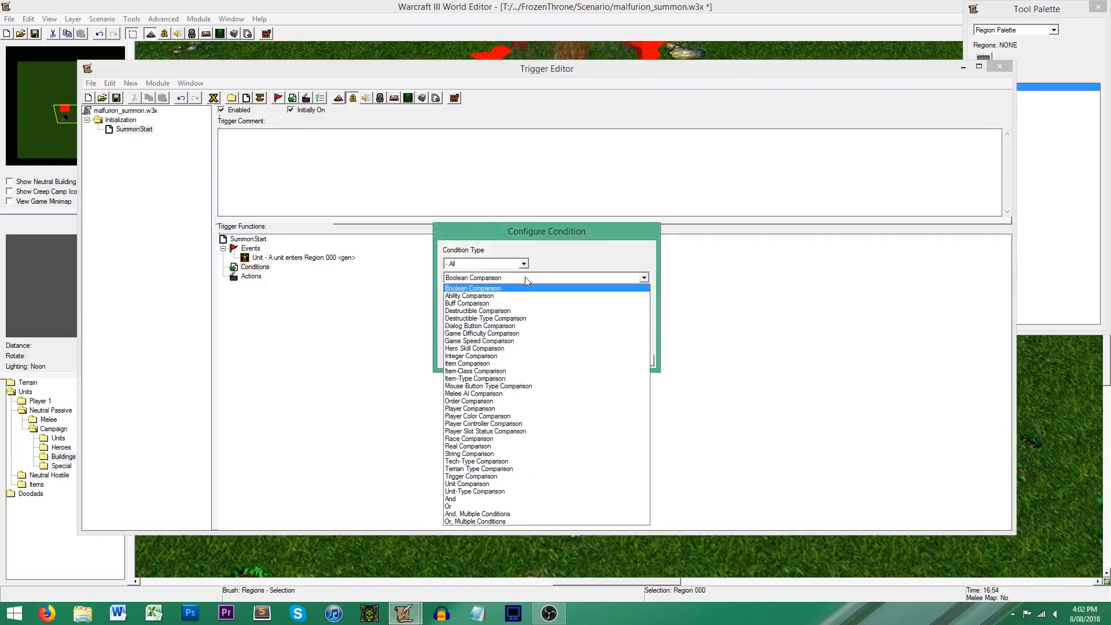
click(466, 483)
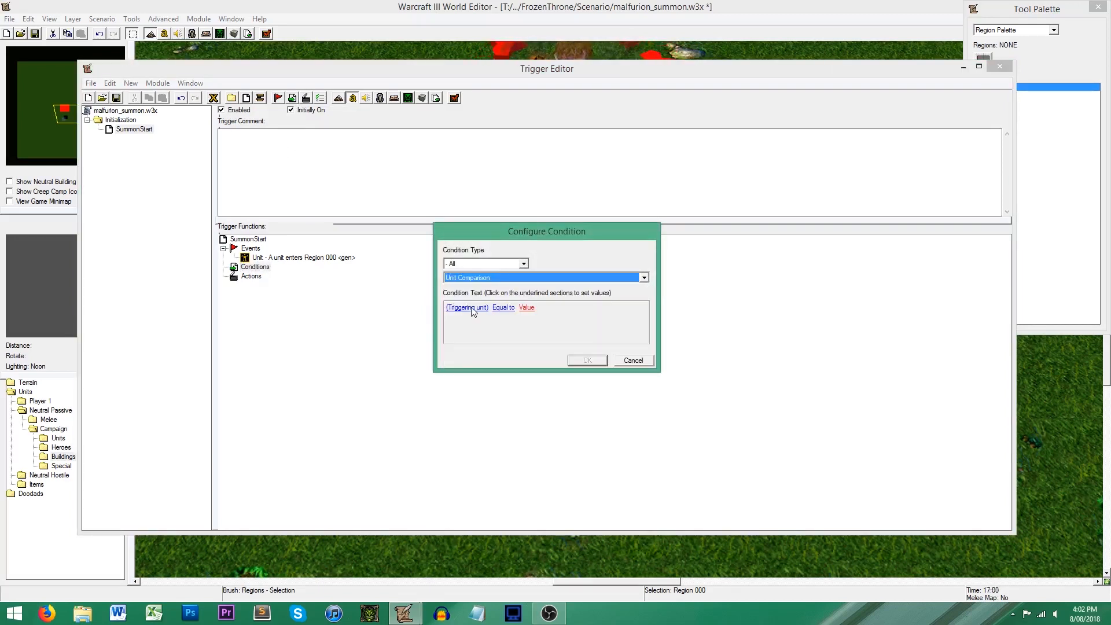
click(466, 307)
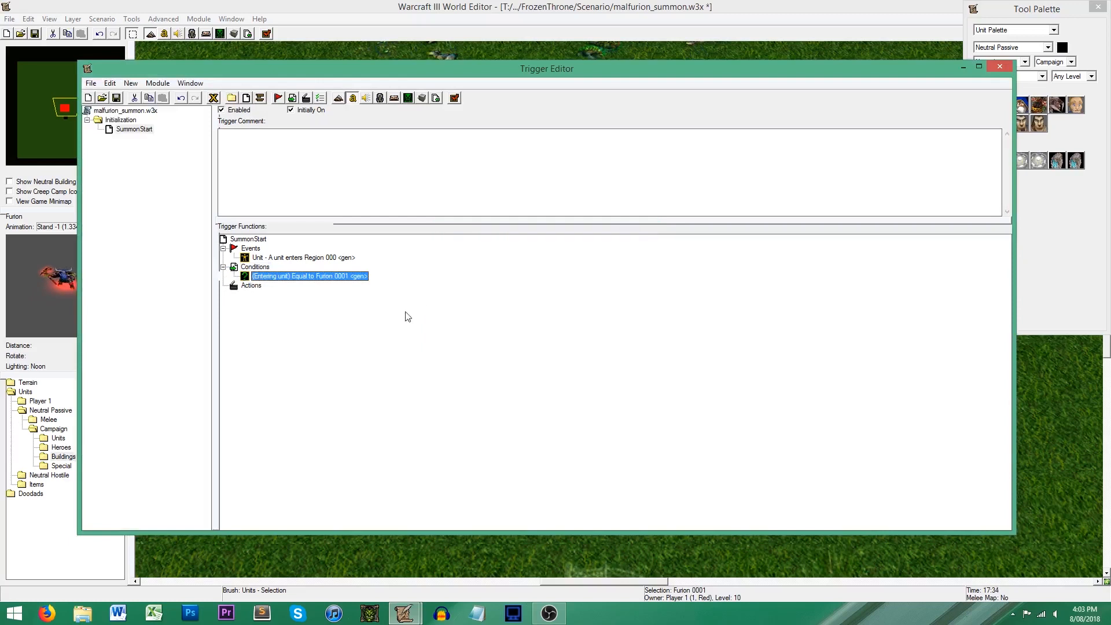
mouse_move(257, 288)
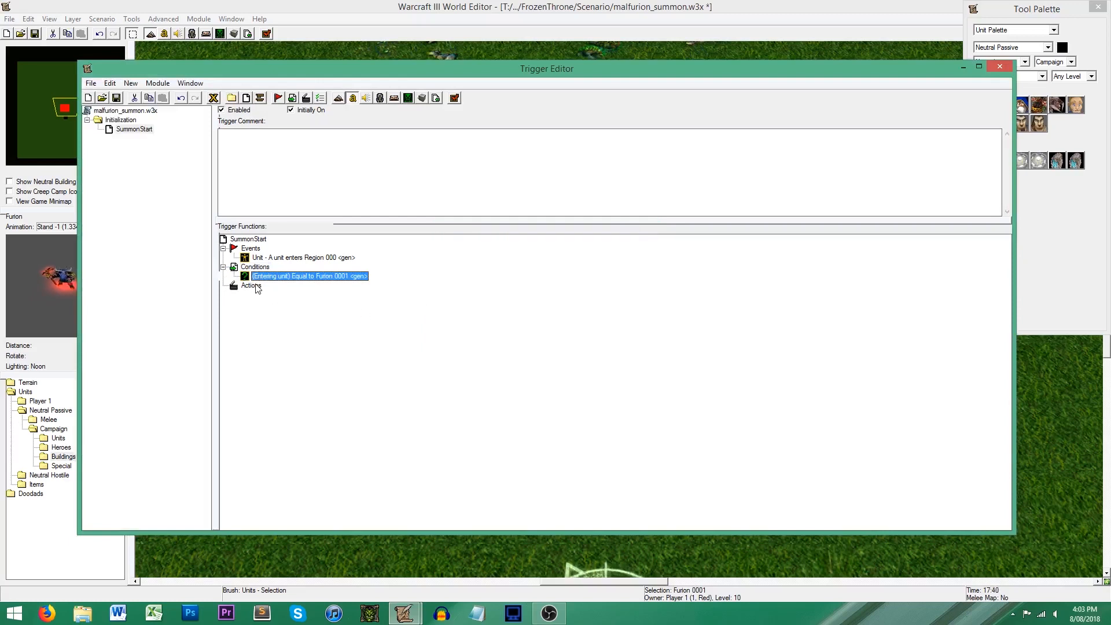
Step: Add actions turning off this trigger and pausing Furion 0001
click(251, 285)
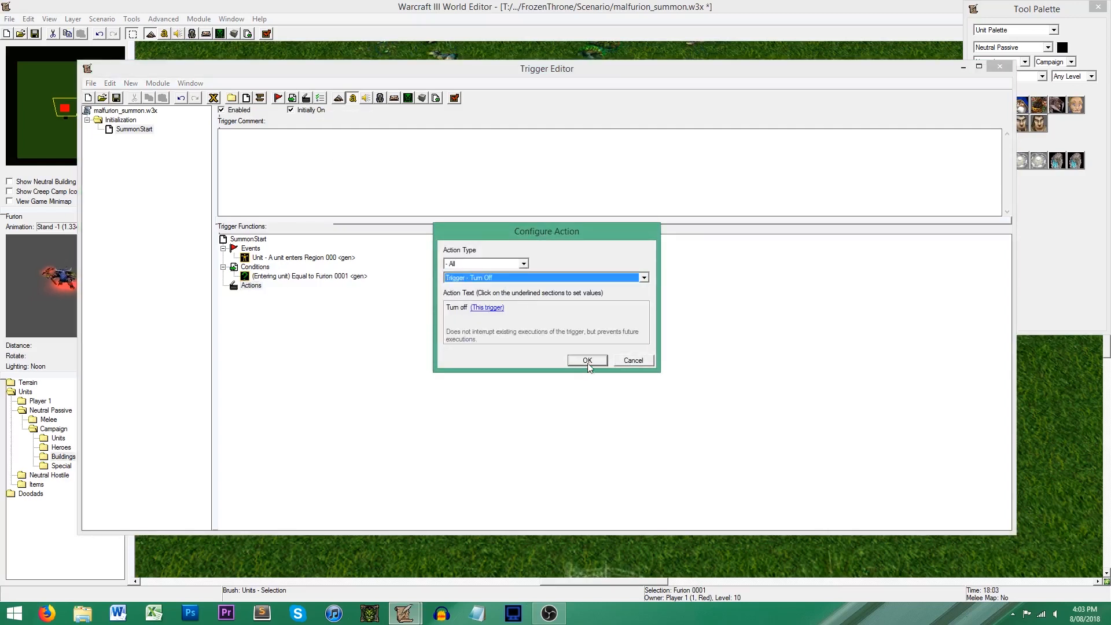
click(586, 360)
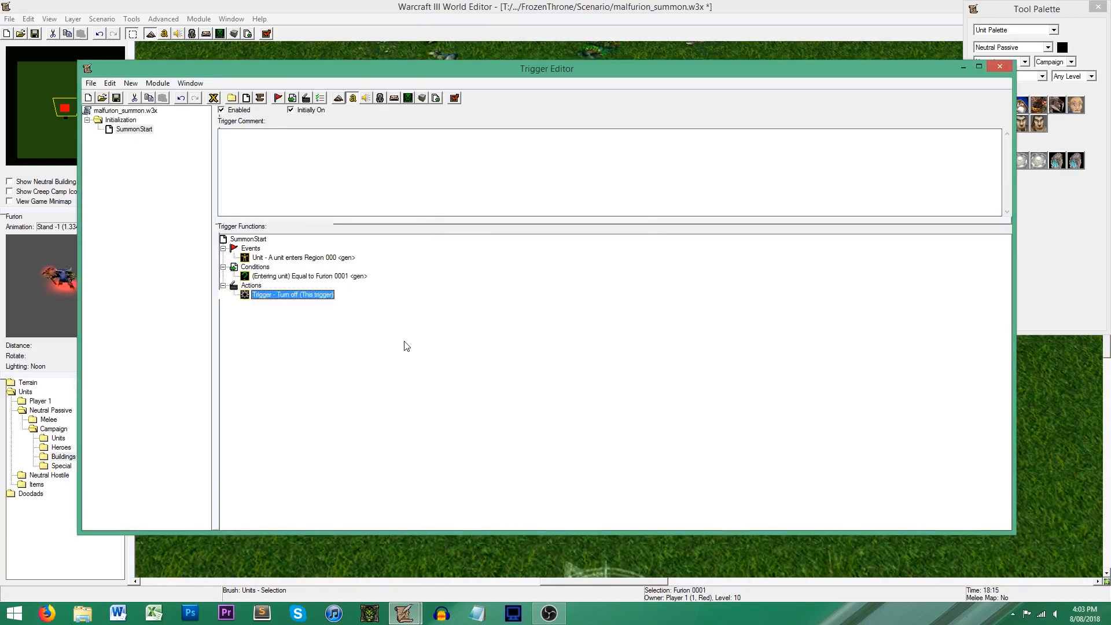
mouse_move(387, 345)
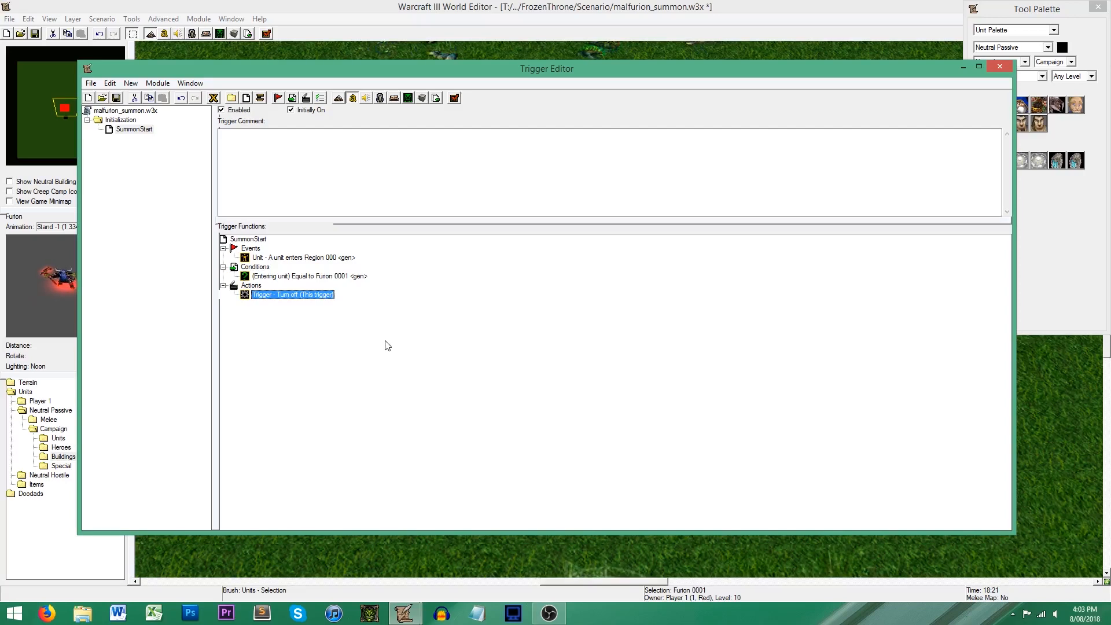
double_click(291, 294)
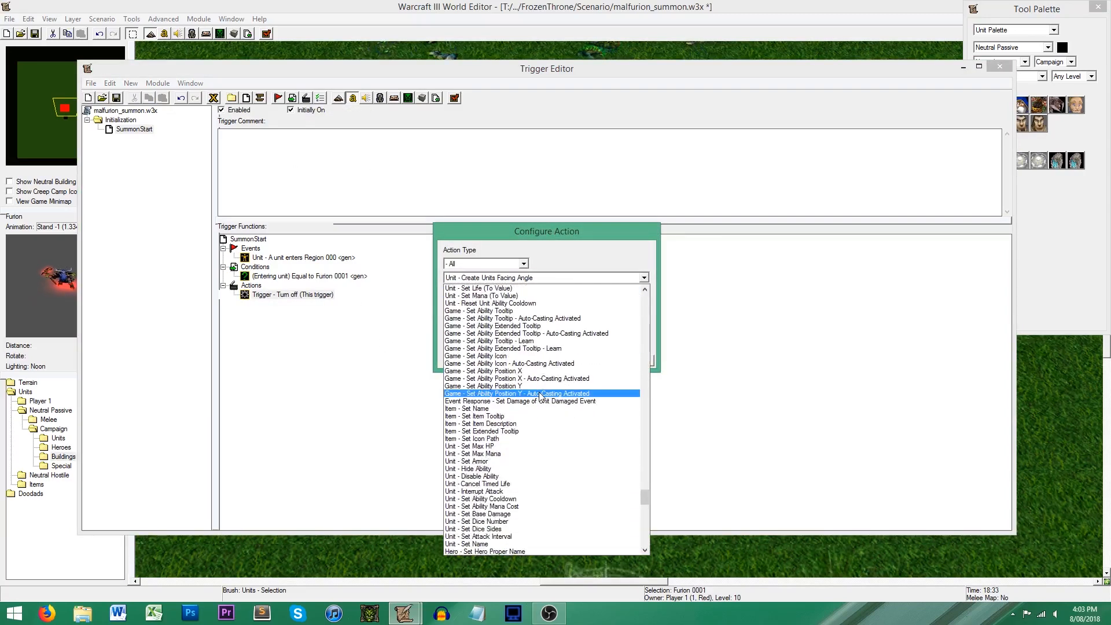
scroll(down, 3)
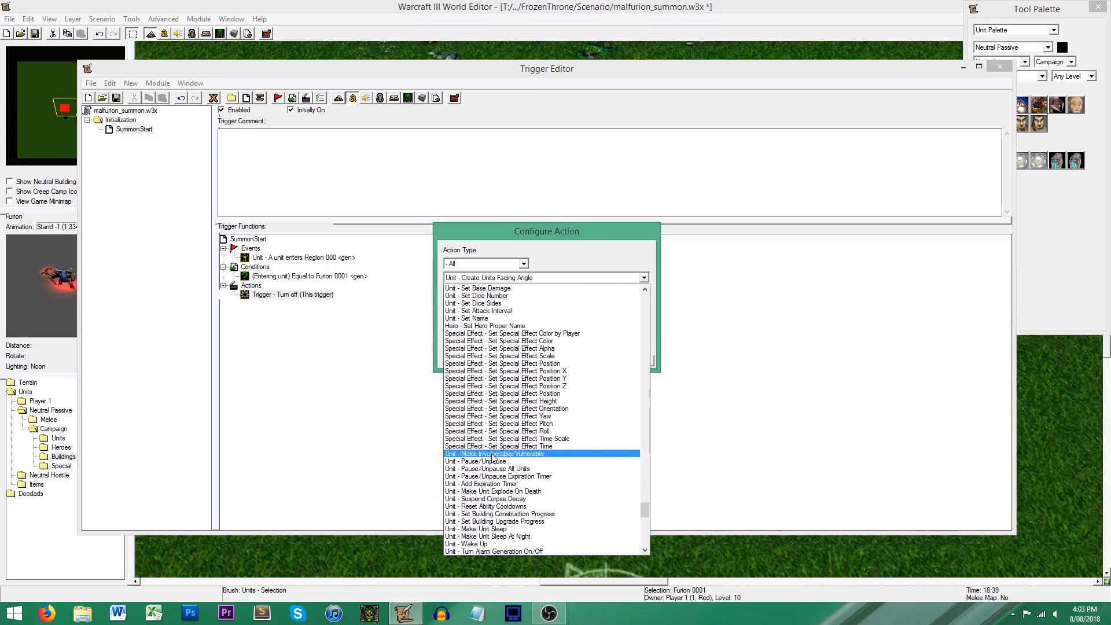
click(487, 468)
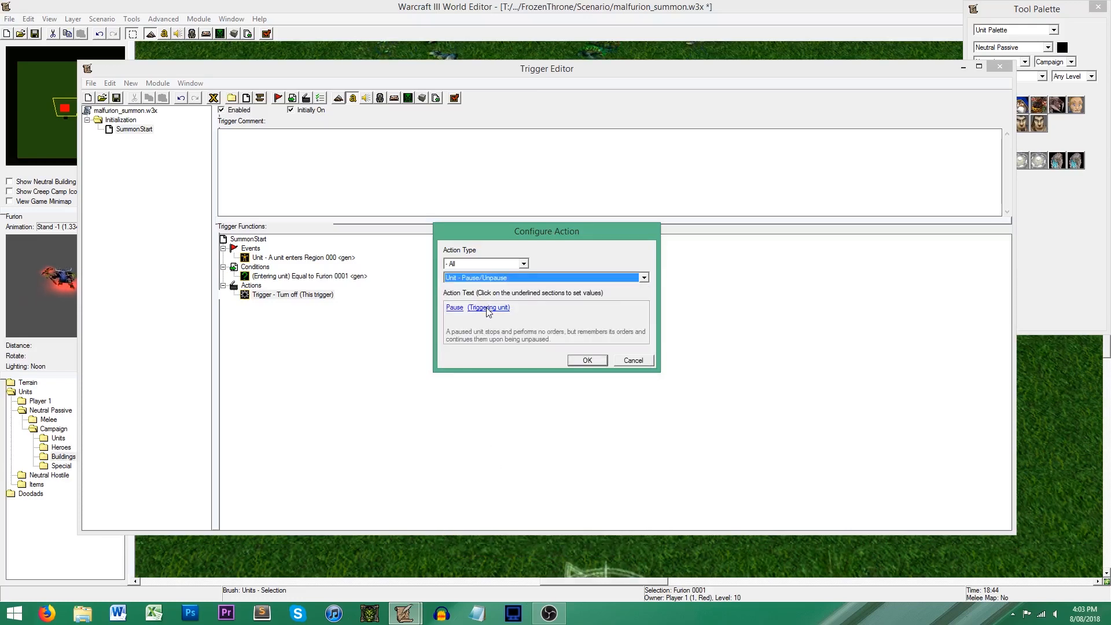
click(488, 306)
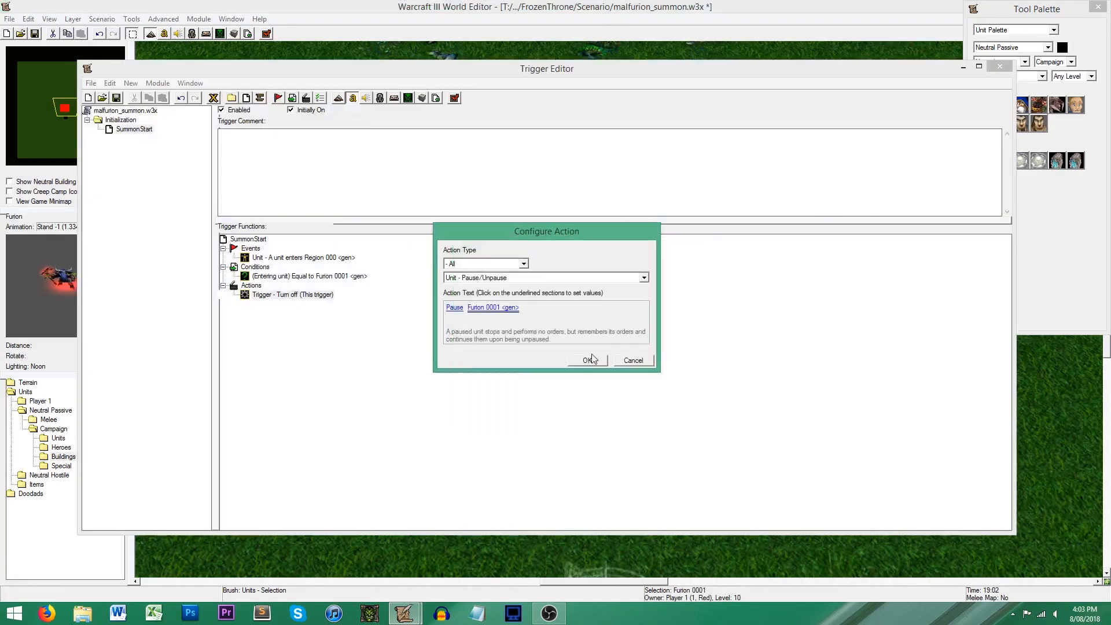
click(588, 360)
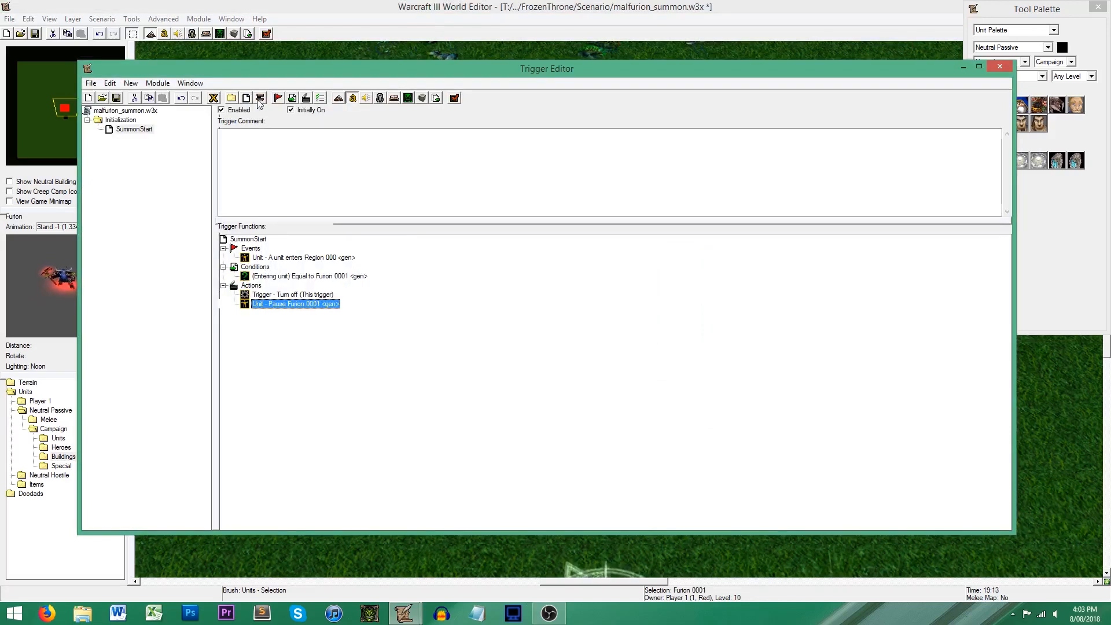
mouse_move(305, 98)
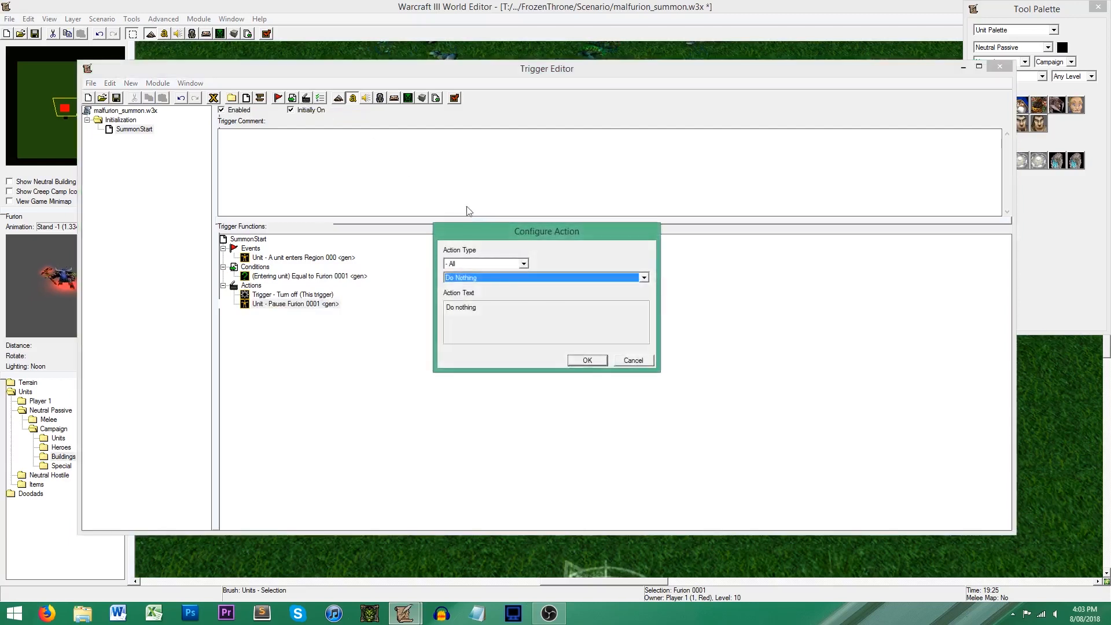
mouse_move(605, 285)
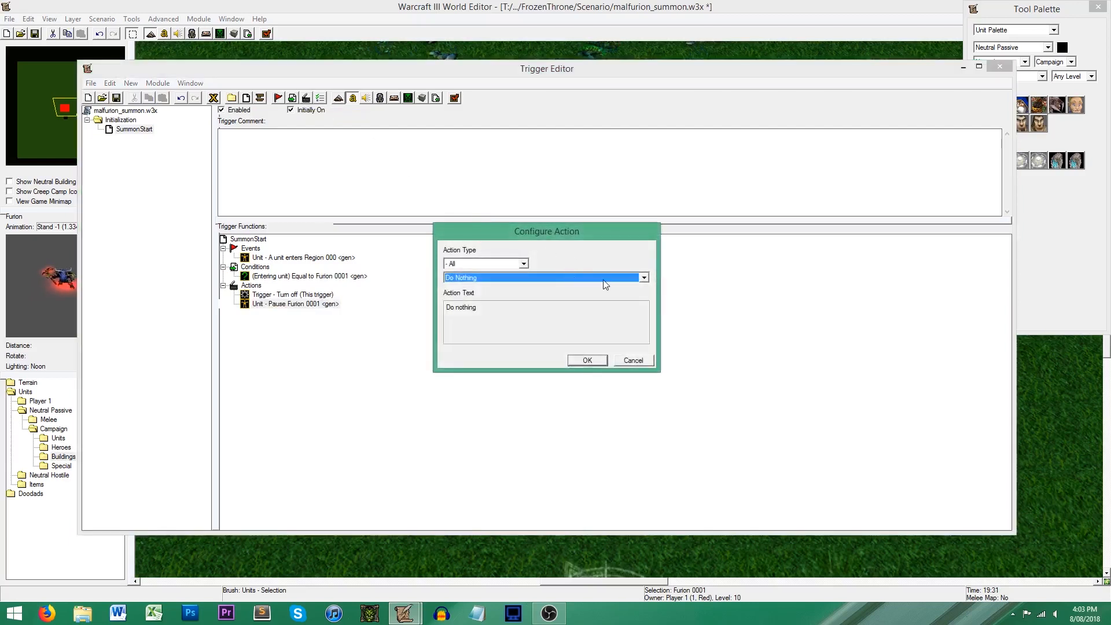
Step: Add a Move Unit (Instantly) action sending Furion 0001 to the center of Region 000
click(642, 277)
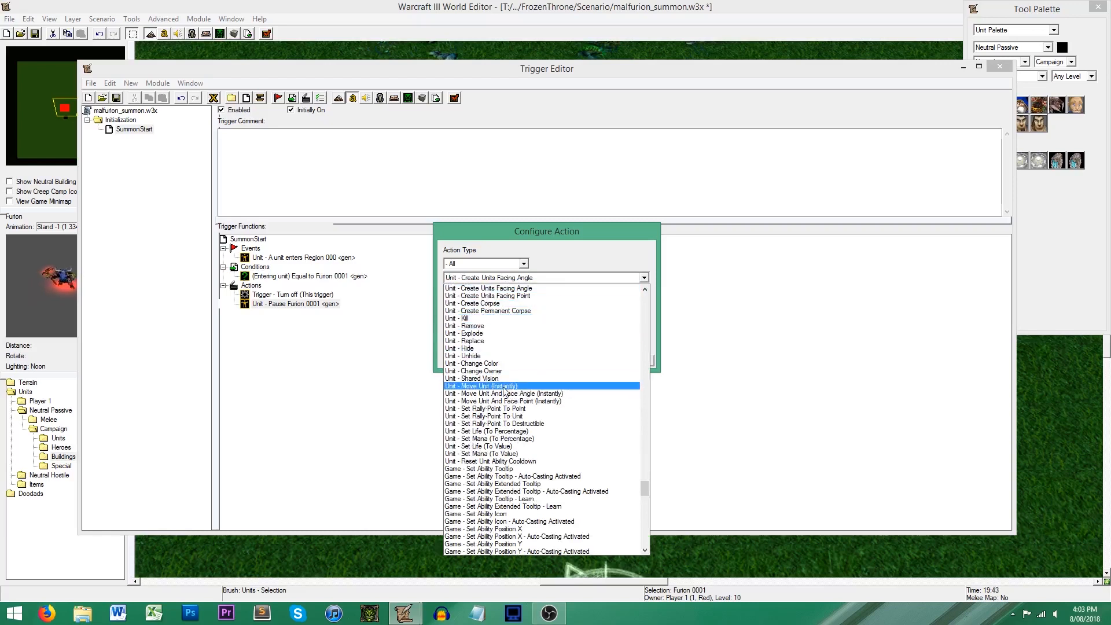
click(482, 385)
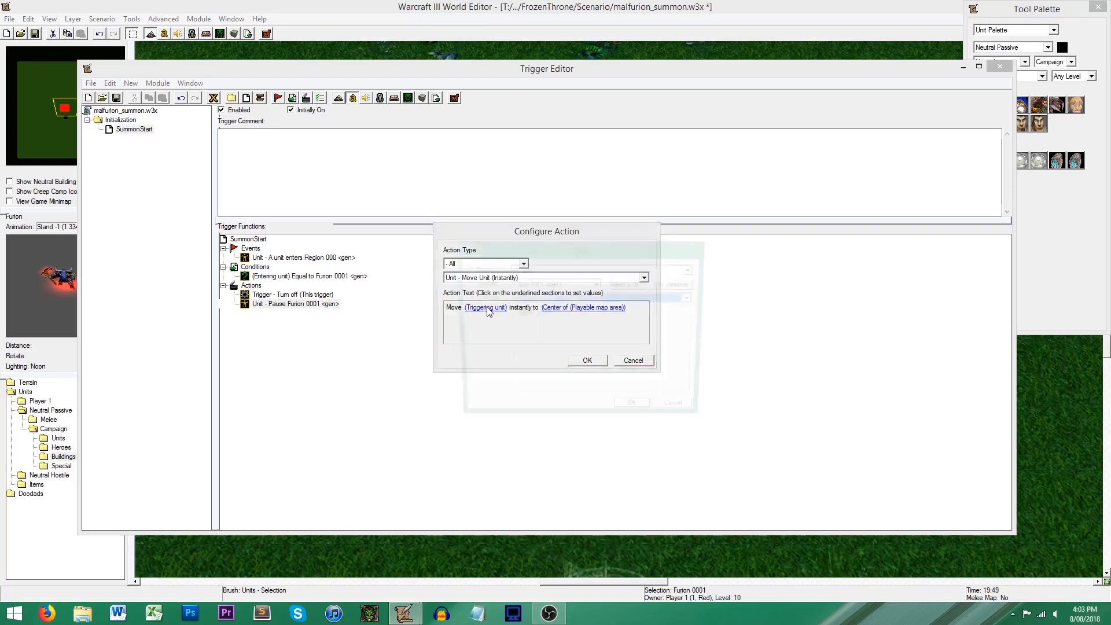
click(485, 307)
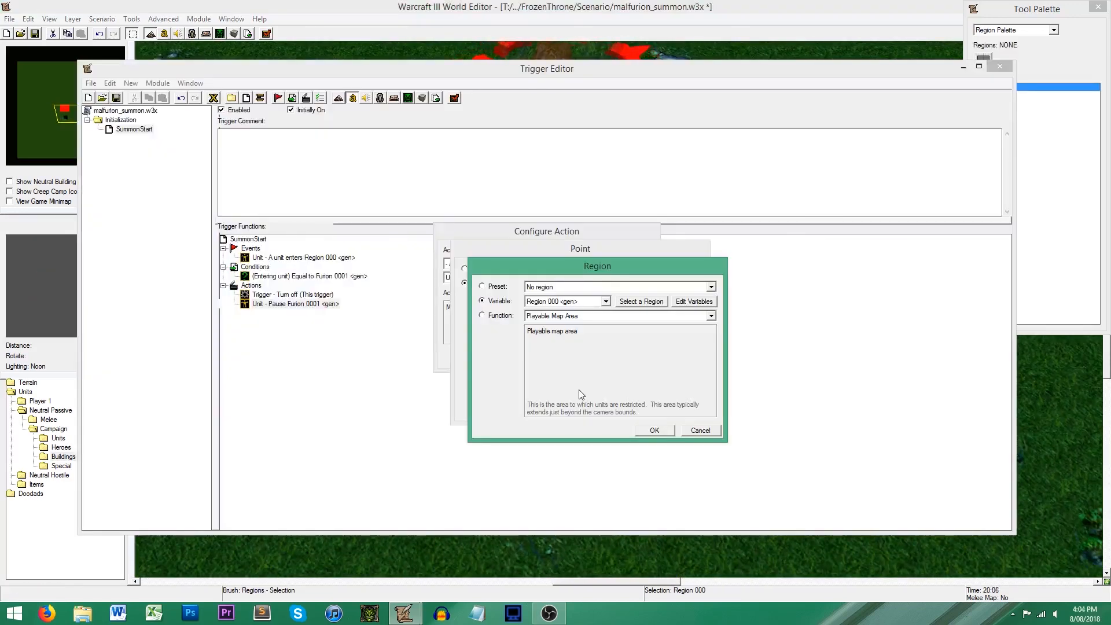
click(653, 431)
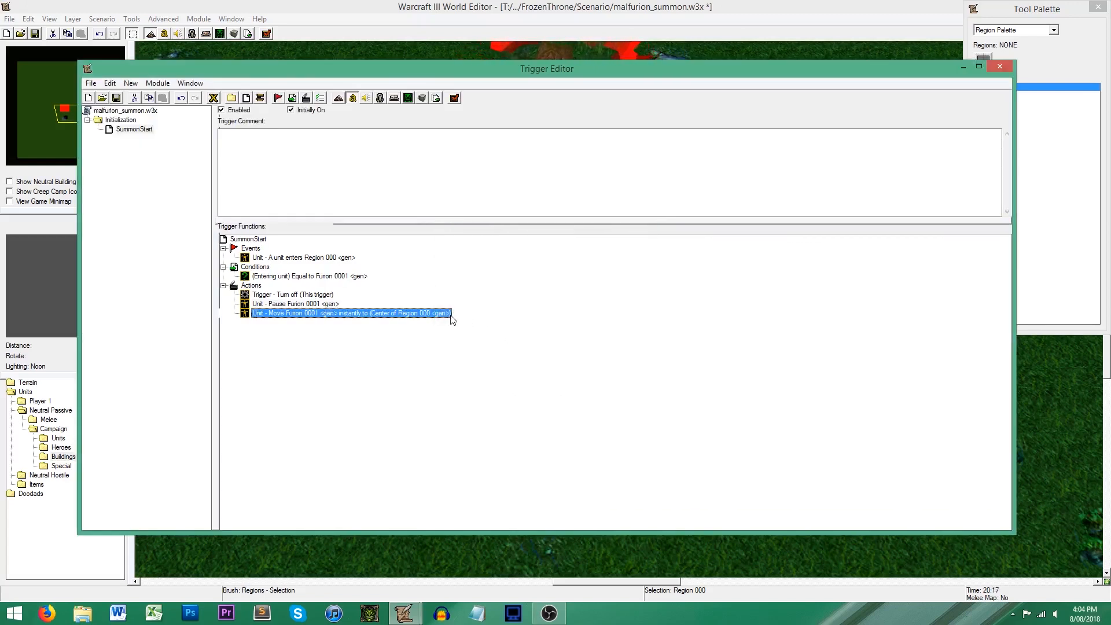
mouse_move(432, 289)
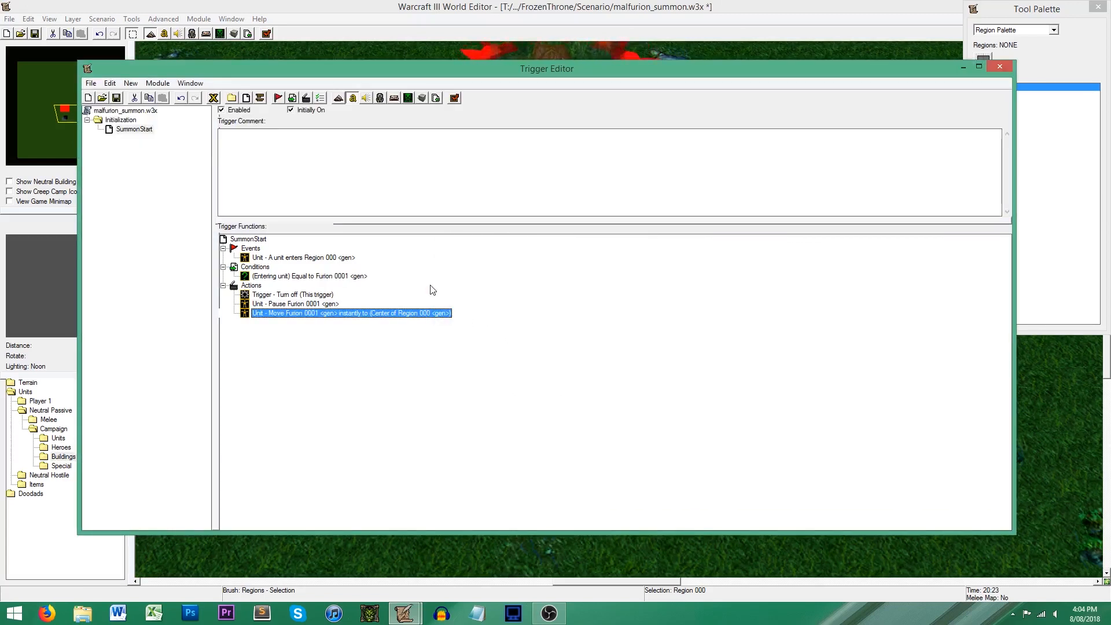
mouse_move(304, 97)
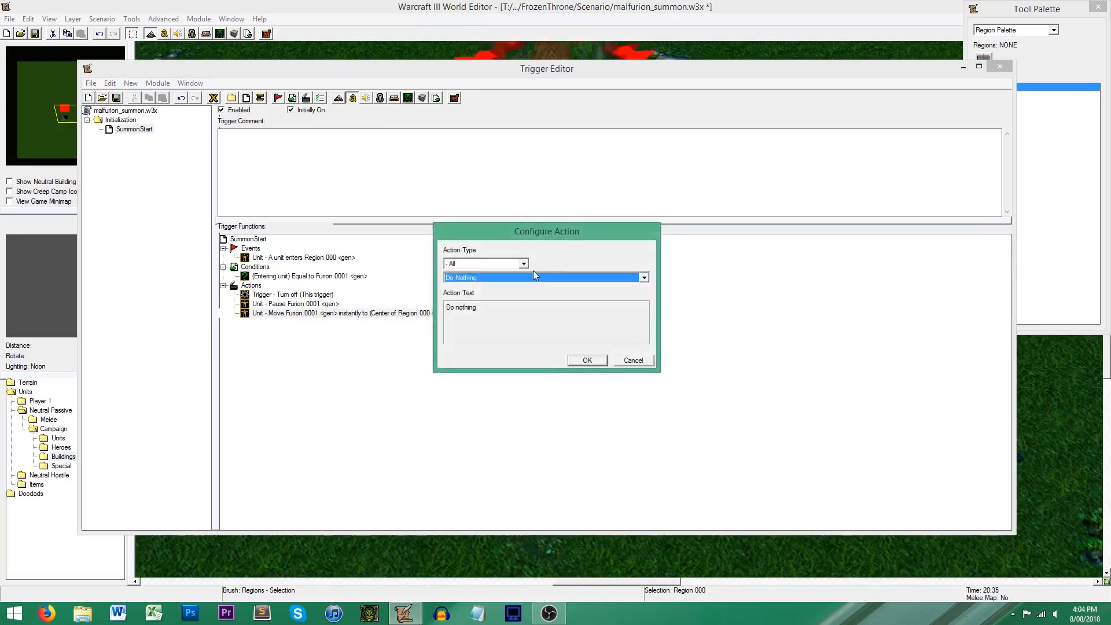
Step: Add a Start Timer action running Timer as a one-shot expiring in 10 seconds
click(641, 276)
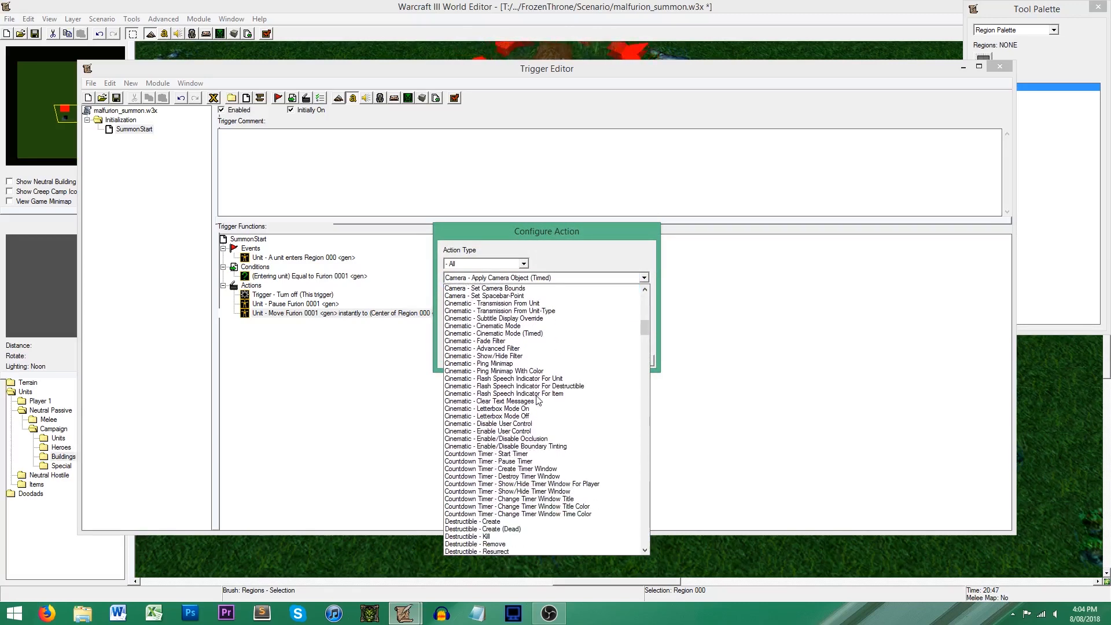
click(487, 454)
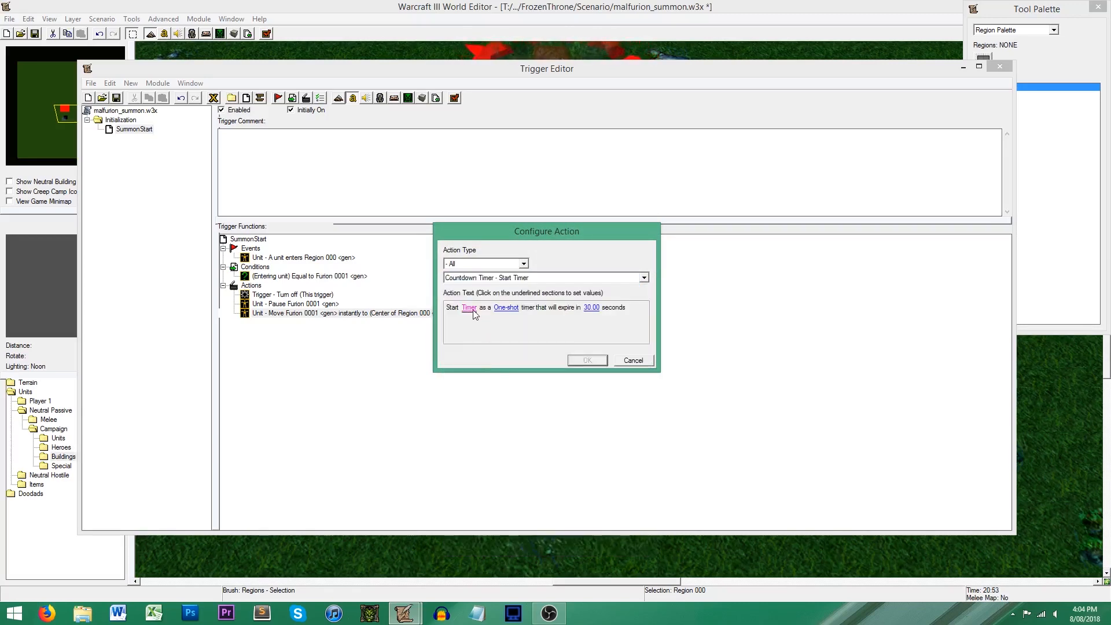
click(469, 307)
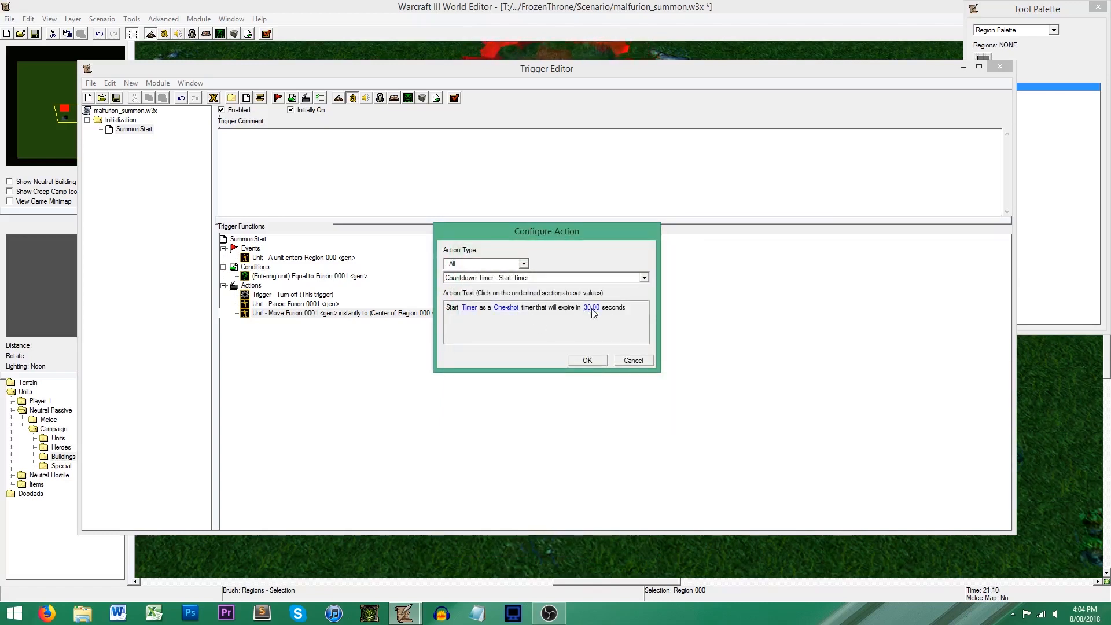
click(591, 306)
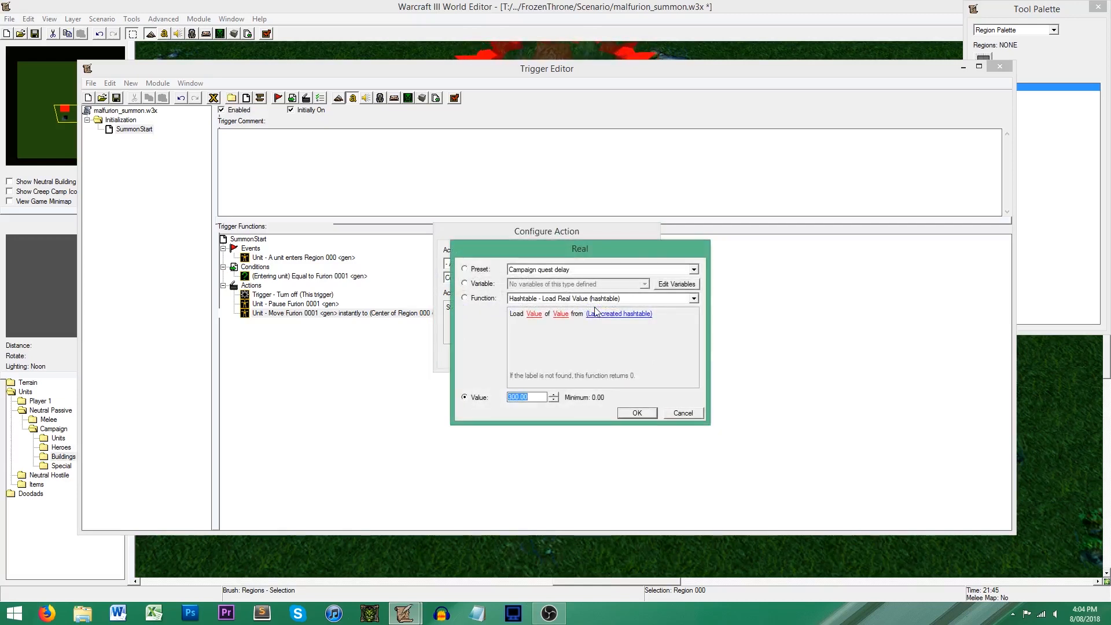
text(18)
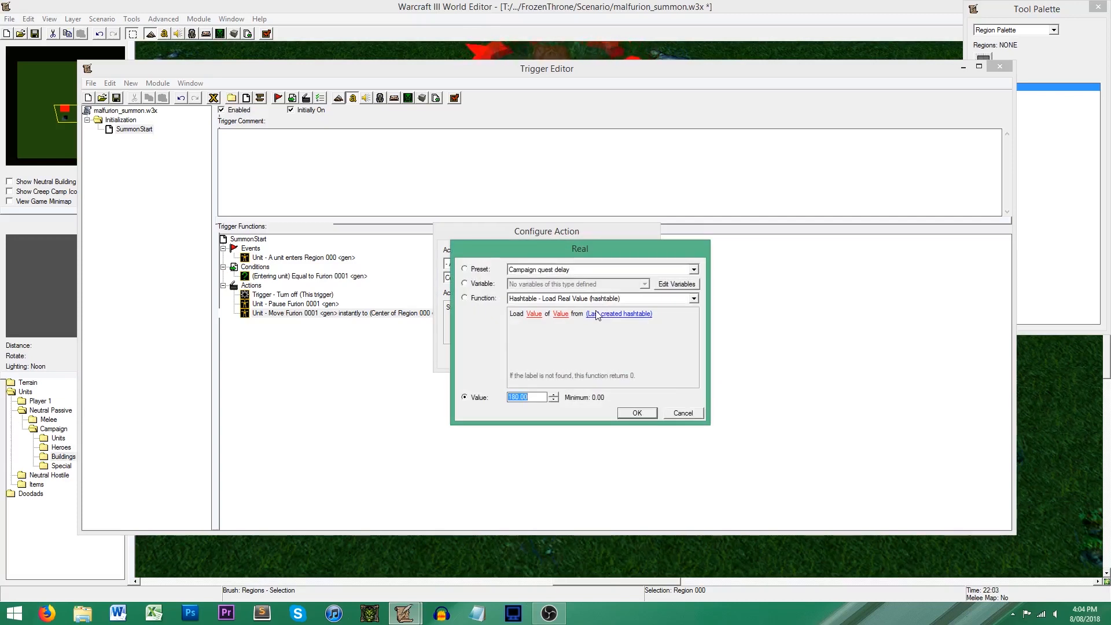
text(10)
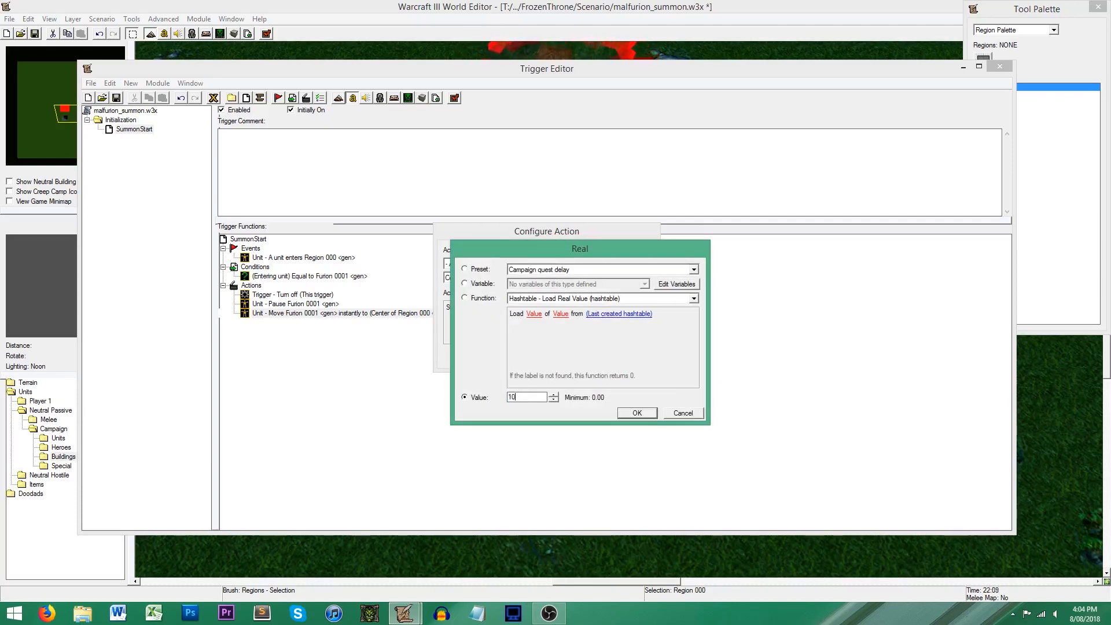
click(635, 413)
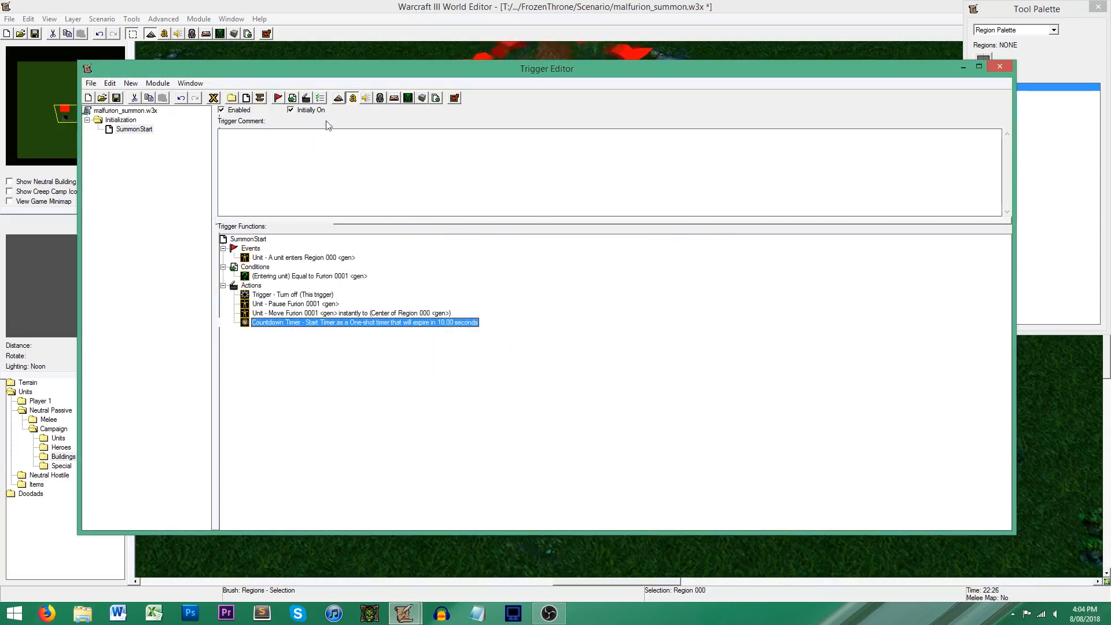
Step: Add a Create Timer Window action for Timer titled 'Time Remaining'
double_click(365, 323)
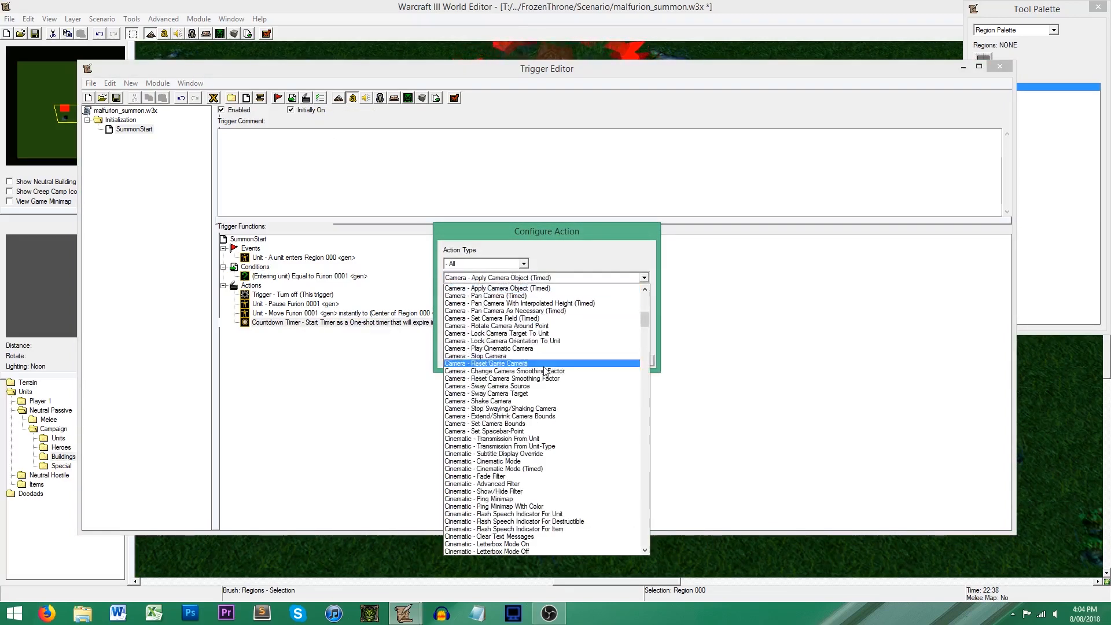
scroll(down, 3)
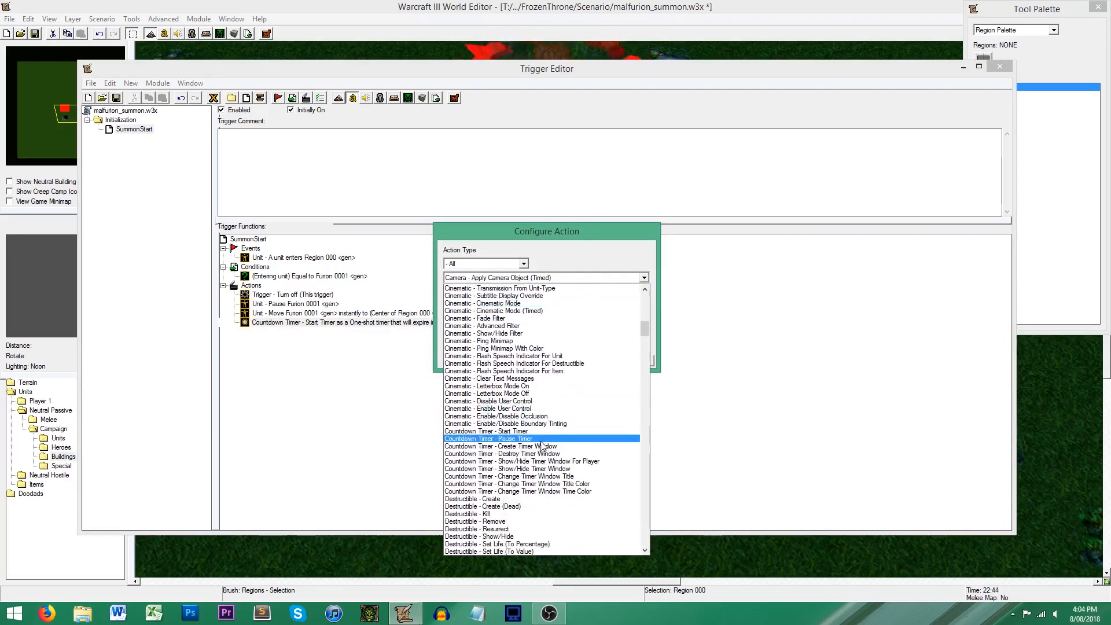
click(501, 445)
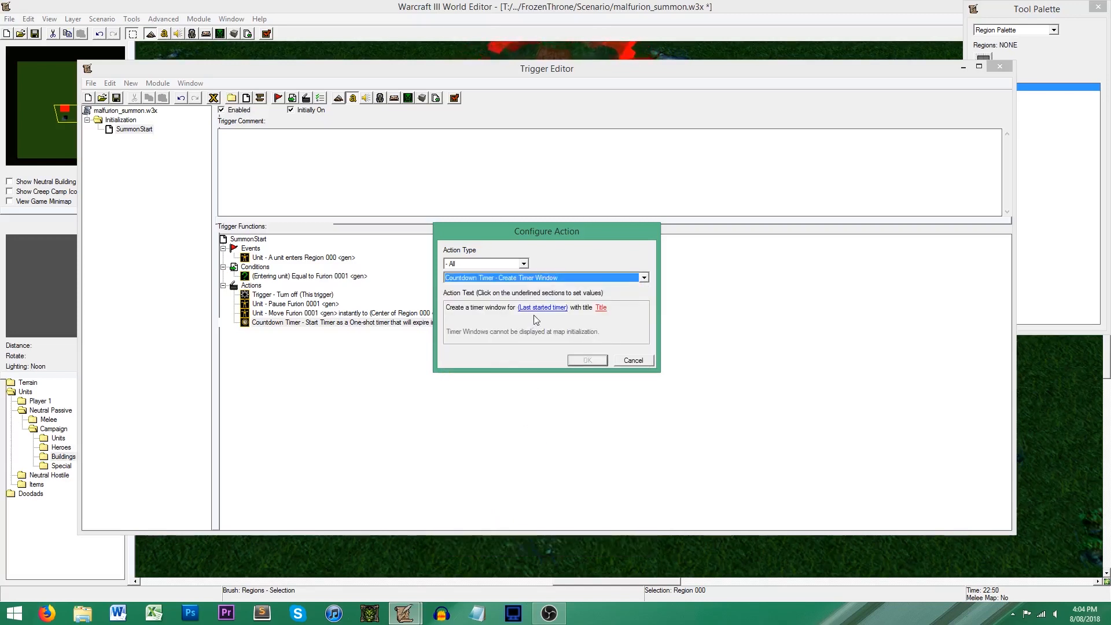
click(542, 307)
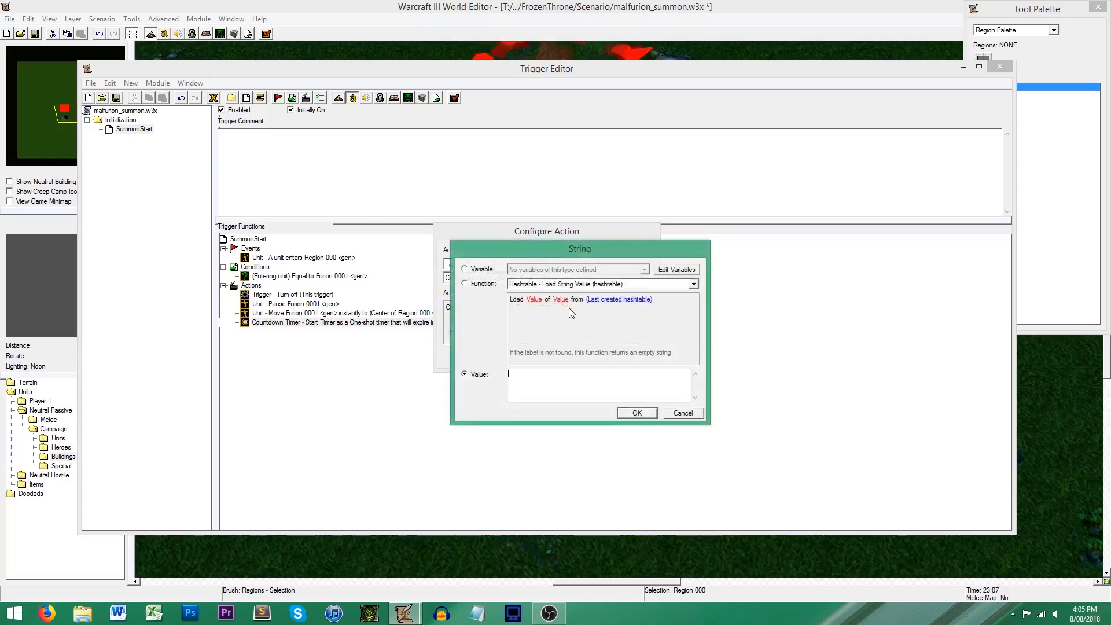
text(Time Remaining)
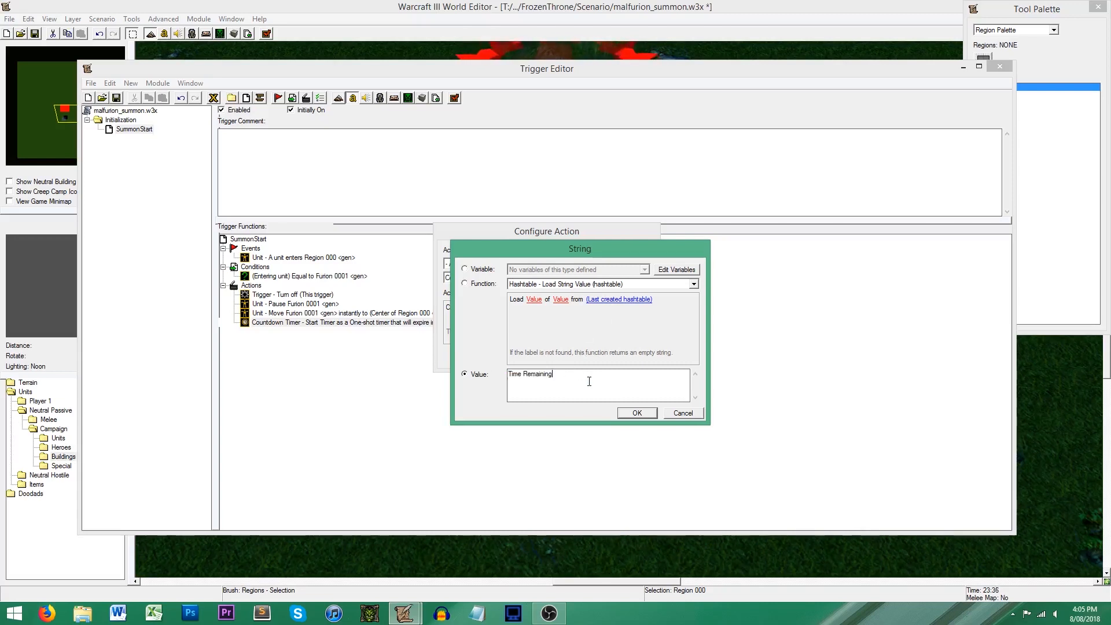
click(635, 412)
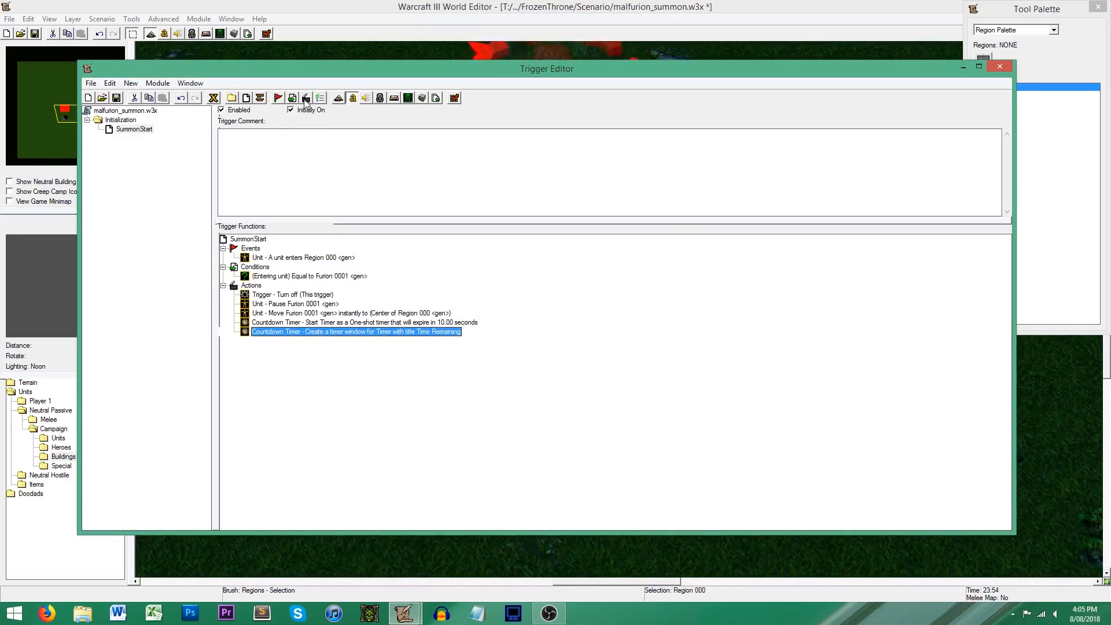
Step: Add a Set Variable action storing Last Created Timer Window in TimerWindow
double_click(355, 331)
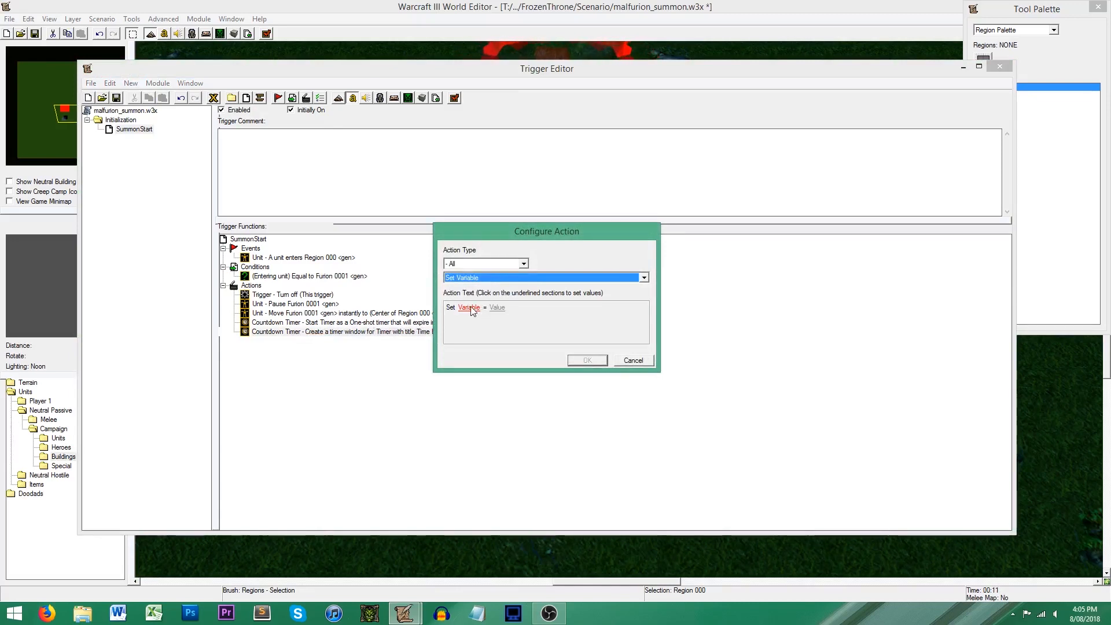
click(468, 307)
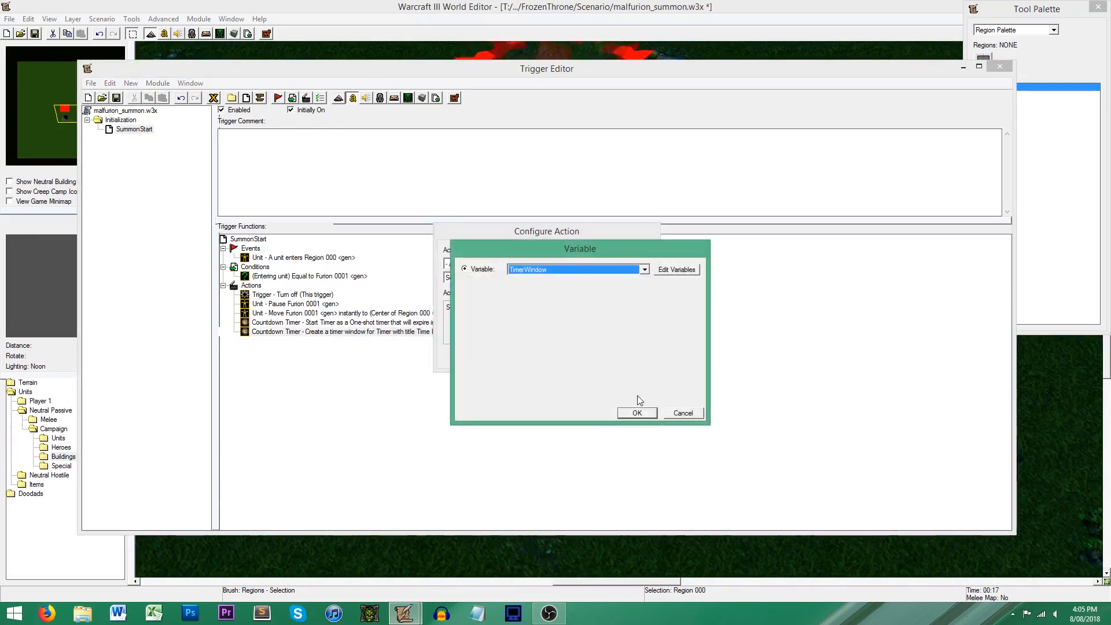
click(465, 284)
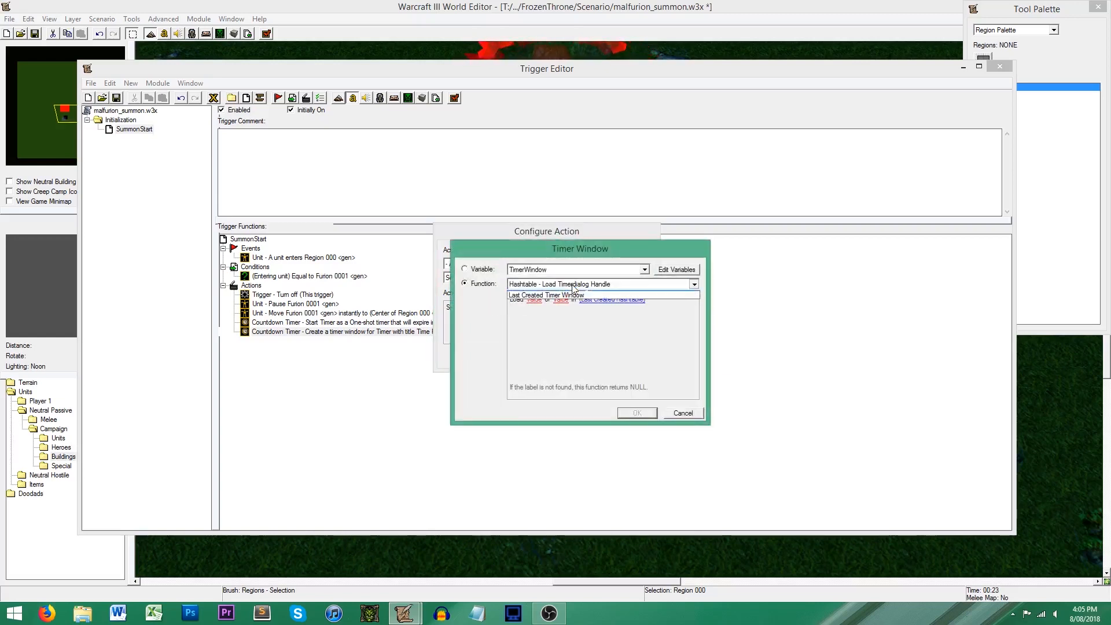
click(635, 413)
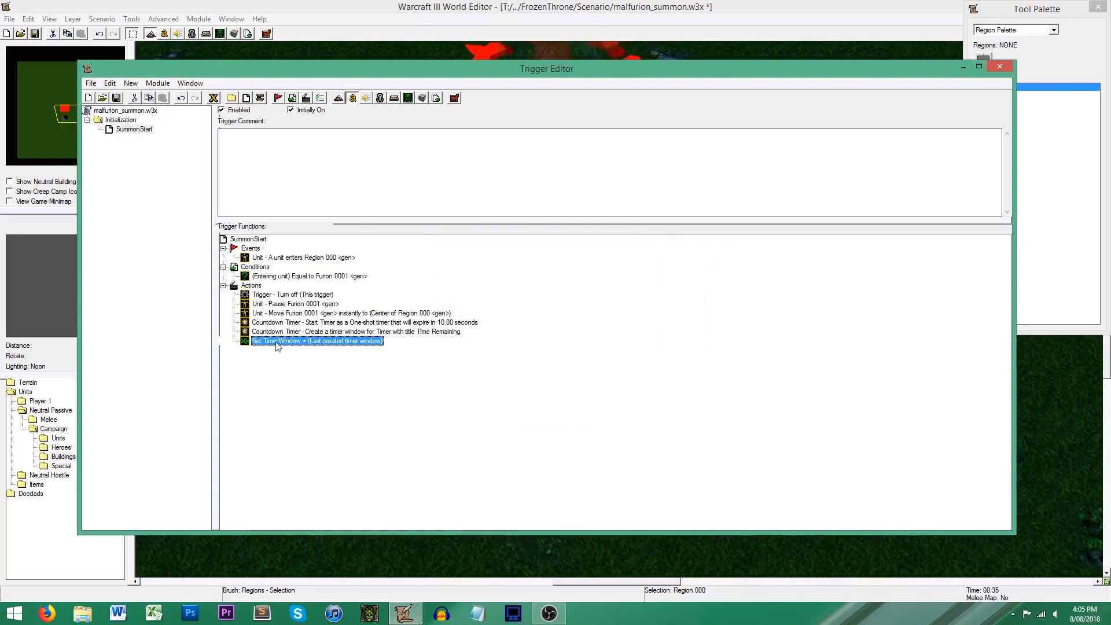
click(364, 323)
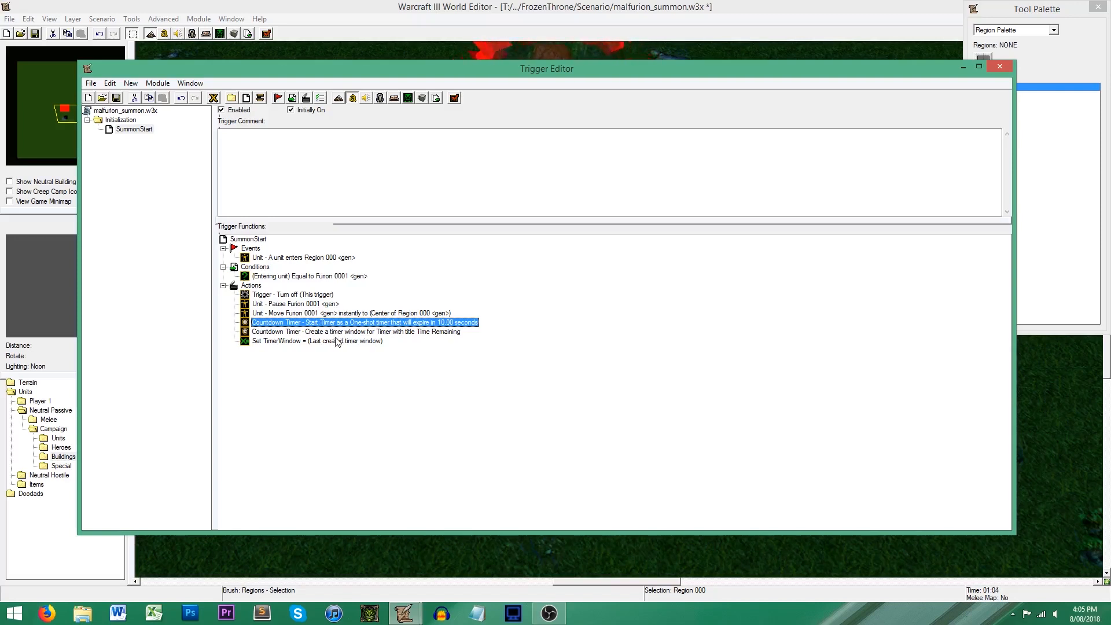
click(317, 340)
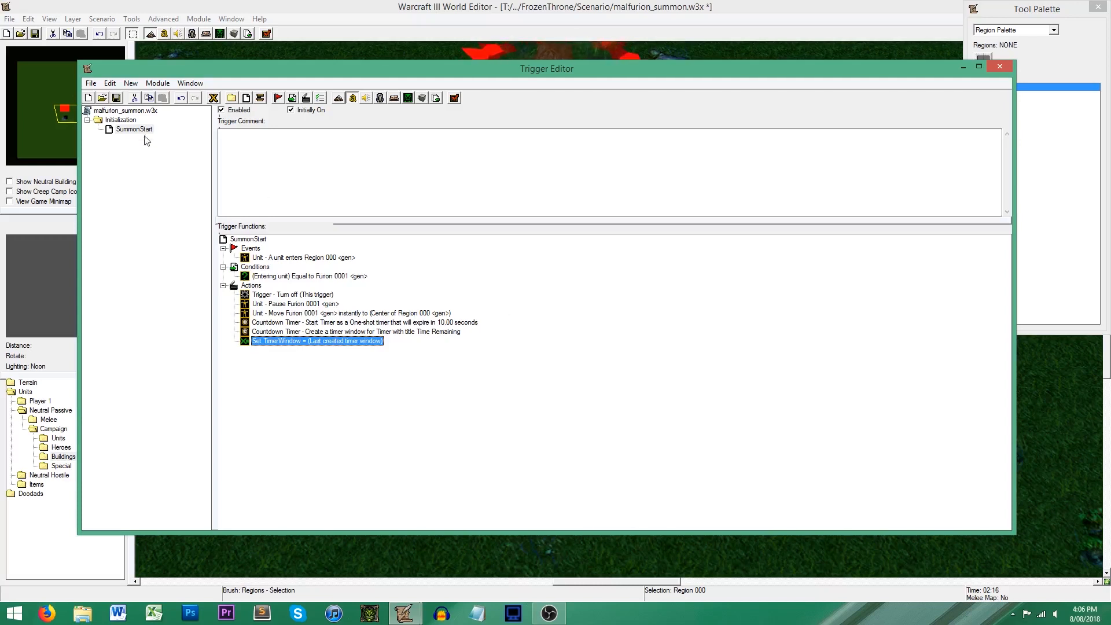
Step: Create a new trigger and rename it SummonAnimation
click(246, 97)
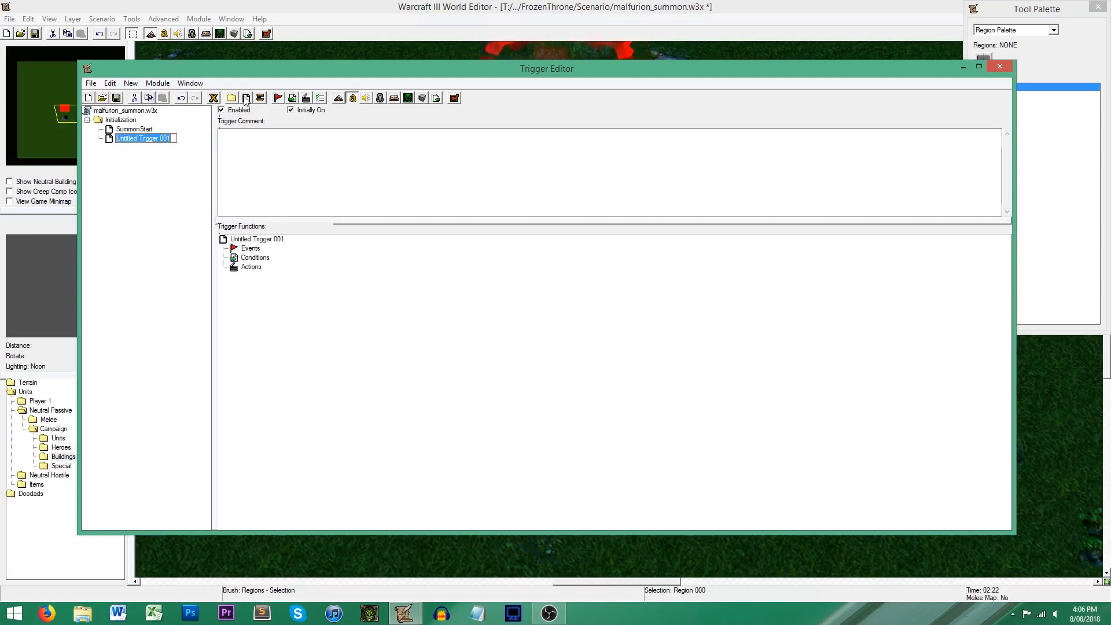
text(Sum)
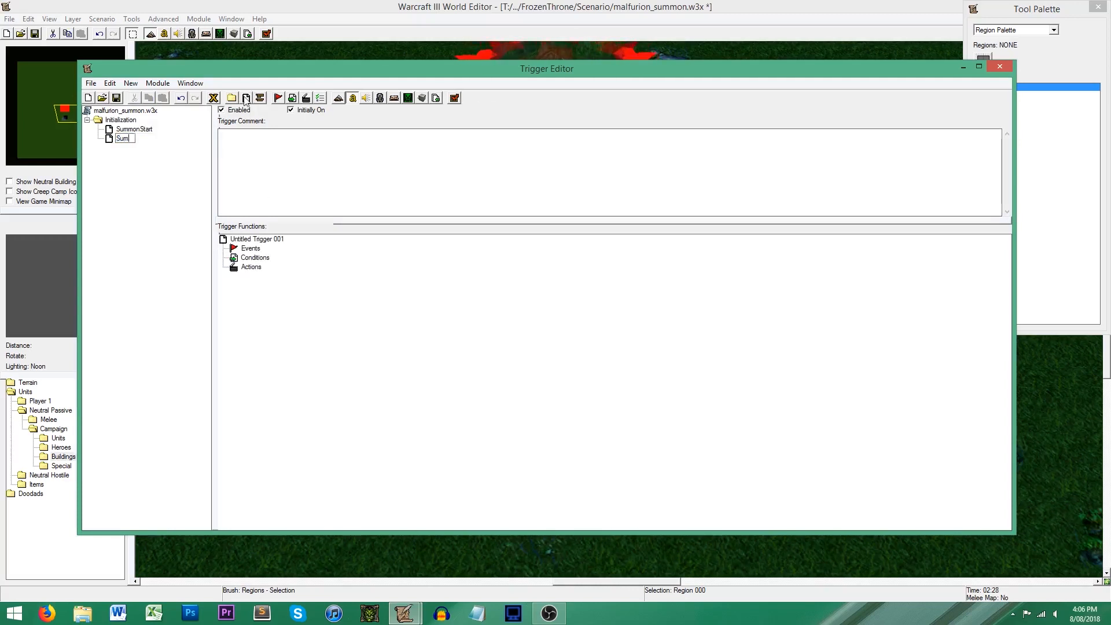
text(SummonAnimation)
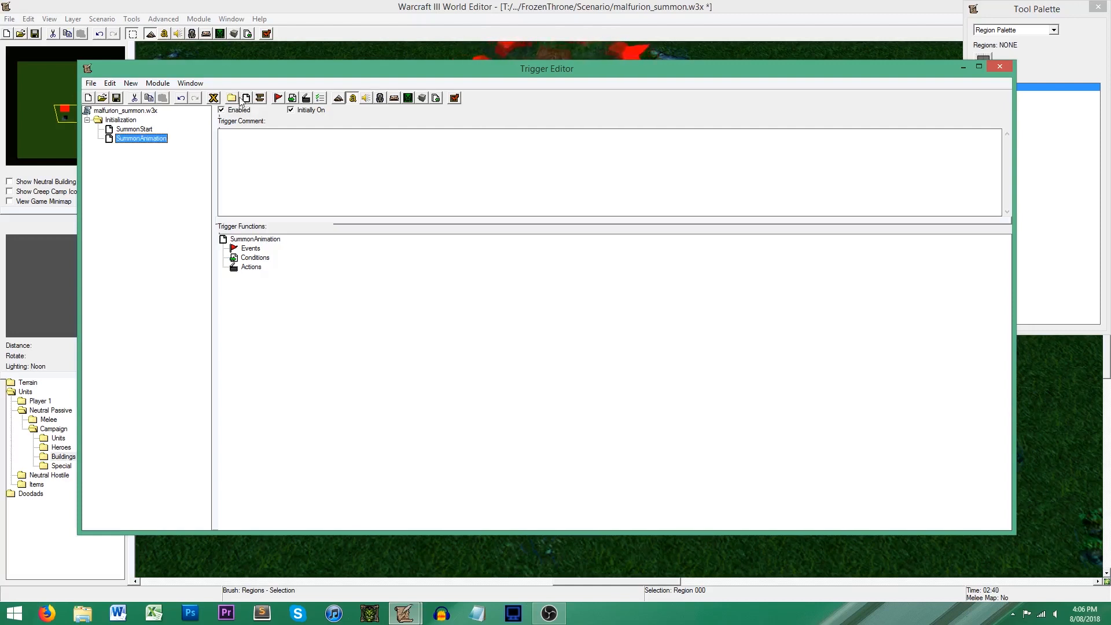
Step: Add an Animation - Play Unit Animation action playing Furion 0001's spell animation
click(252, 266)
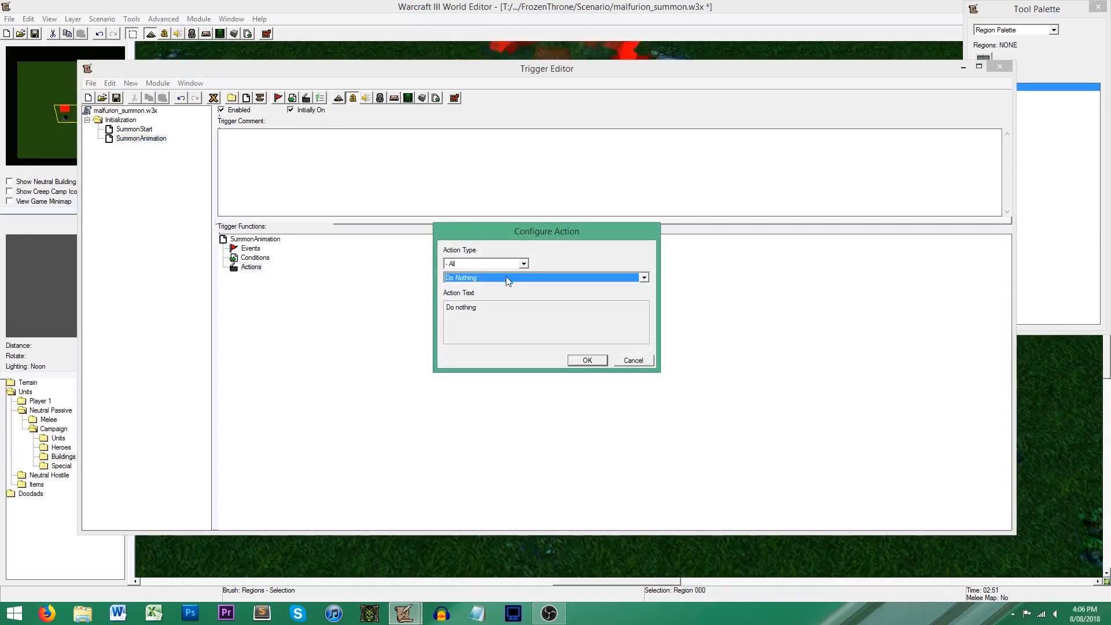
click(642, 277)
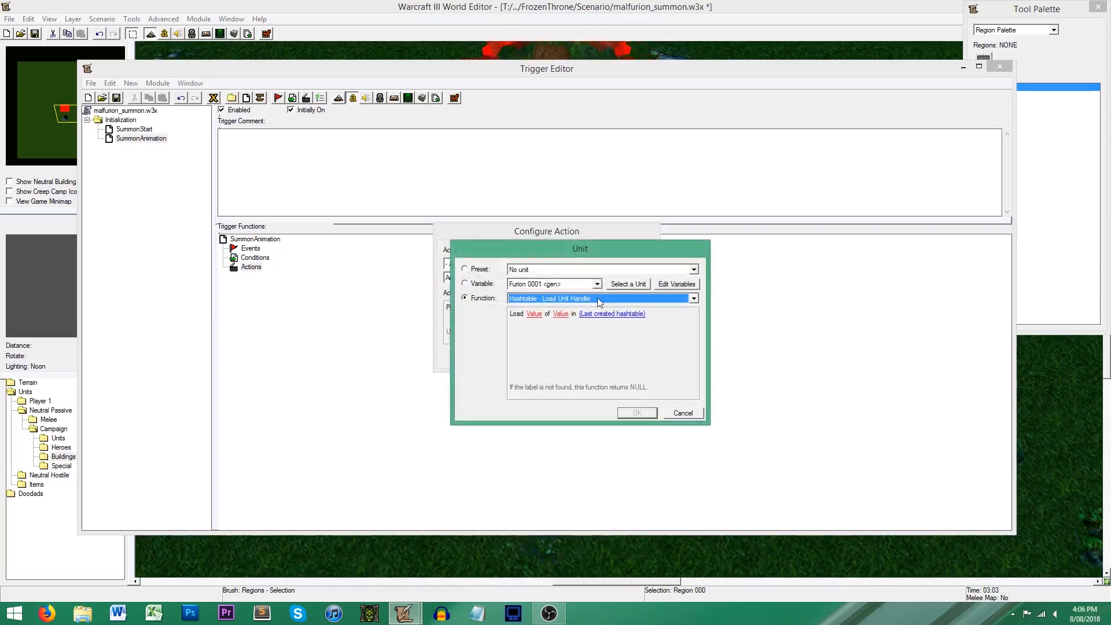
click(682, 413)
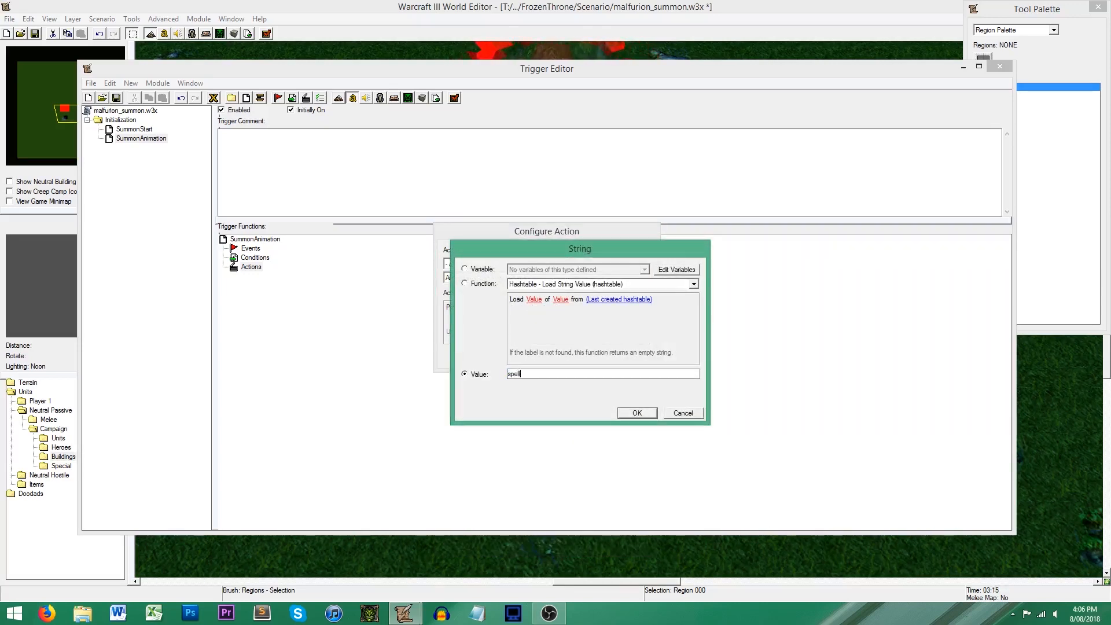
click(635, 413)
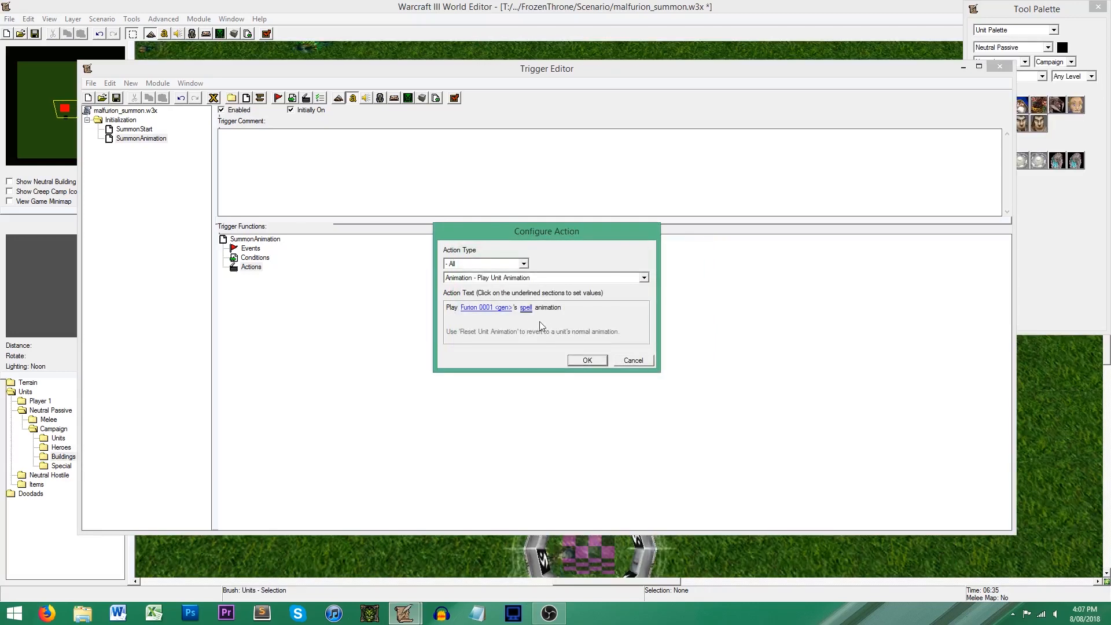
click(525, 306)
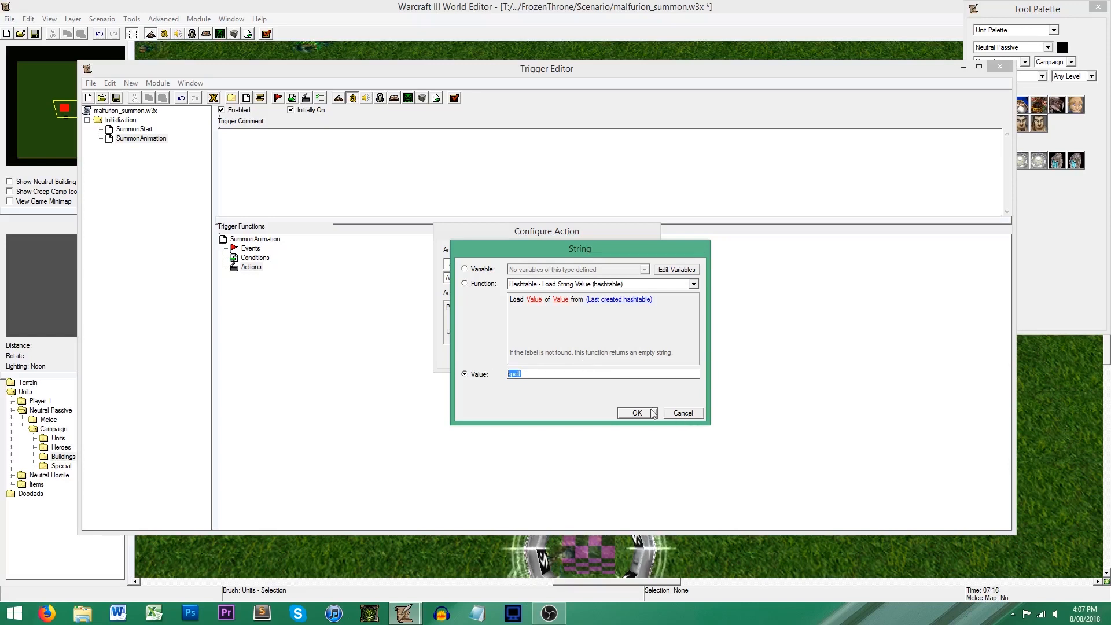
click(636, 412)
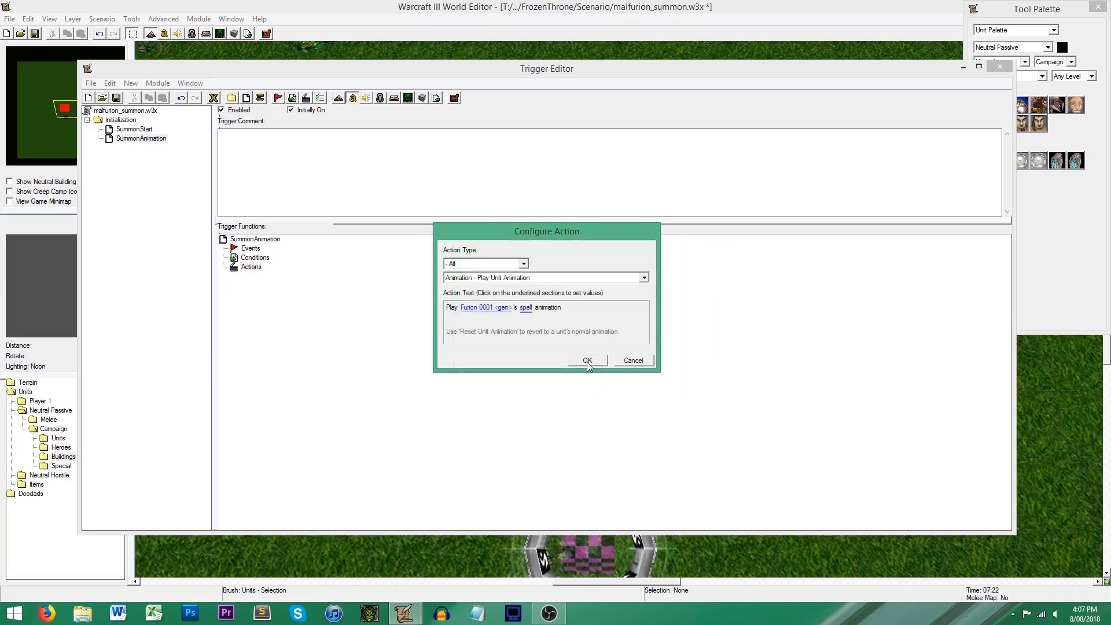
click(586, 359)
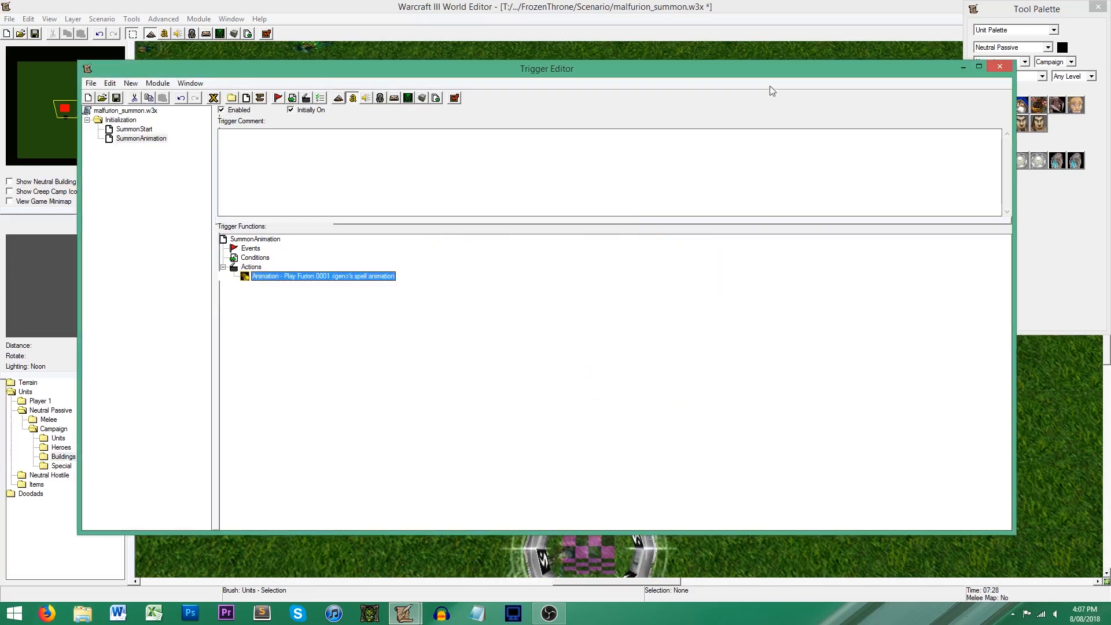
click(999, 66)
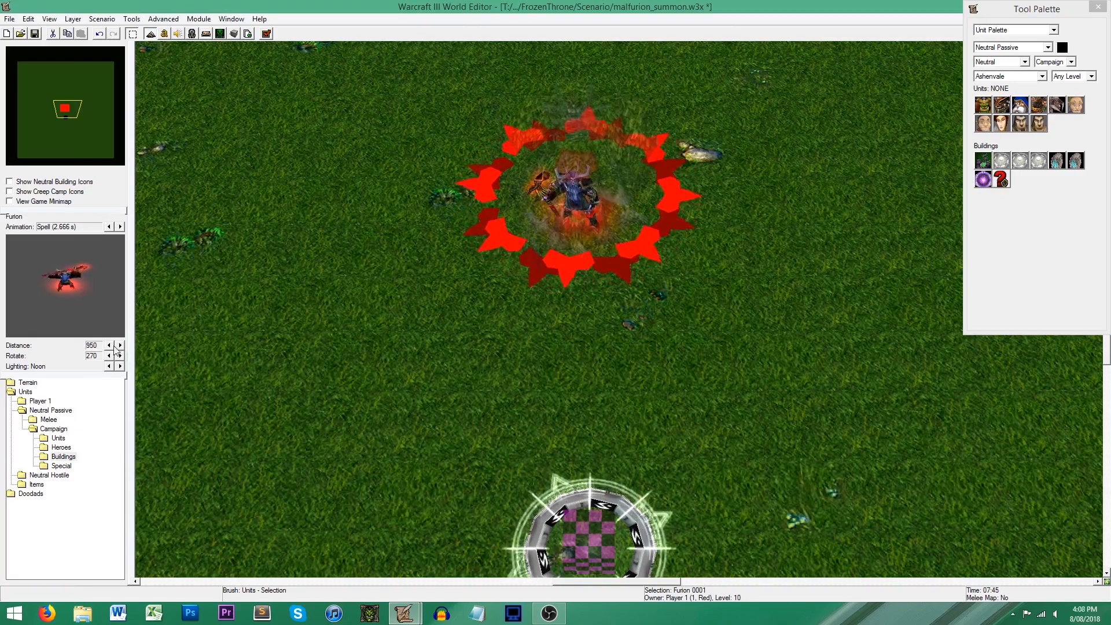
click(119, 227)
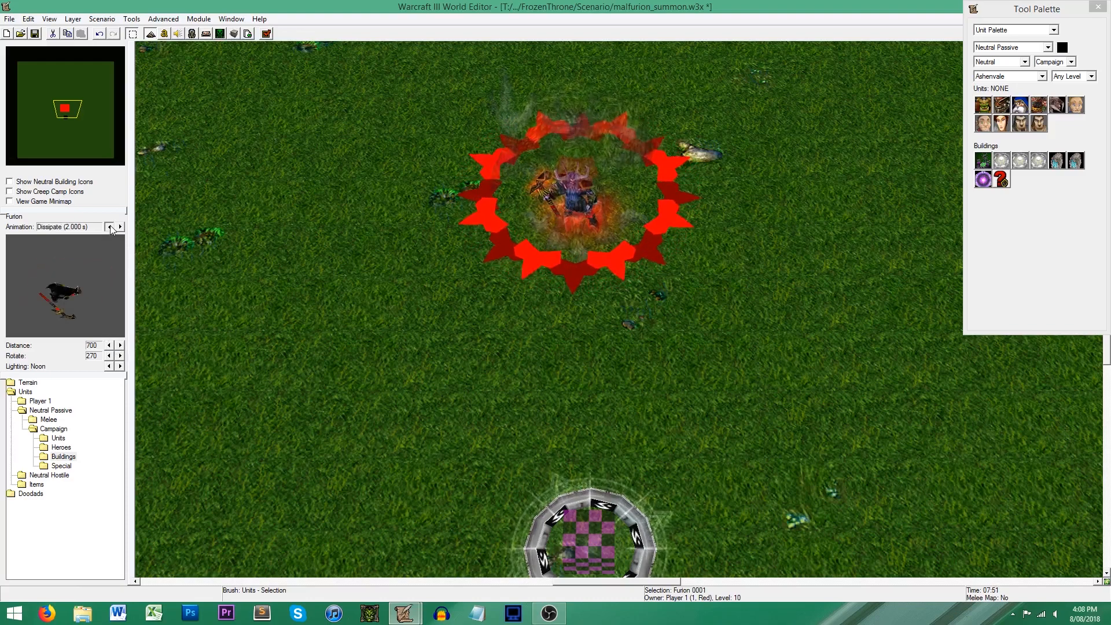
click(110, 227)
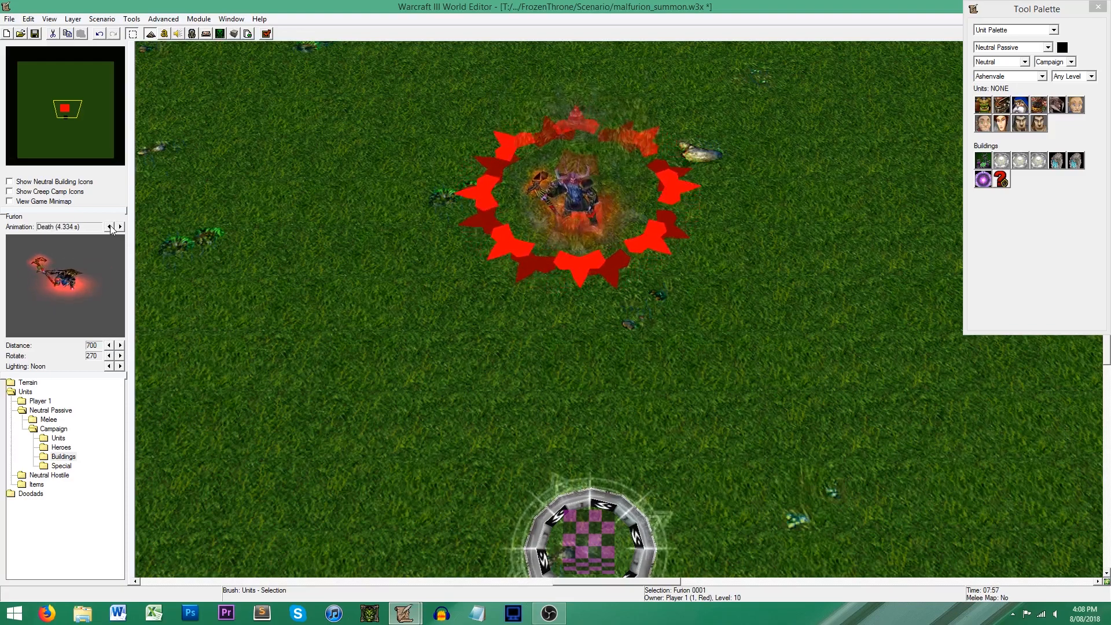
click(119, 226)
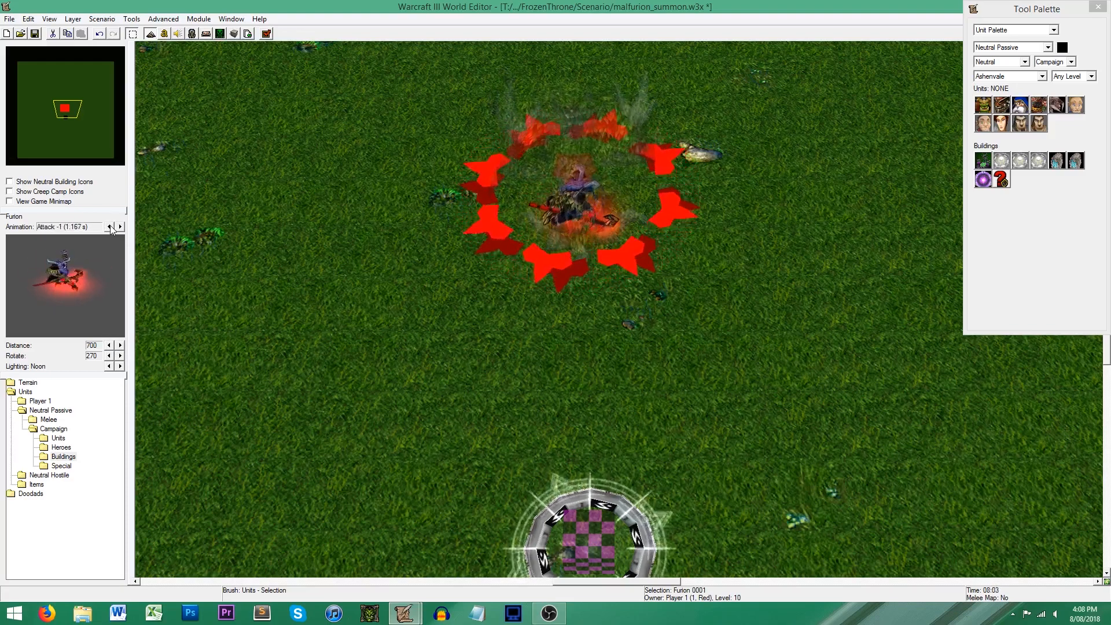
click(109, 227)
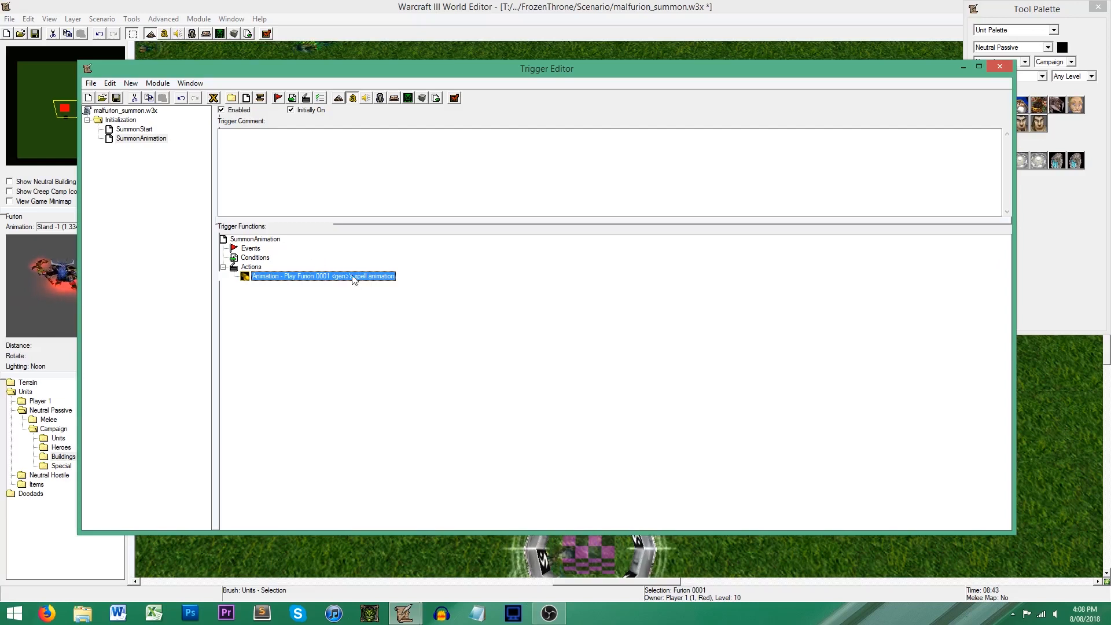
Step: Browse model files under the Abilities category and toggle the Imported/Value source for the effect
double_click(323, 275)
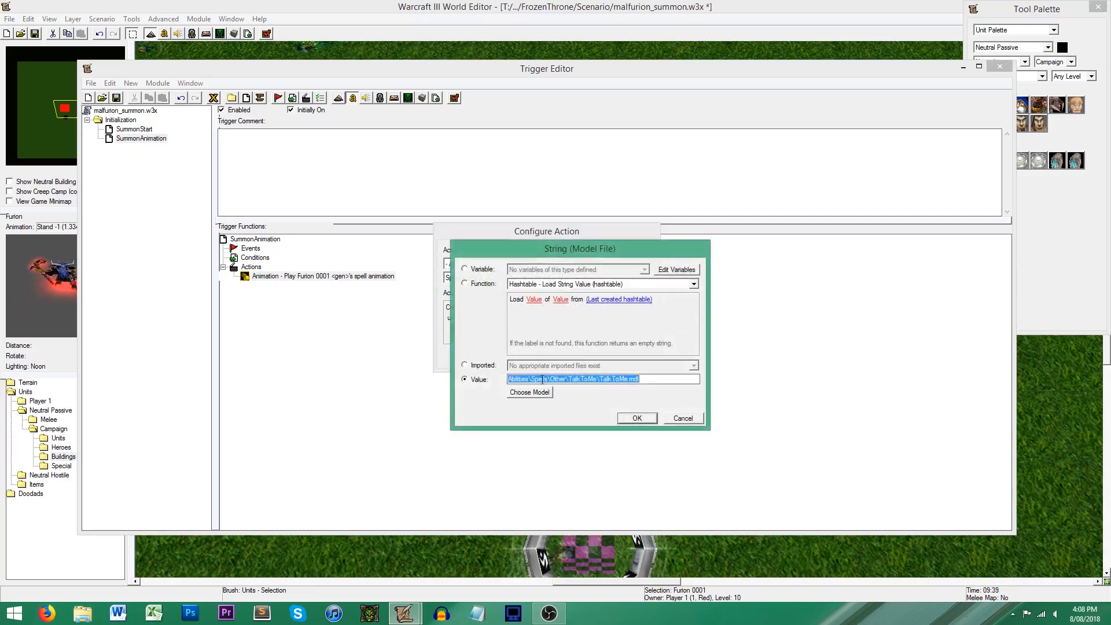
click(529, 392)
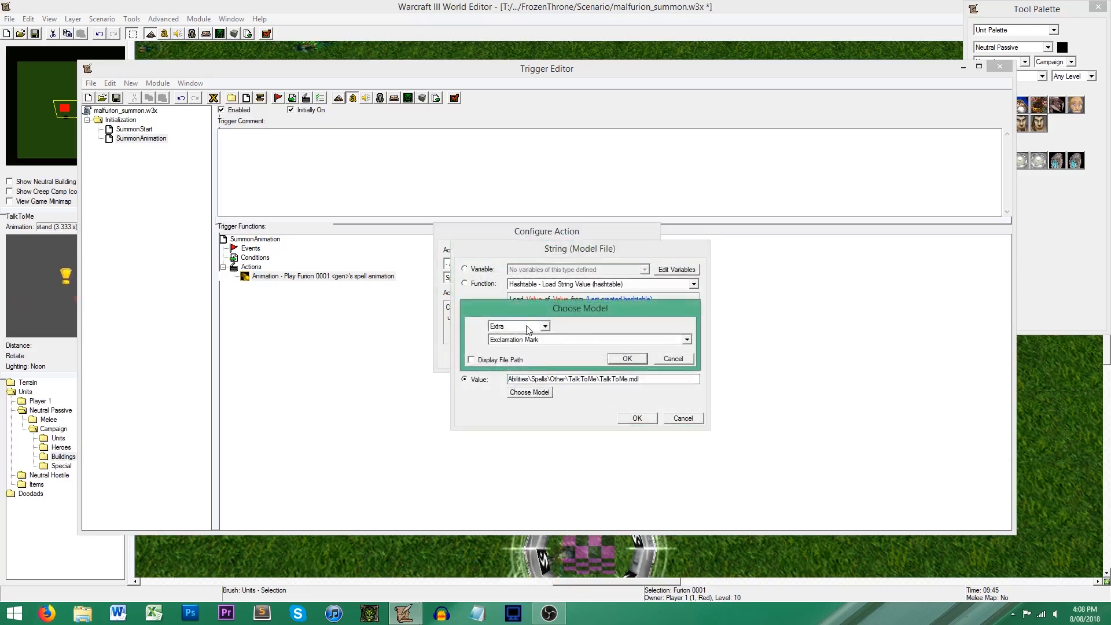
click(514, 326)
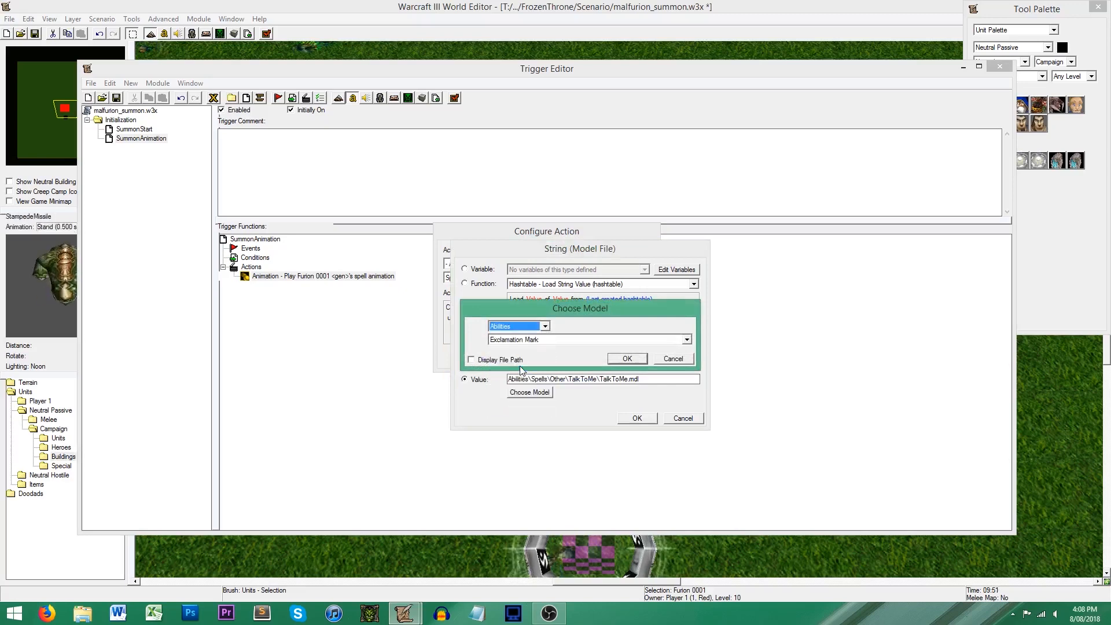
click(684, 339)
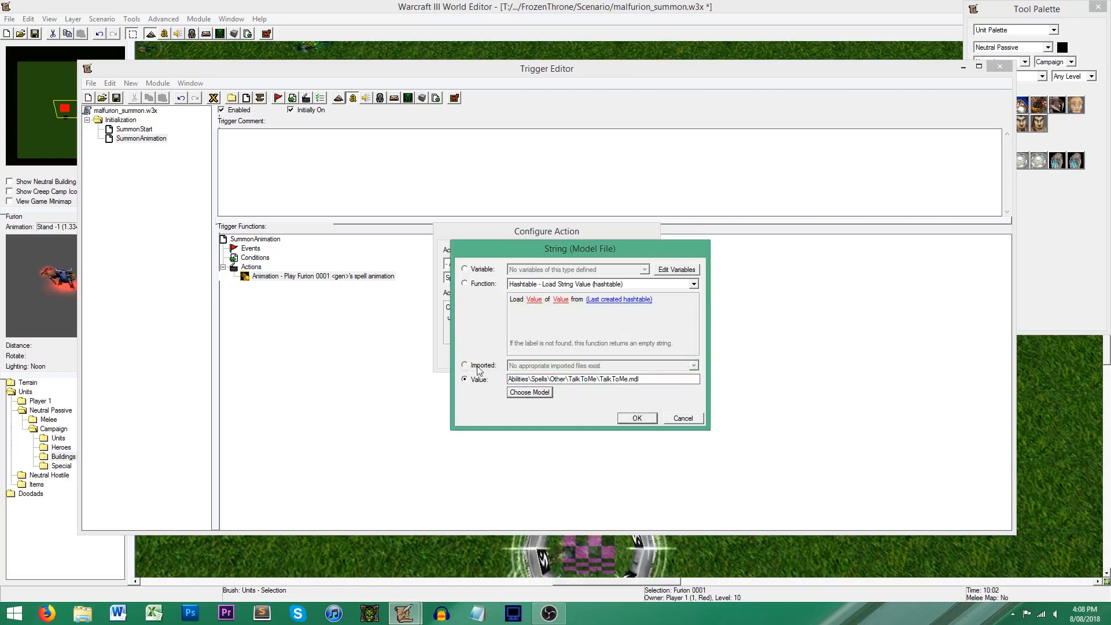
click(465, 365)
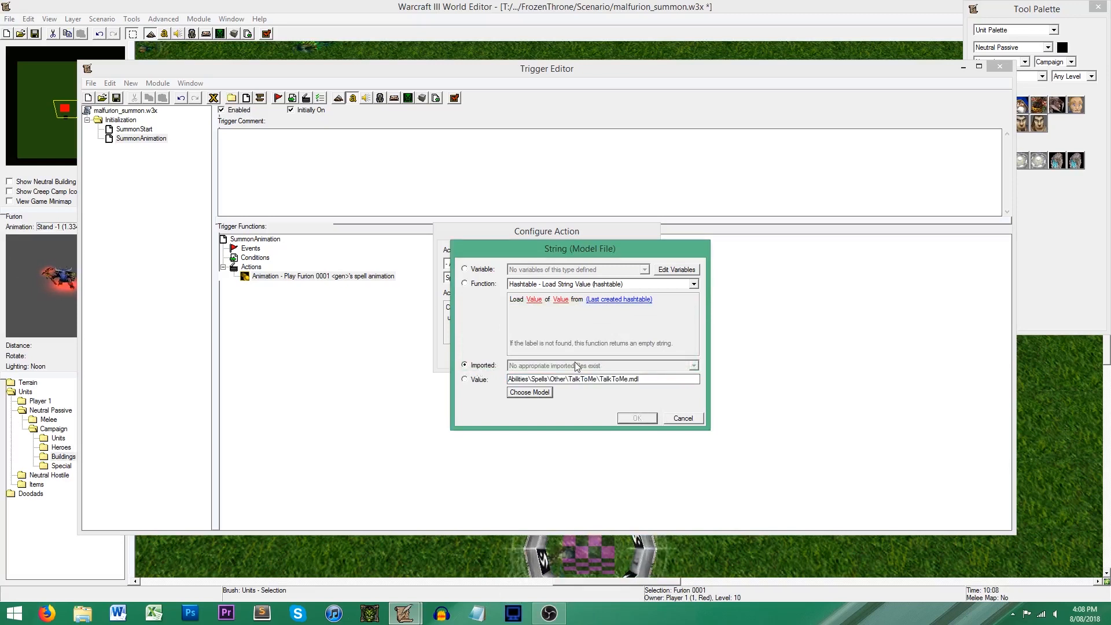
click(528, 392)
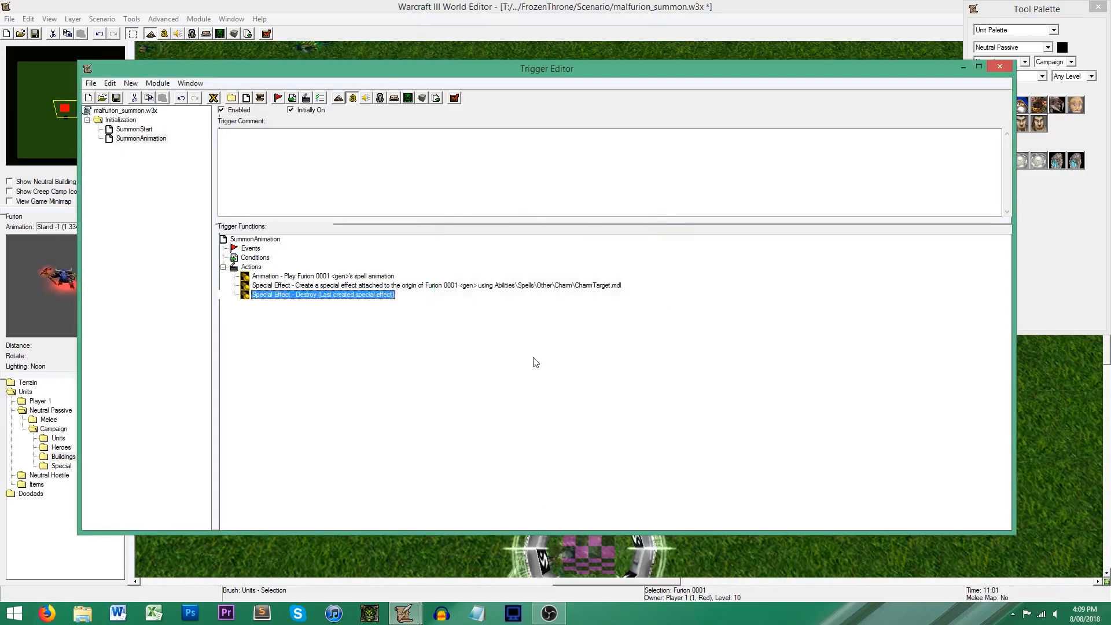
mouse_move(506, 355)
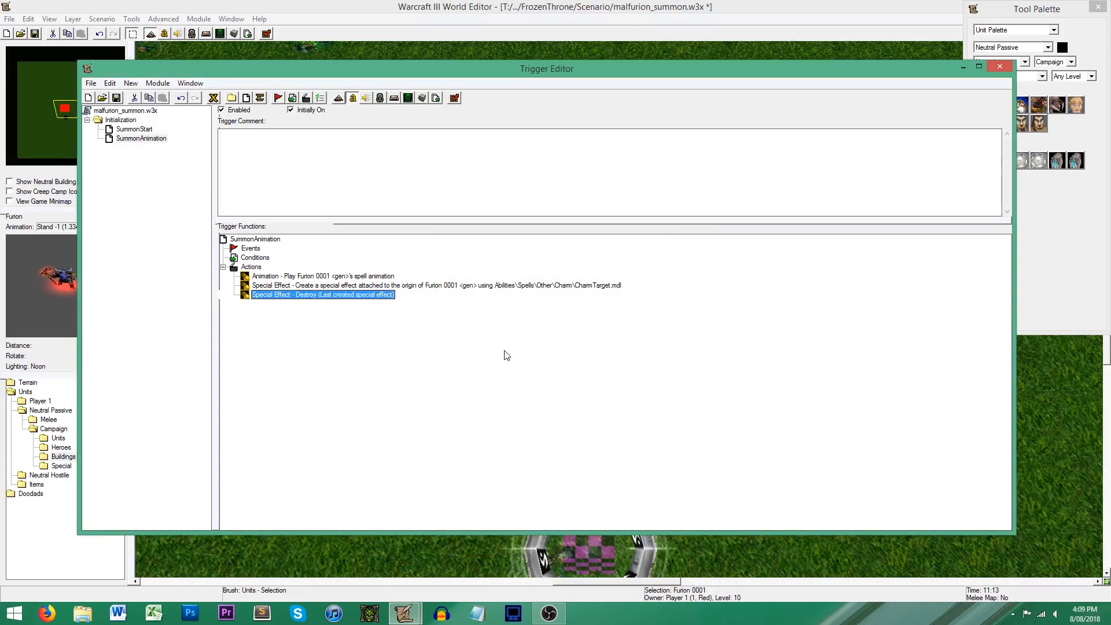
Step: Review the create CharmTarget effect and destroy last created effect actions in SummonAnimation
click(436, 285)
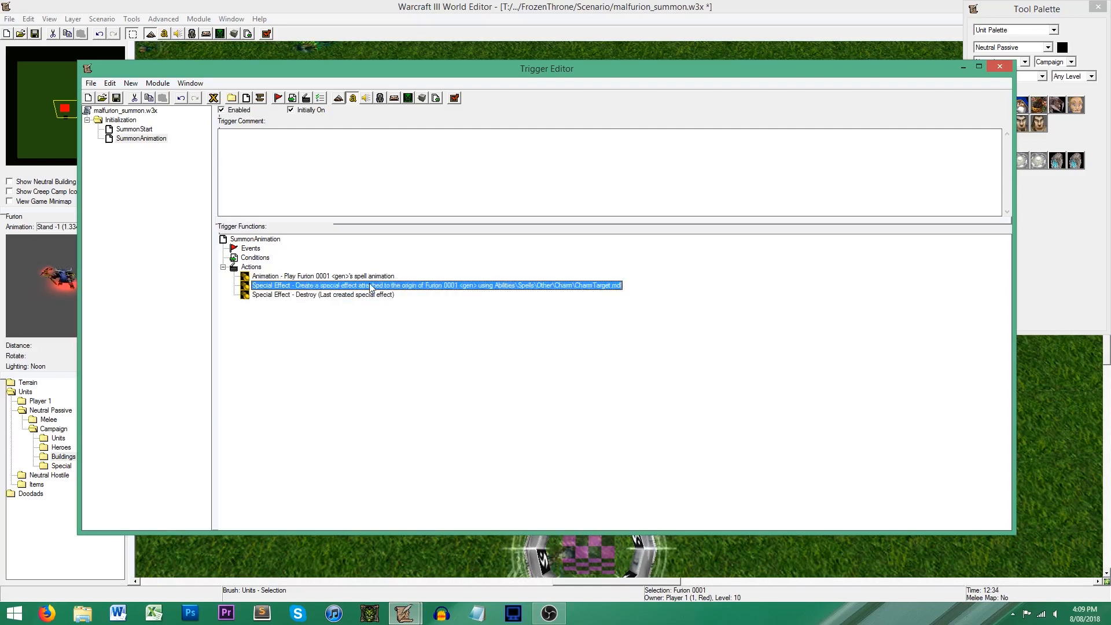
click(322, 294)
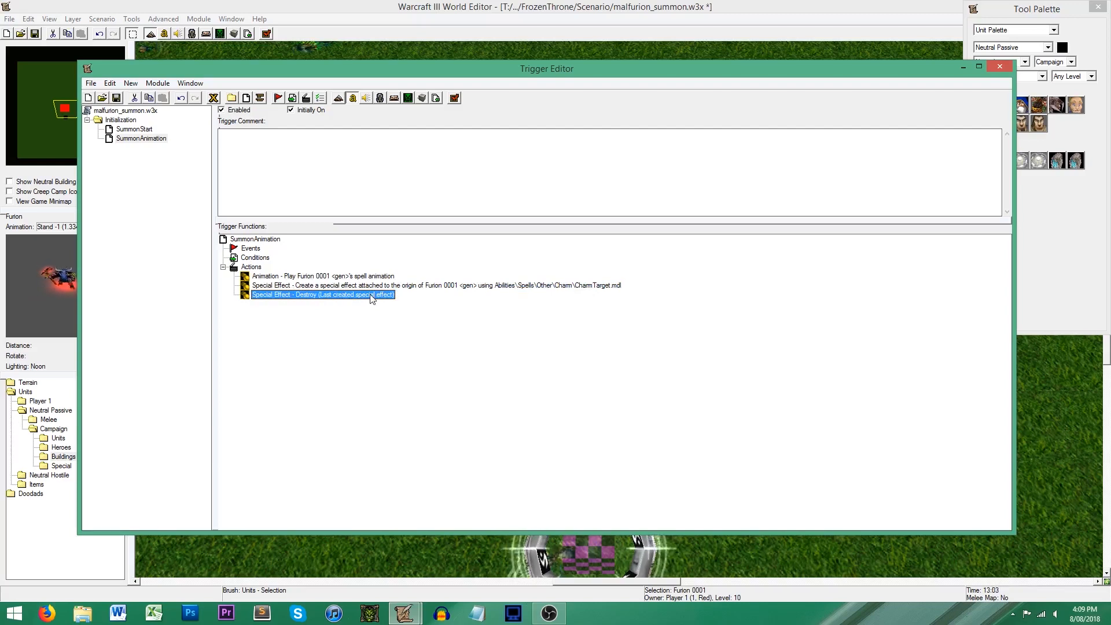
click(424, 285)
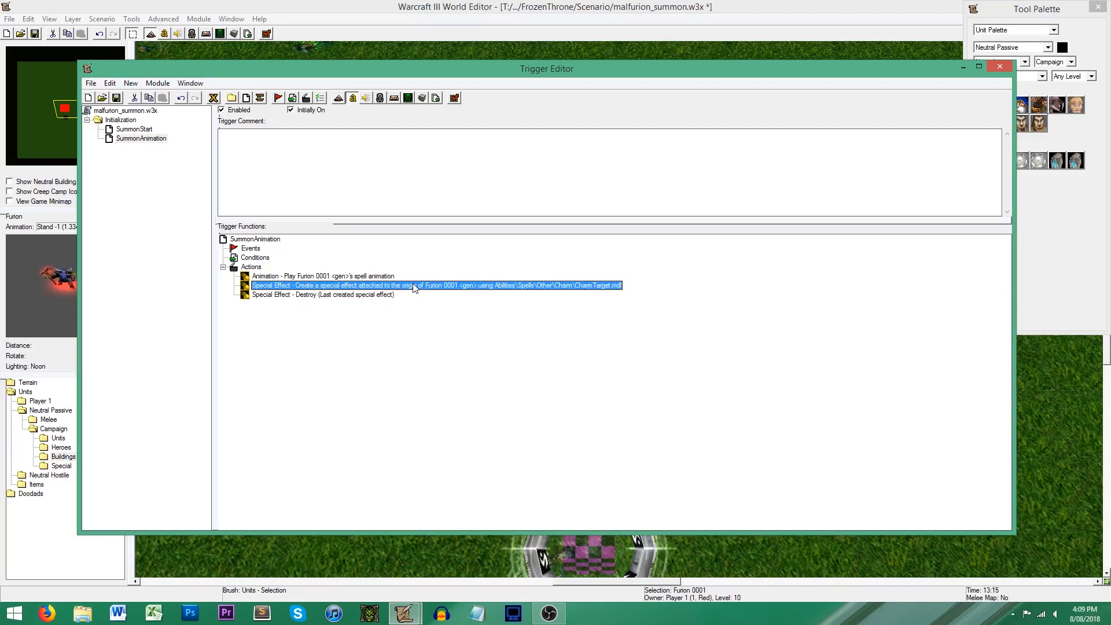
click(323, 294)
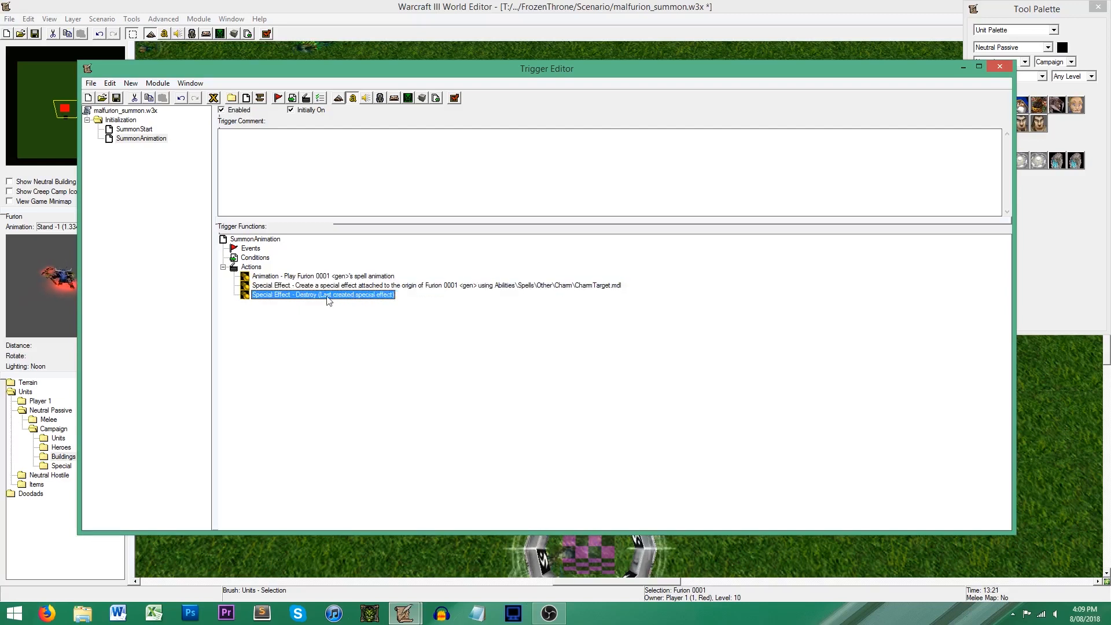
mouse_move(384, 302)
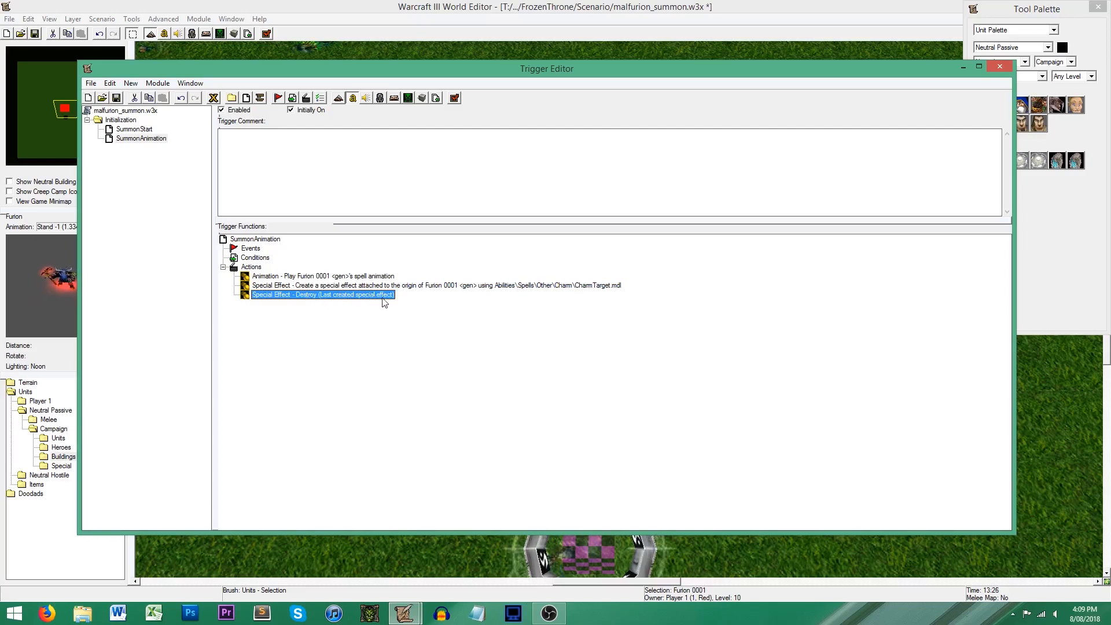
click(436, 285)
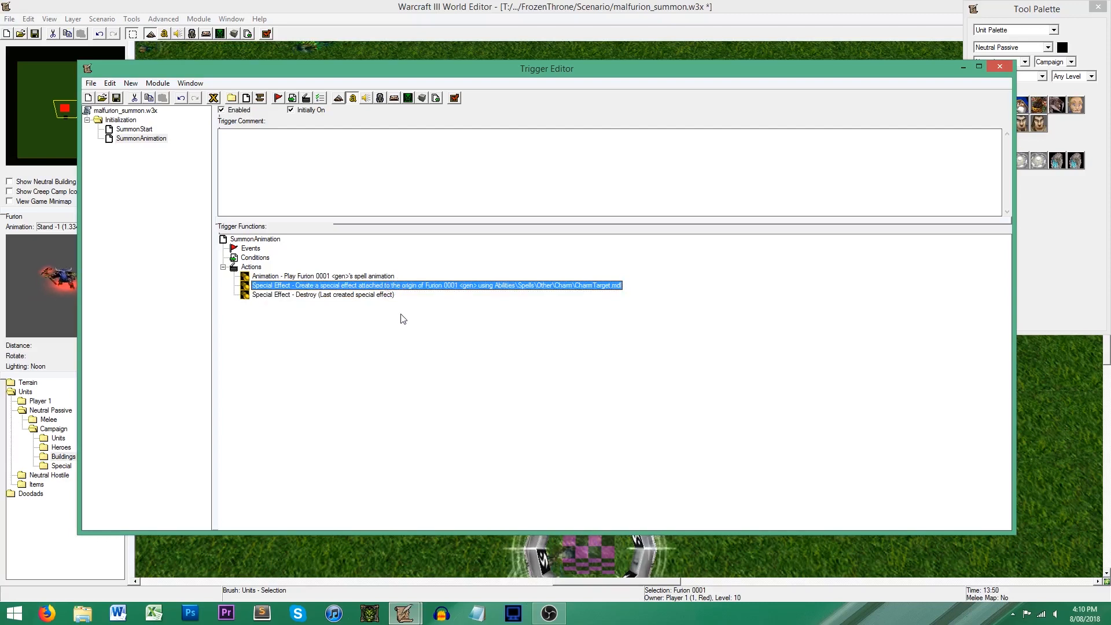
mouse_move(213, 97)
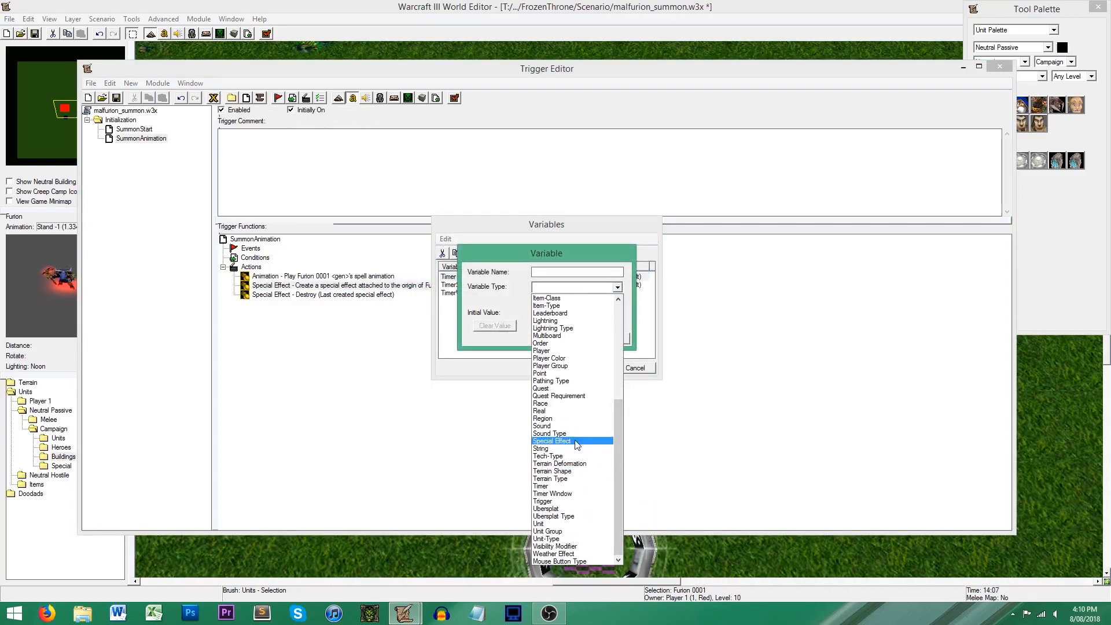
click(551, 440)
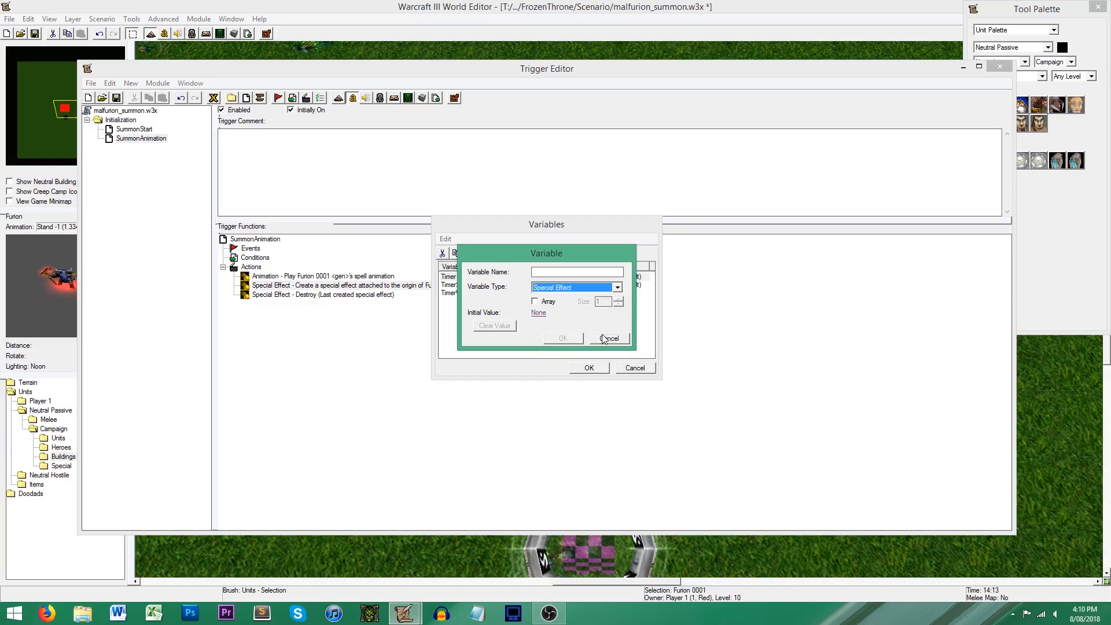
click(610, 338)
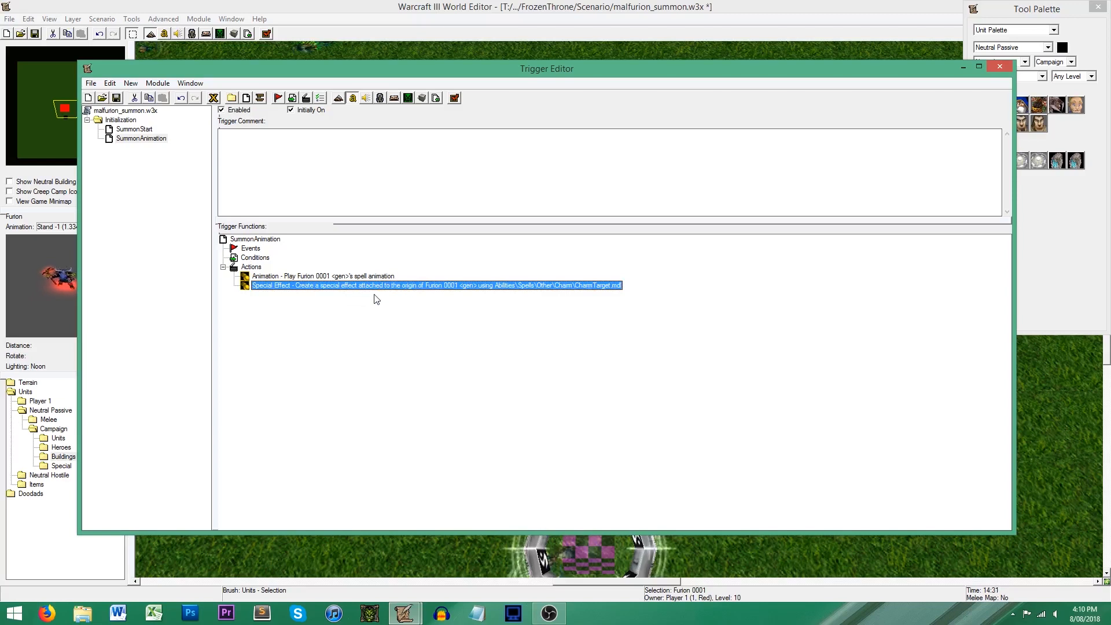
click(323, 294)
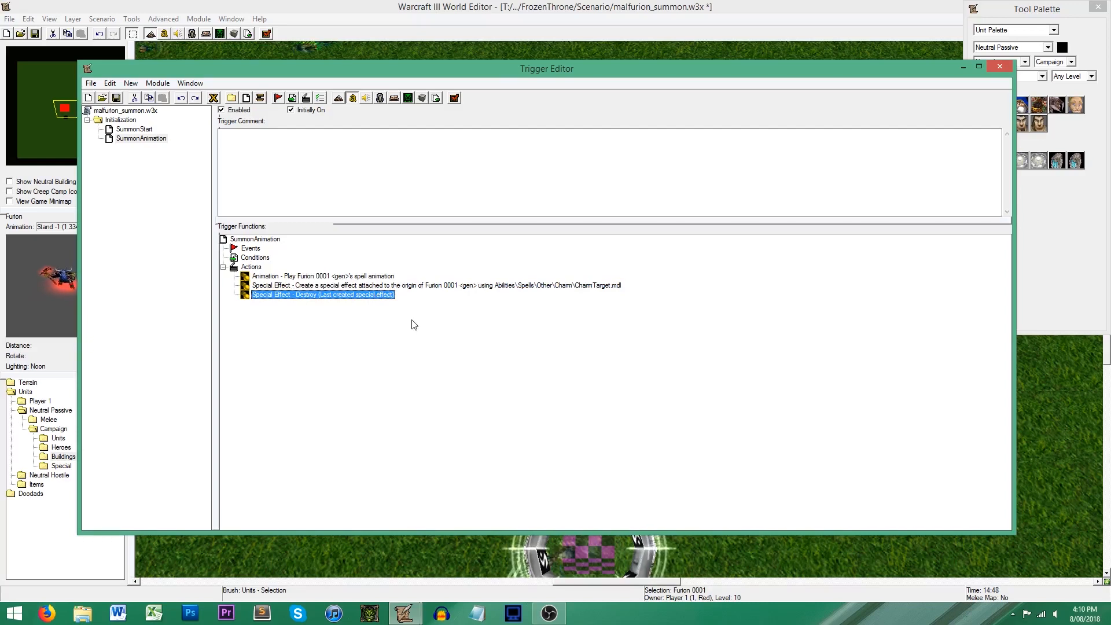
click(436, 285)
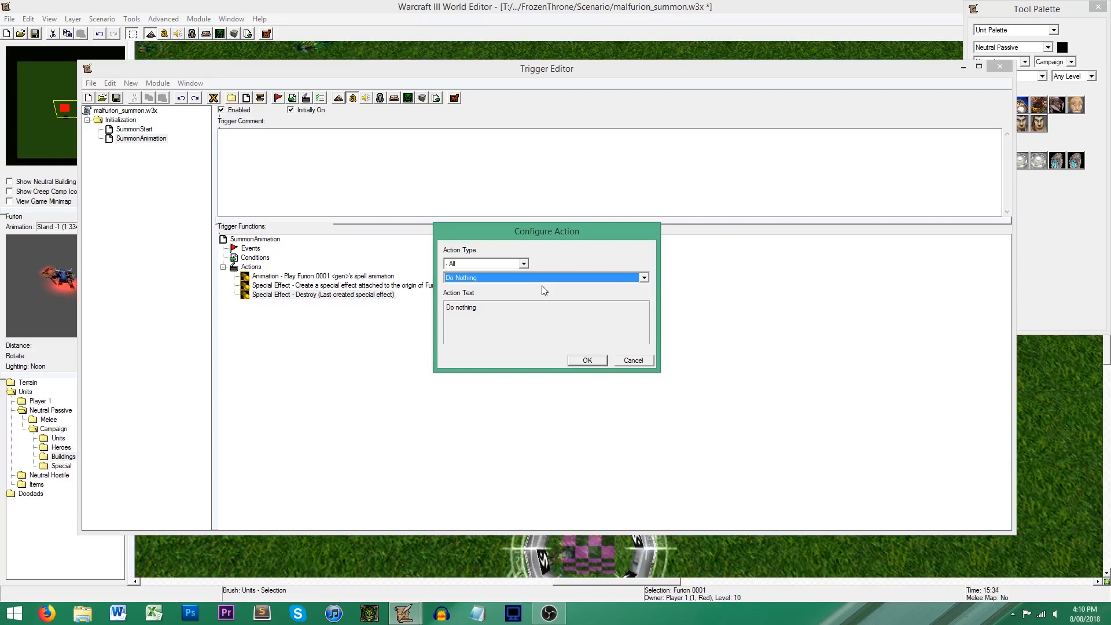
Step: Add a Countdown Timer - Start Timer action for TimerSummon, one-shot, expiring in 2.67 seconds, checking Furion's spell length
click(541, 276)
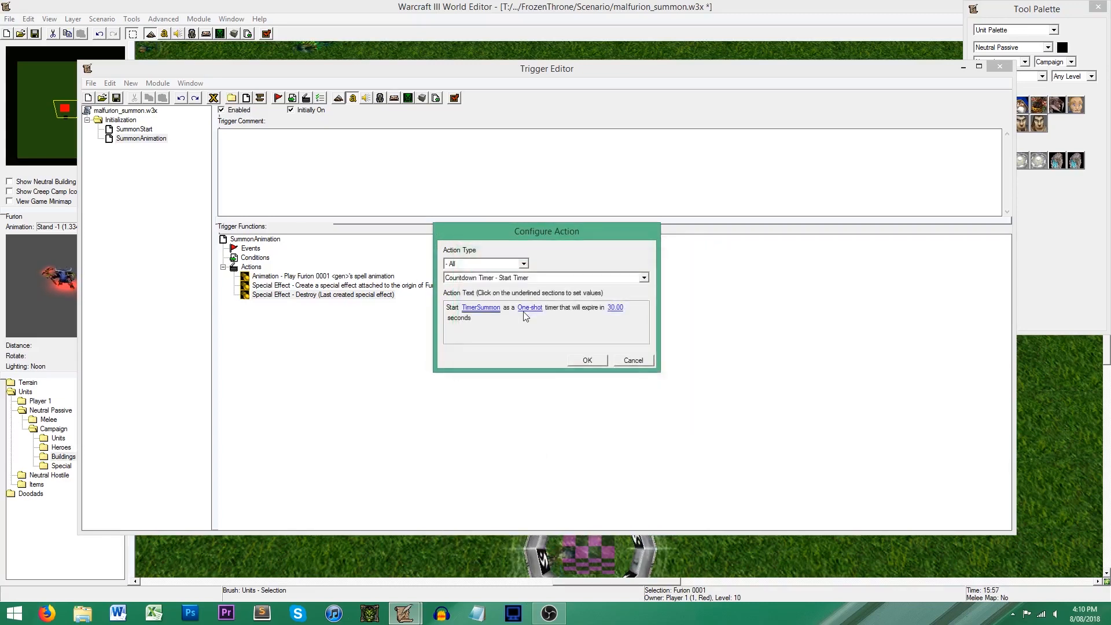
click(615, 307)
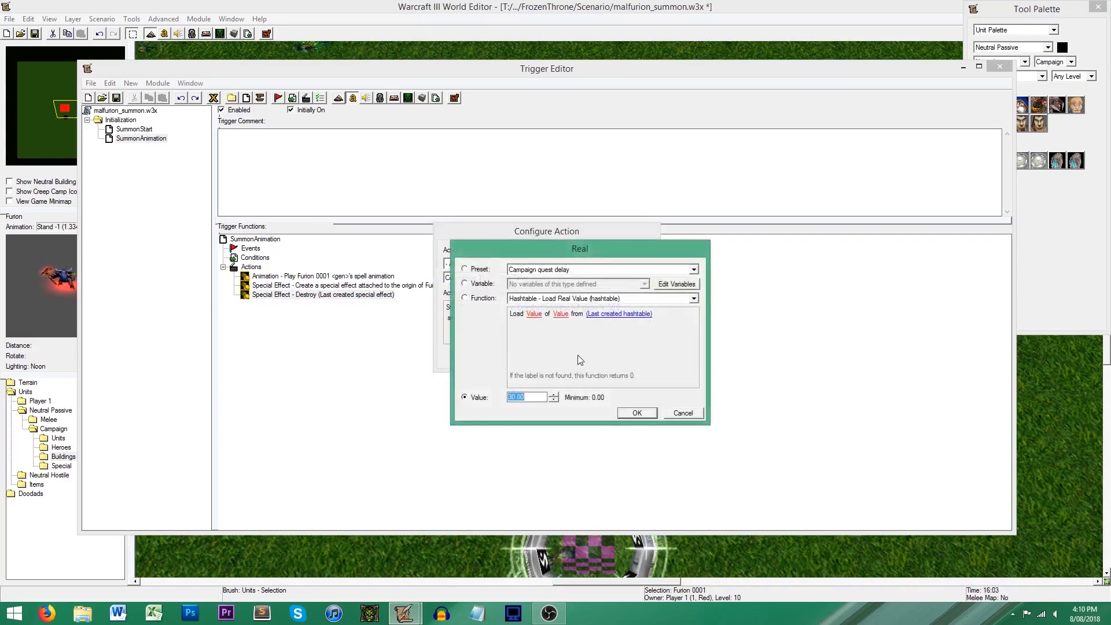
text(2.67)
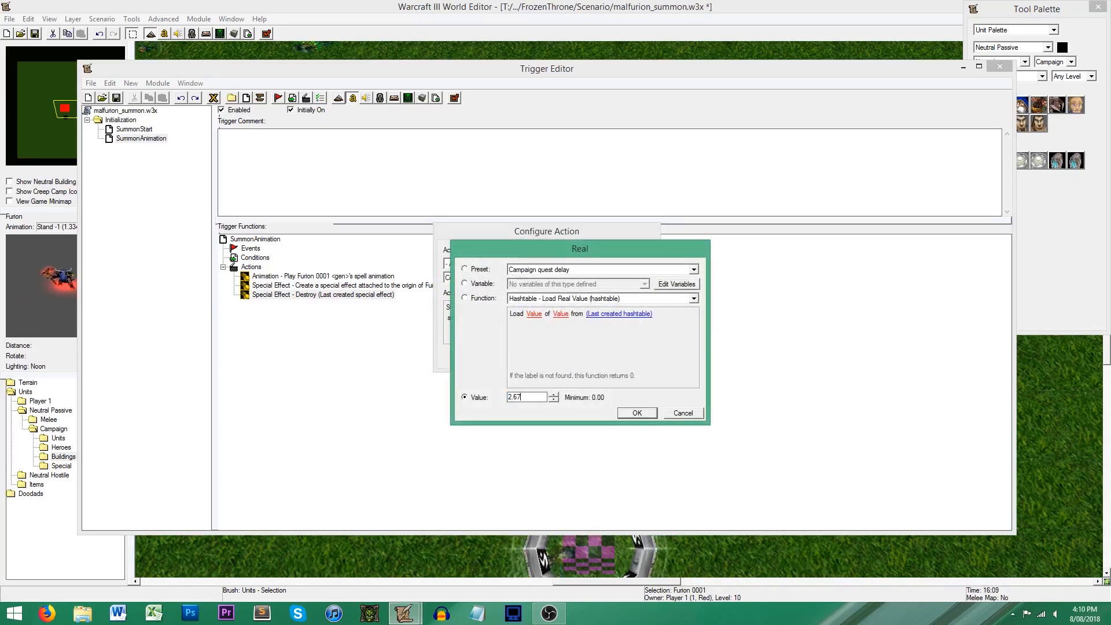
click(635, 412)
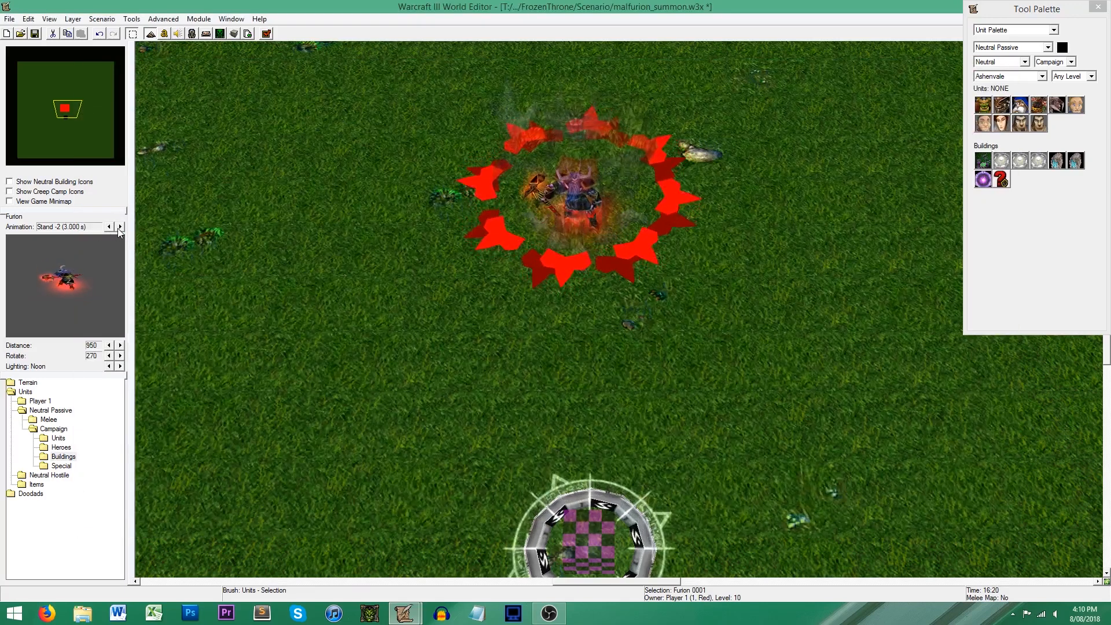
click(119, 227)
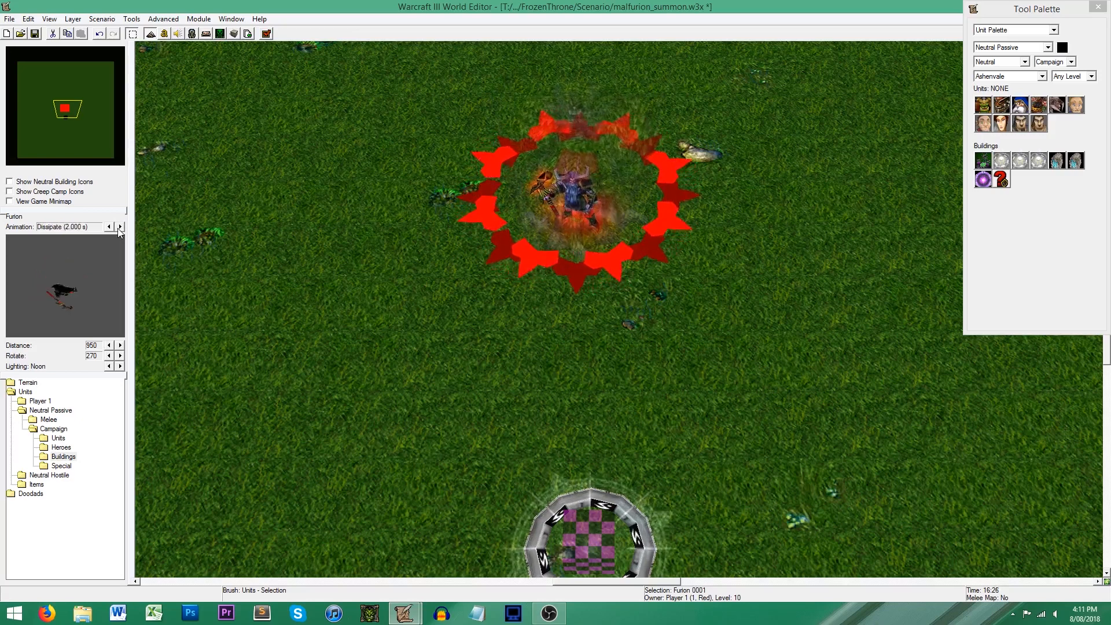
click(119, 226)
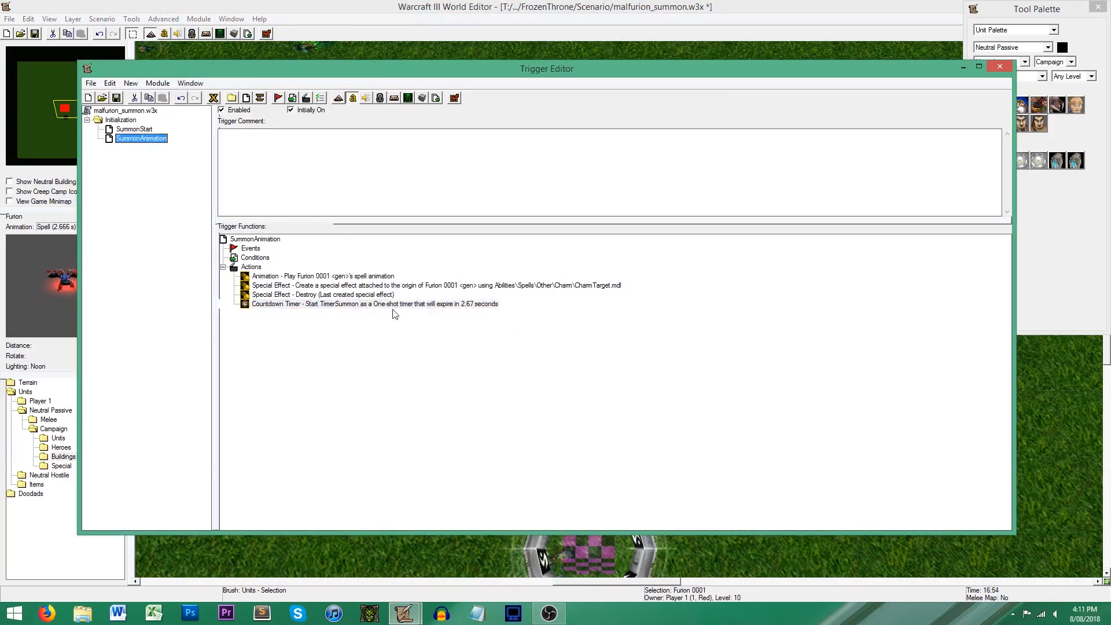
Step: Create a new trigger and name it SummonTimerEnd
click(373, 303)
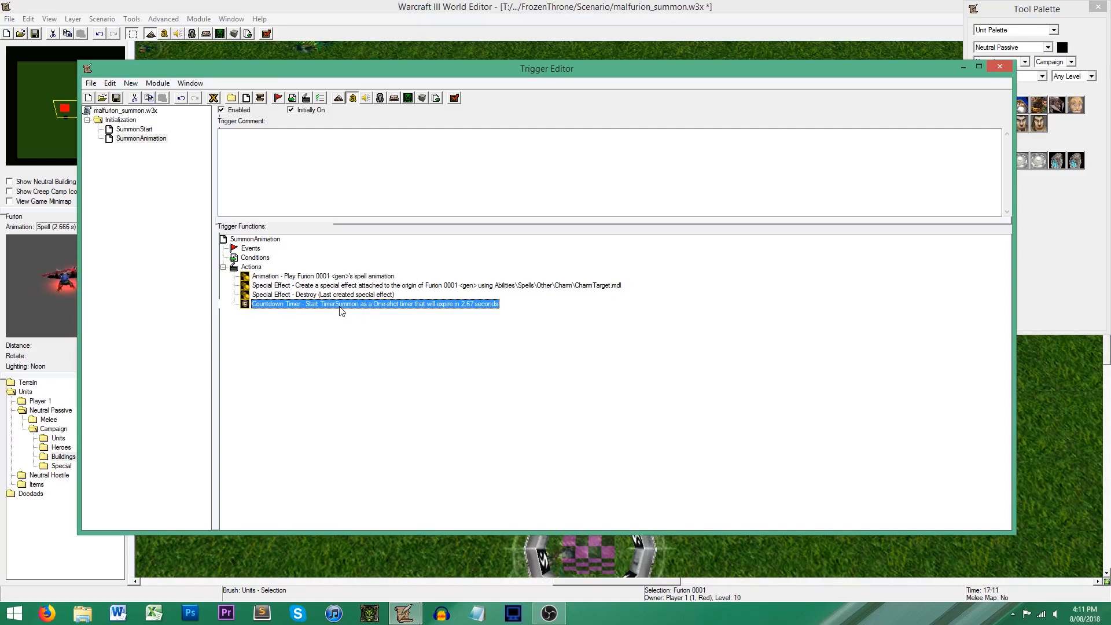
mouse_move(246, 97)
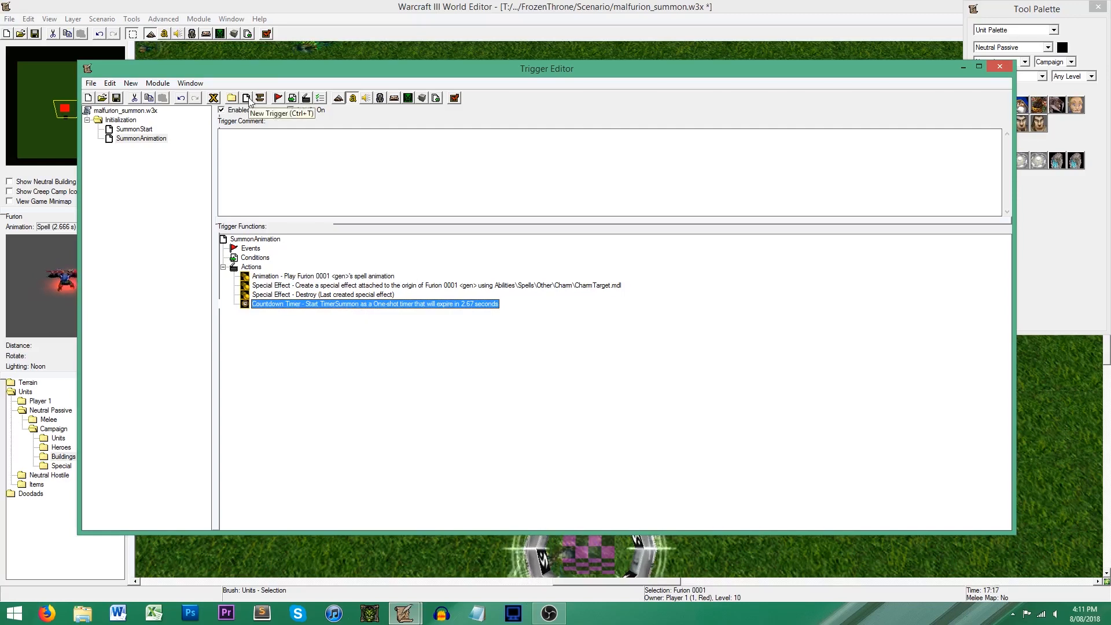
click(245, 97)
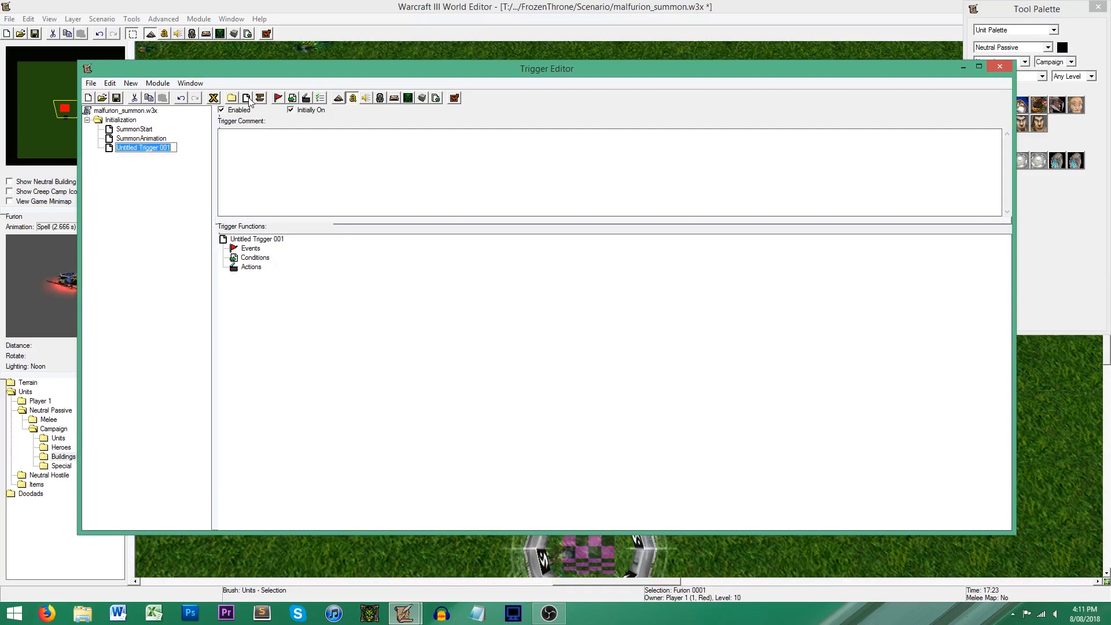
text(SummonTimerEnd)
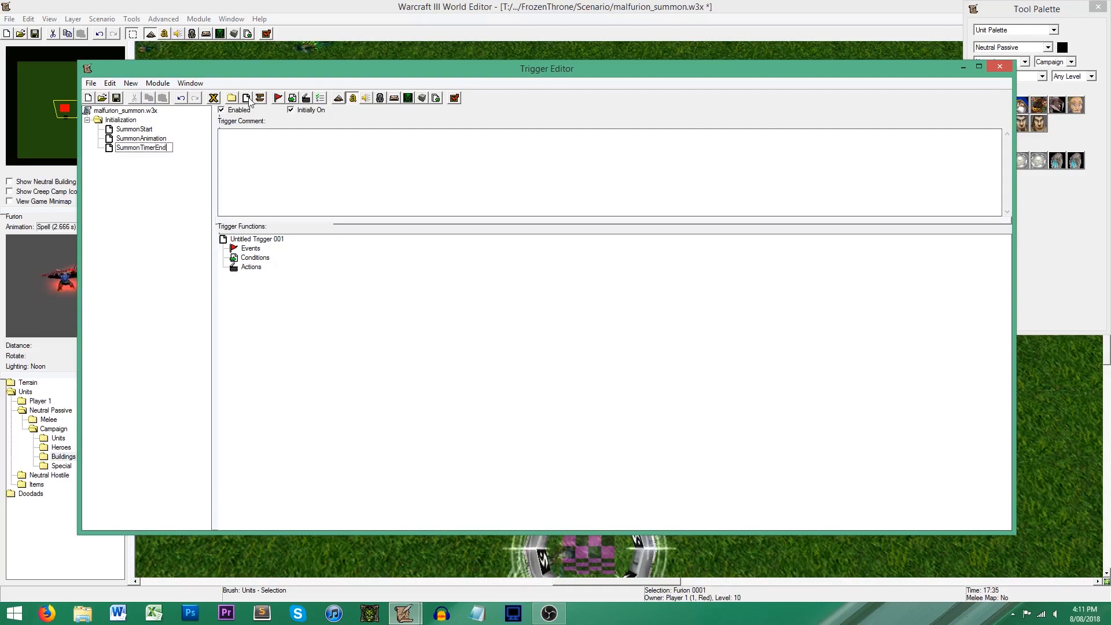
Step: Give SummonTimerEnd a Timer Expires event on TimerSummon and an action running SummonAnimation, checking conditions
click(142, 147)
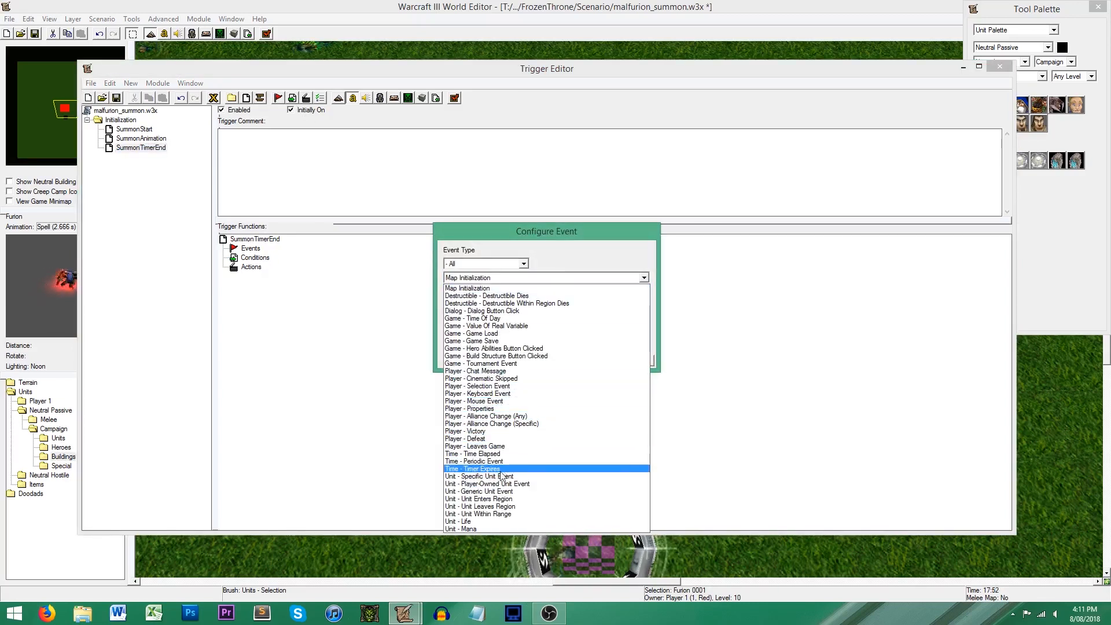
click(472, 468)
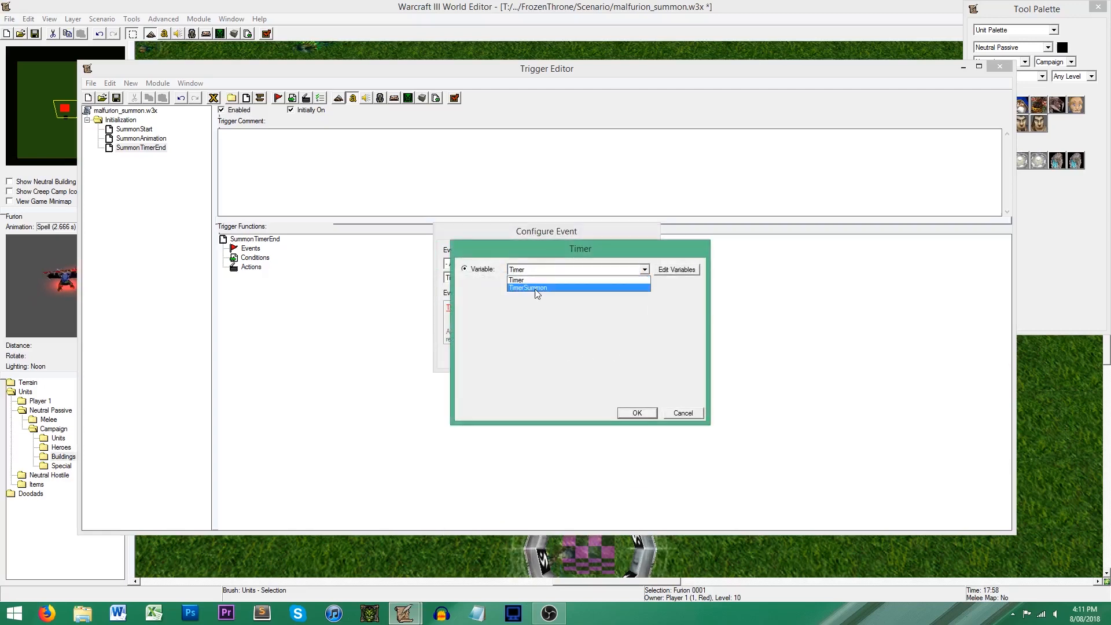
click(635, 412)
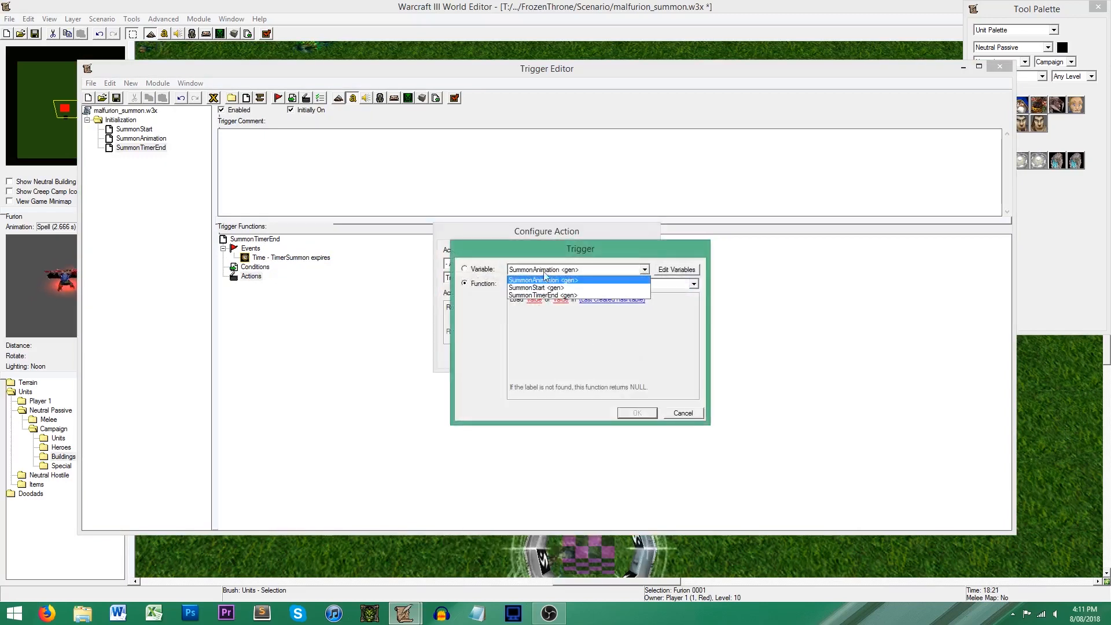
click(541, 280)
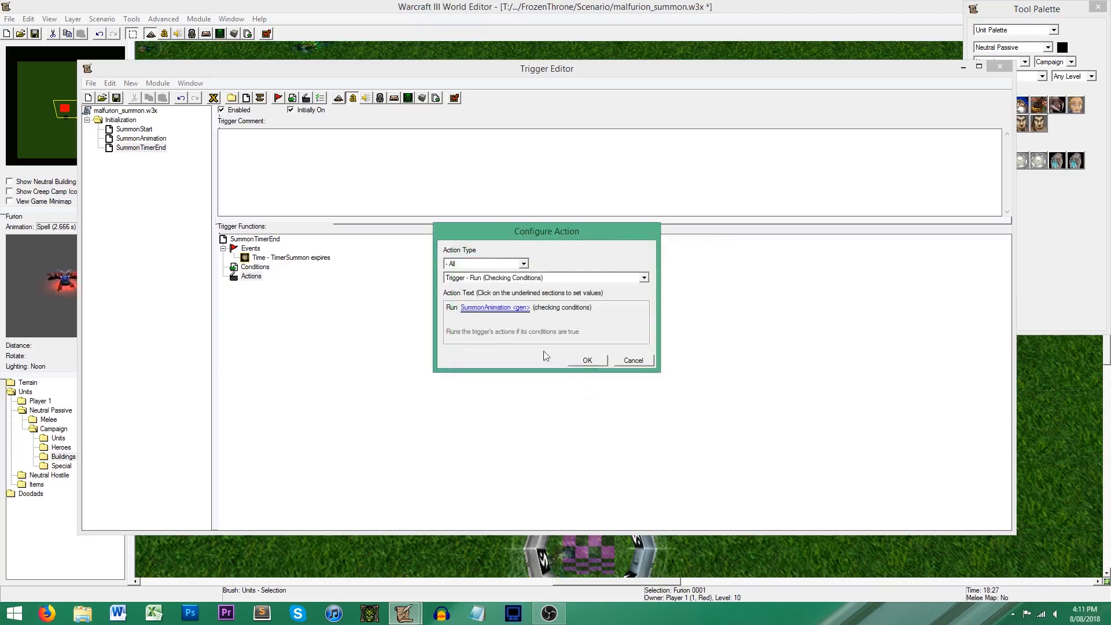
click(586, 360)
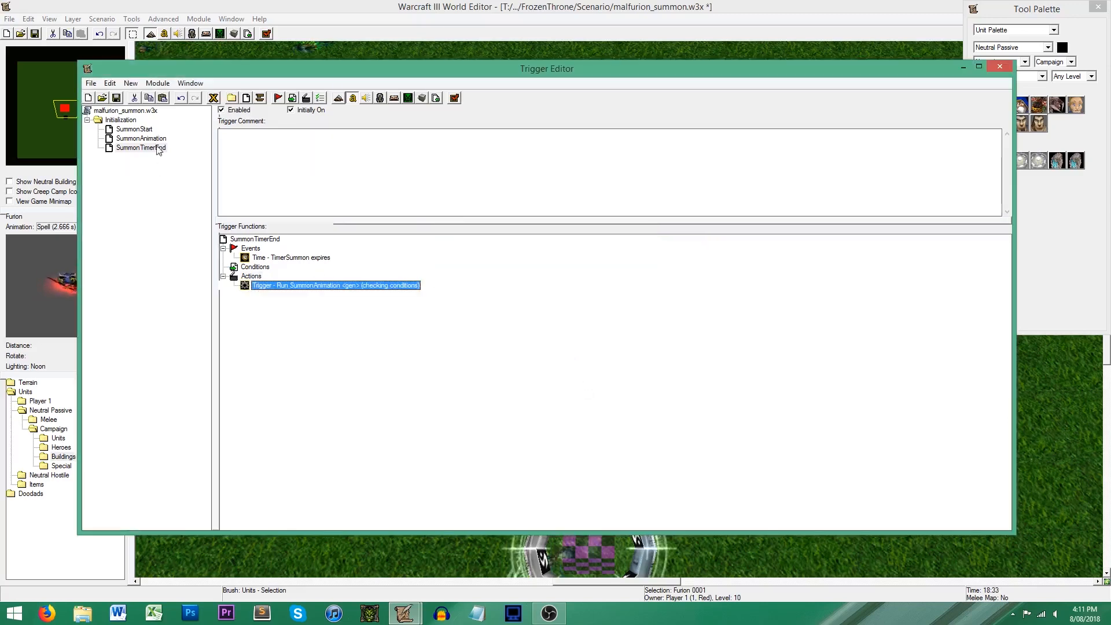
click(133, 128)
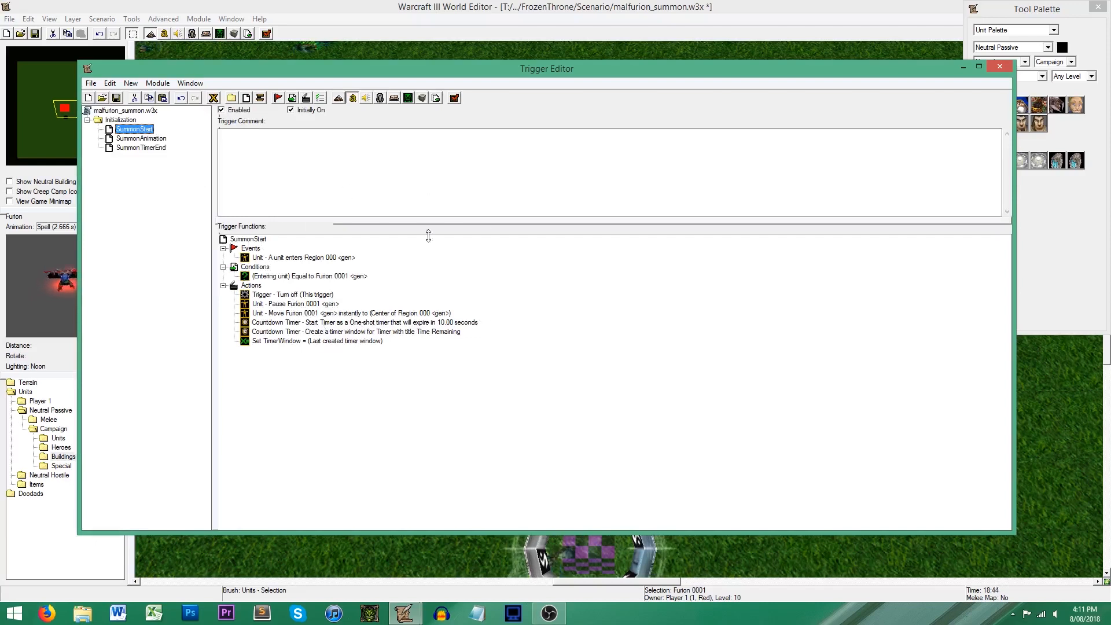
Step: Review SummonStart's Set TimerWindow action and SummonAnimation's animation and effect actions
click(317, 340)
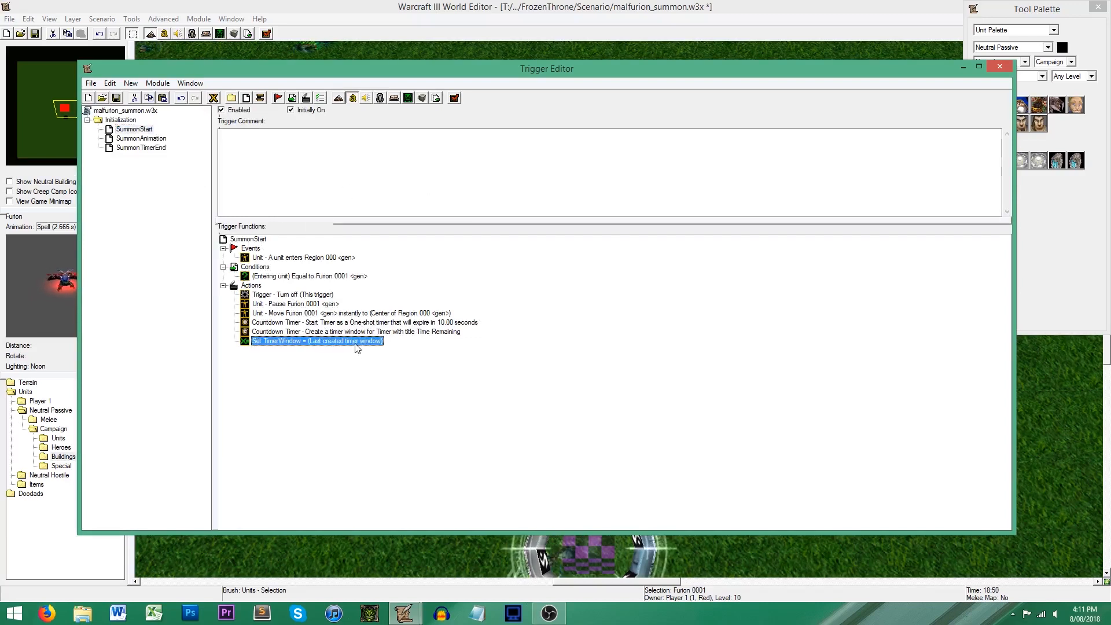
click(334, 349)
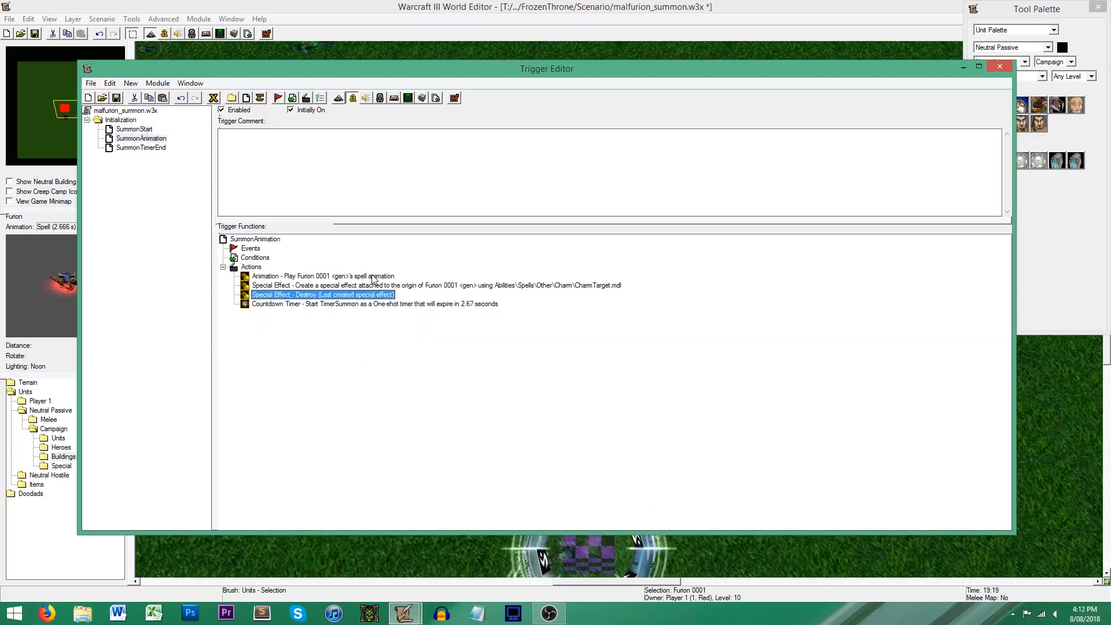
click(323, 275)
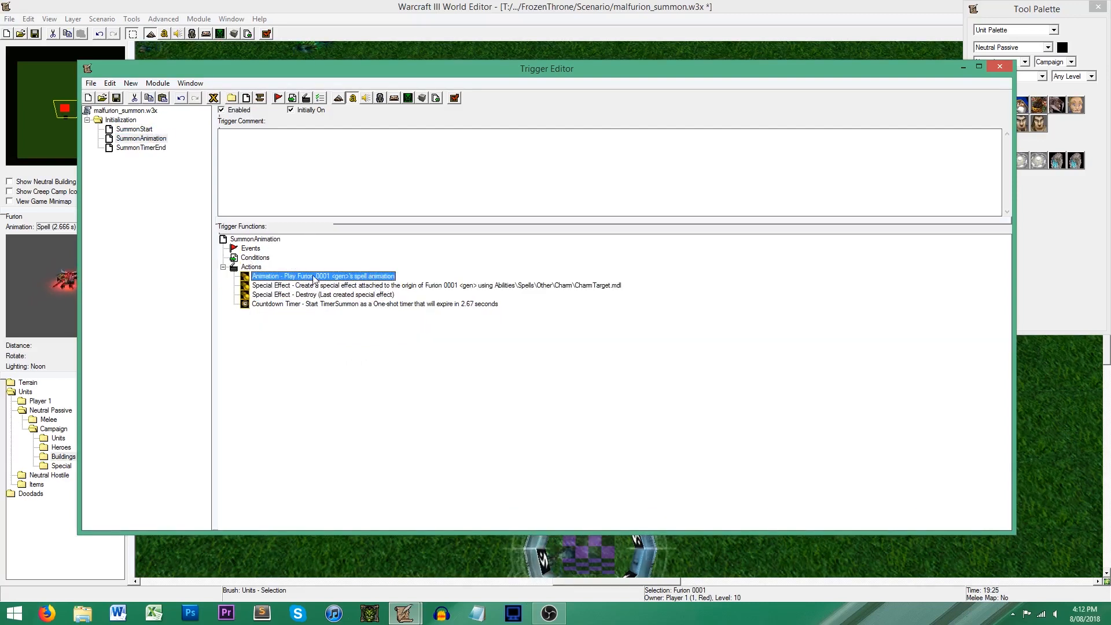
click(435, 284)
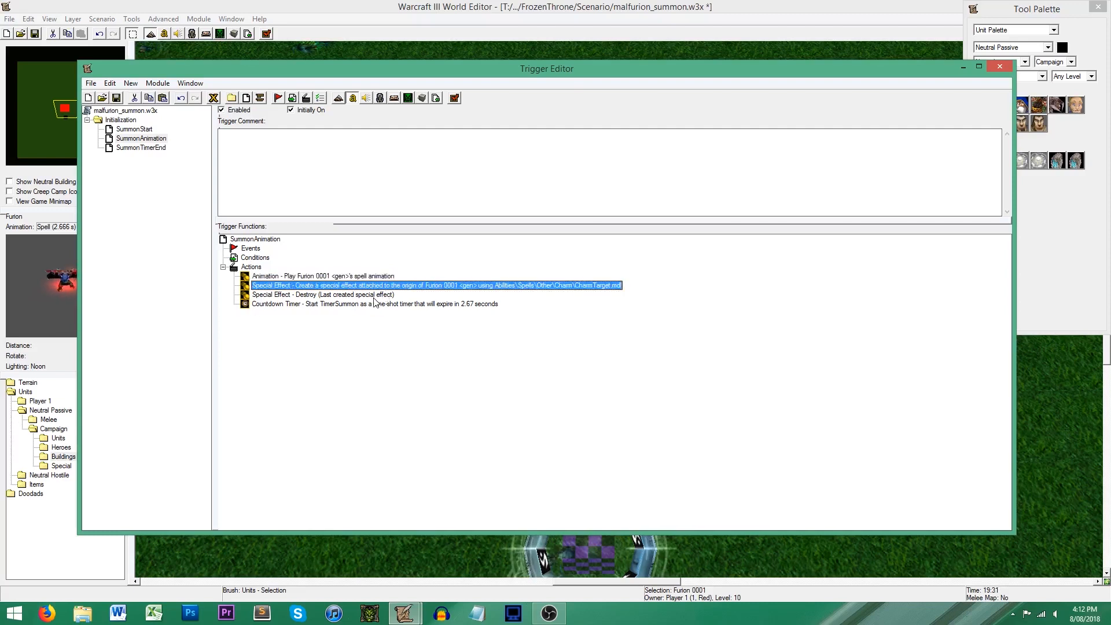
Step: Copy the Run SummonAnimation action from SummonTimerEnd to the end of SummonStart's actions
click(374, 303)
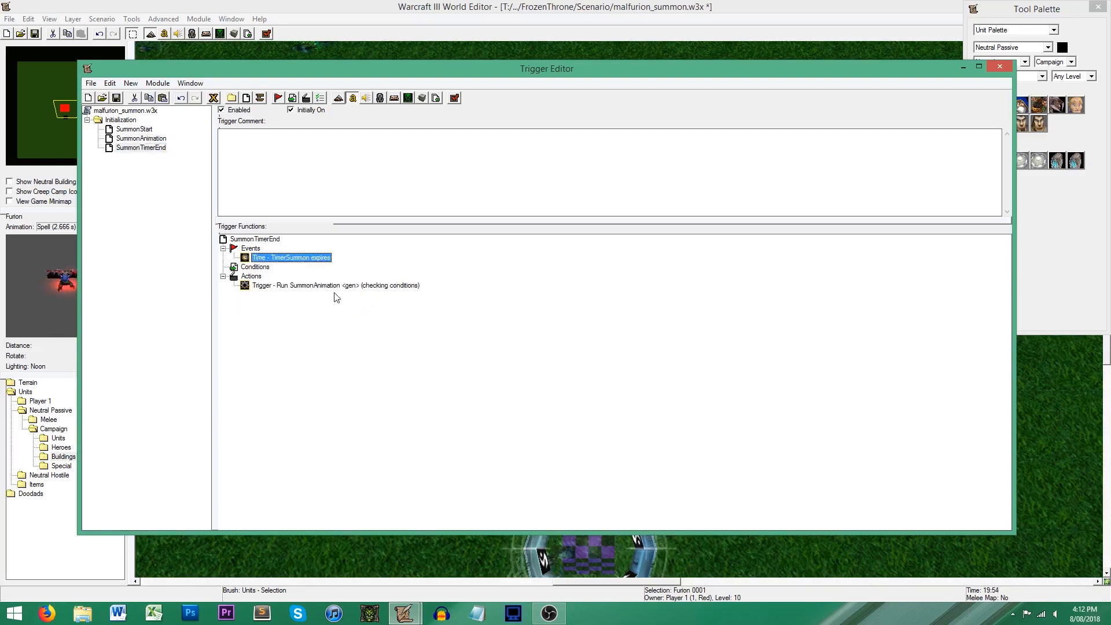
click(336, 285)
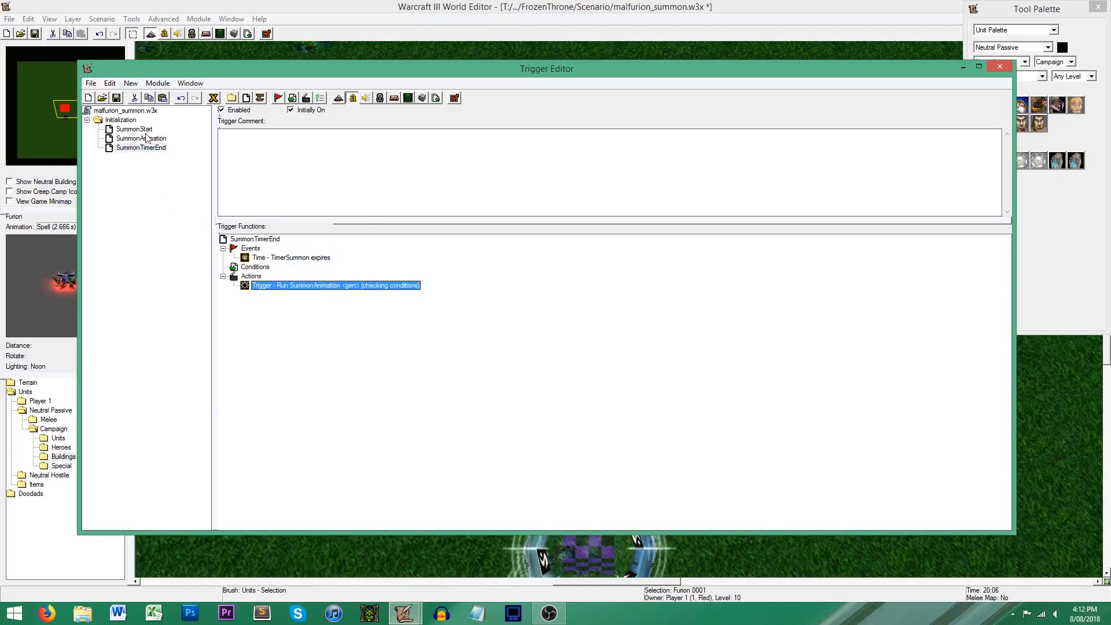
click(134, 129)
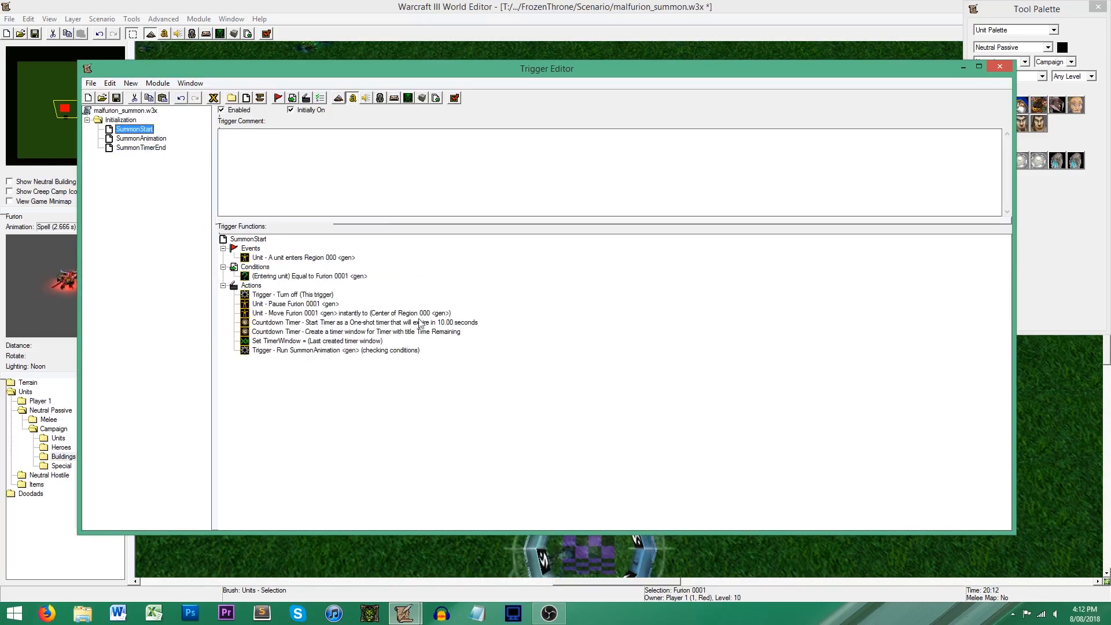
click(363, 323)
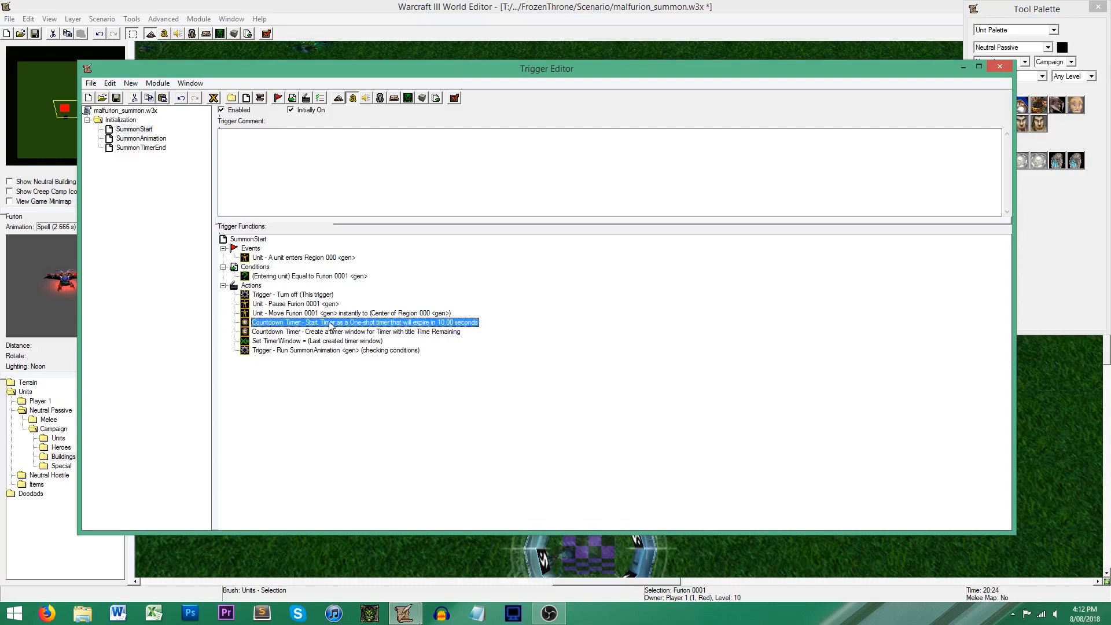
Step: Create a new SummonEnd trigger with a Time - Timer Expires event
click(141, 147)
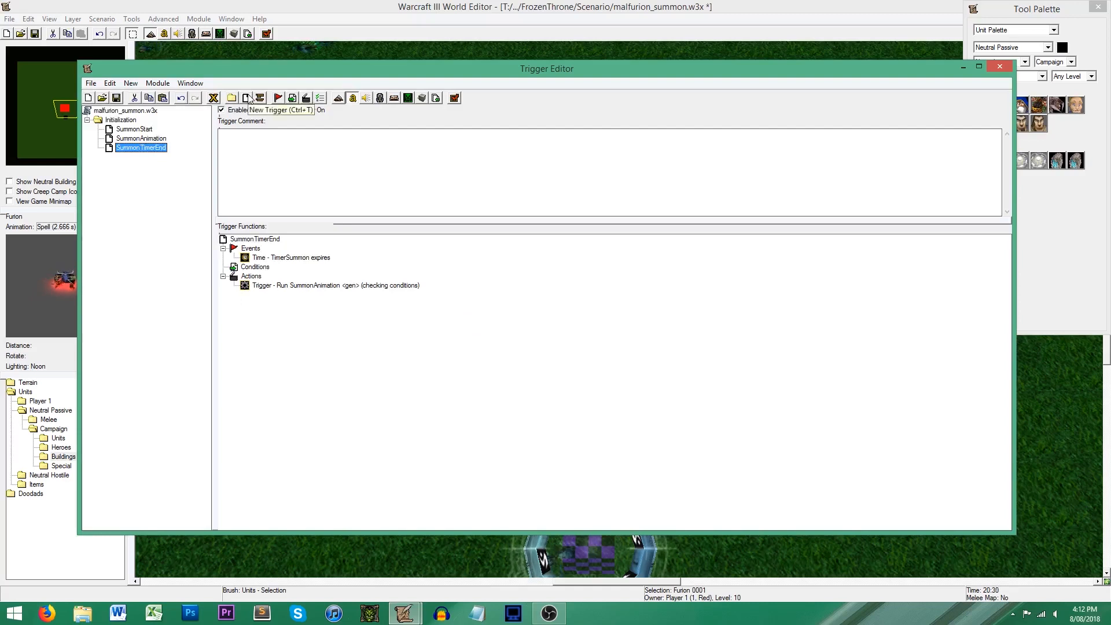
click(246, 97)
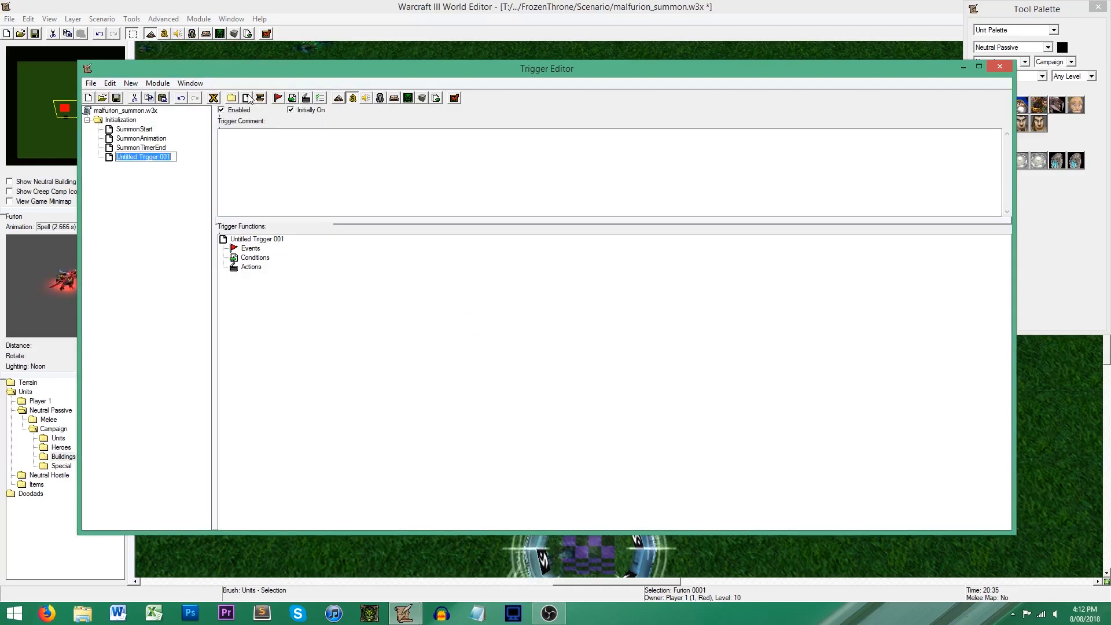
text(SummonEnd)
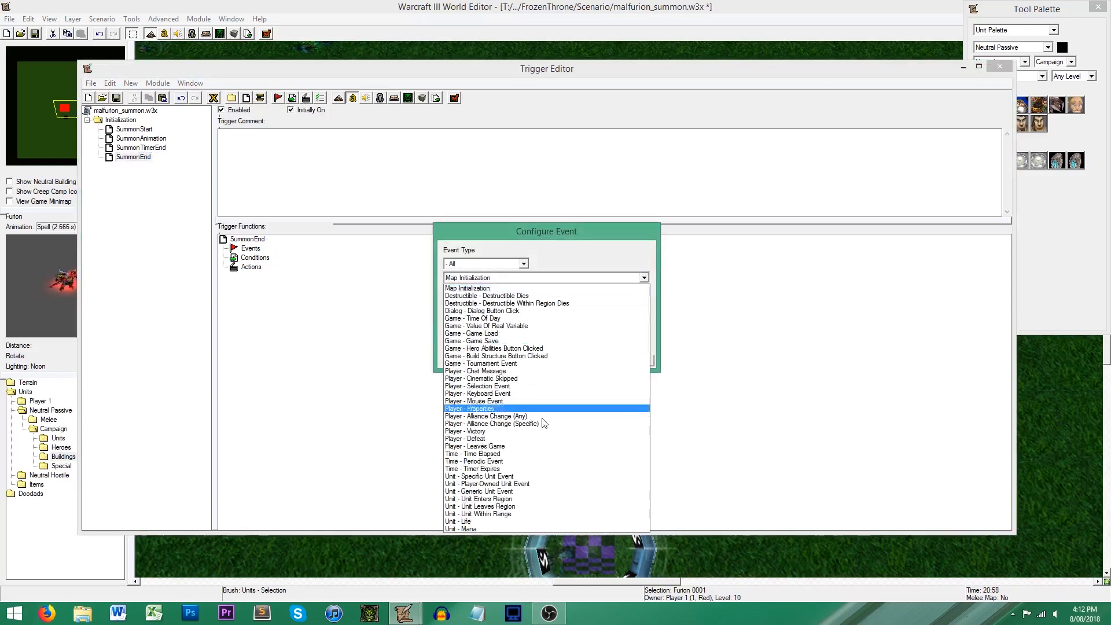
click(472, 469)
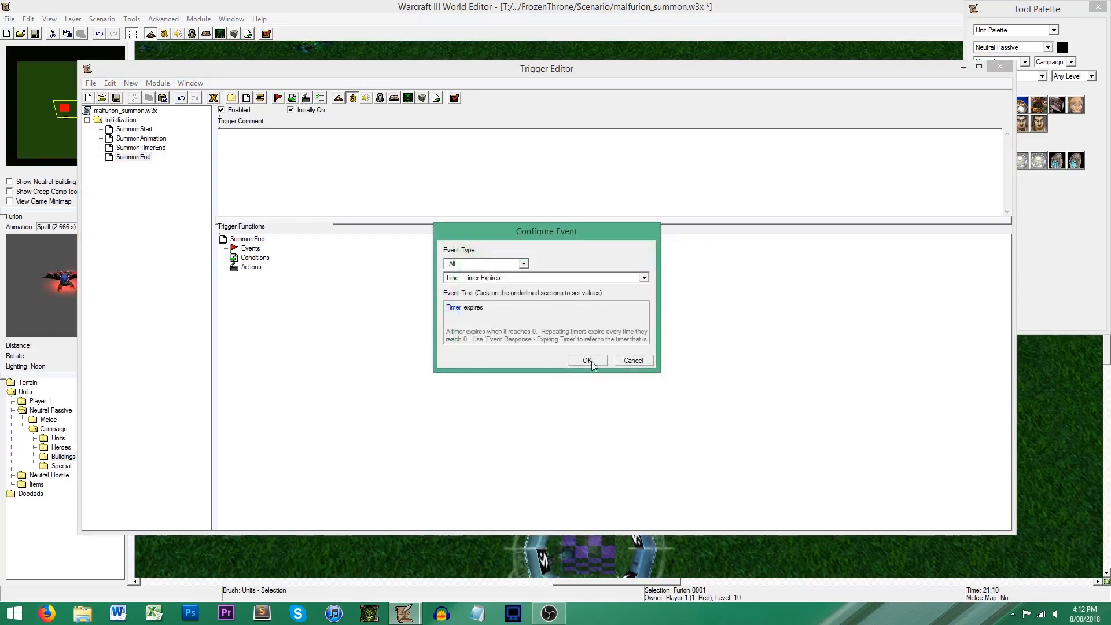
click(585, 360)
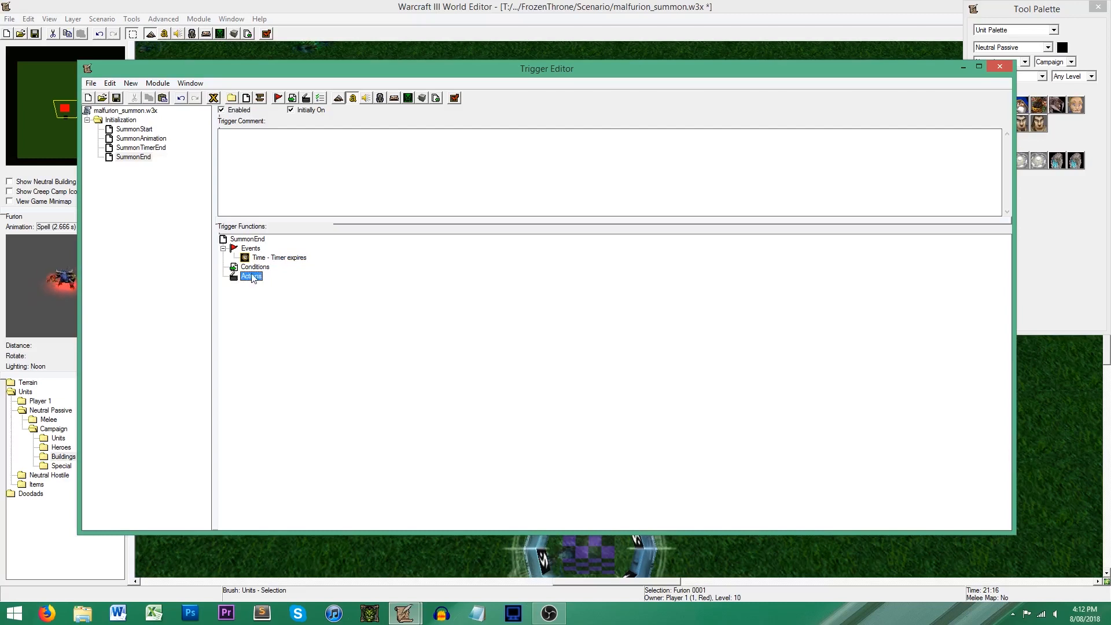
Step: Add a Countdown Timer - Pause Timer action for TimerSummon
double_click(251, 276)
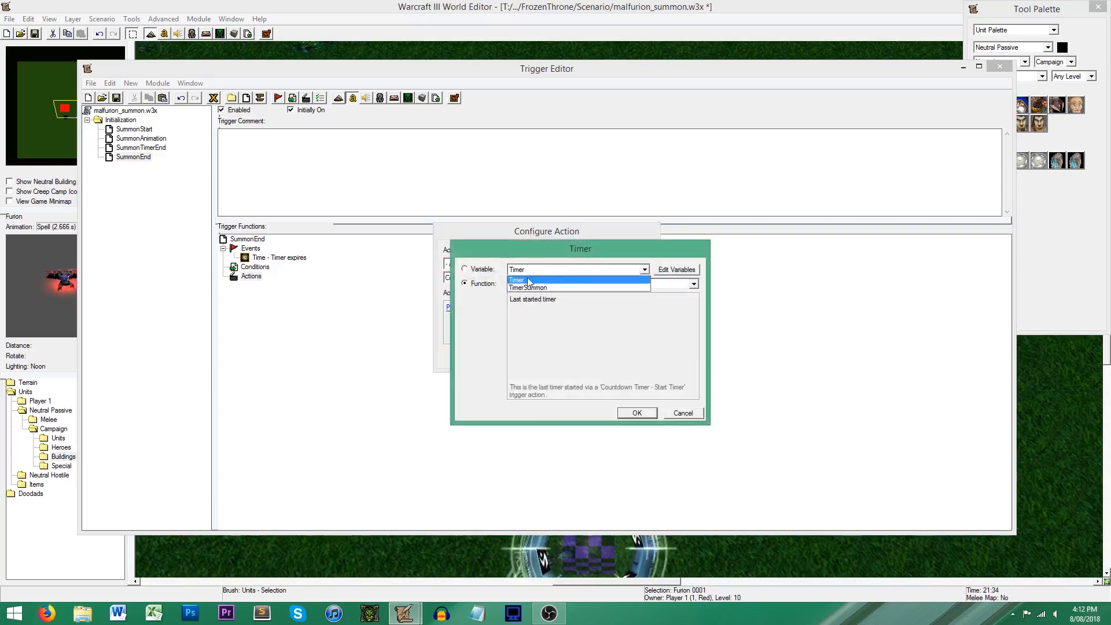
click(635, 413)
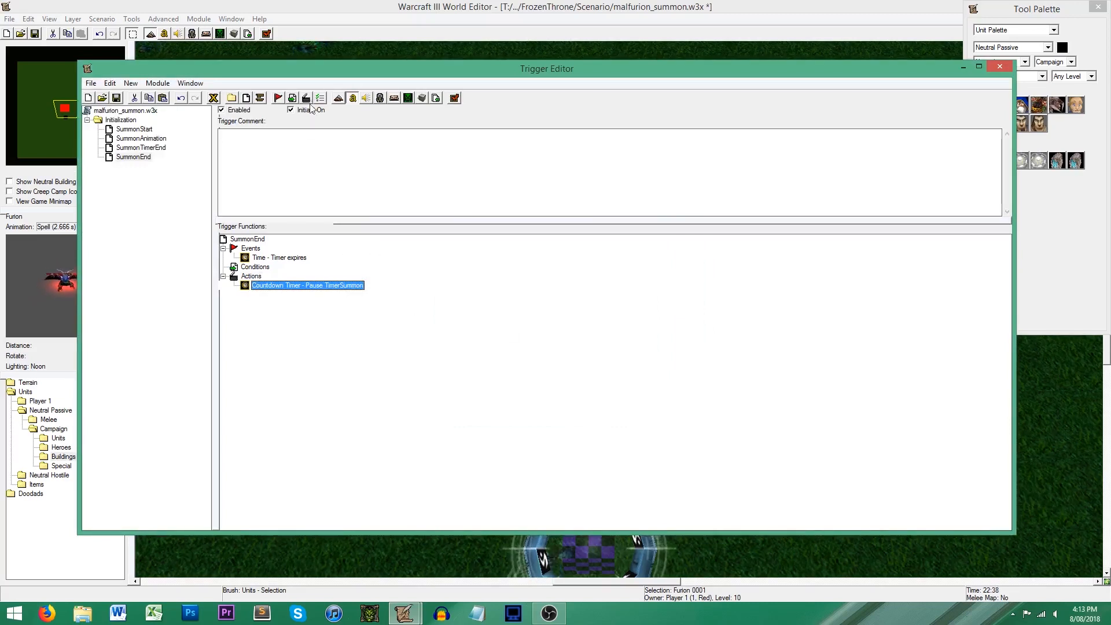
Step: Add a Countdown Timer - Destroy Timer Window action targeting TimerWindow
double_click(306, 284)
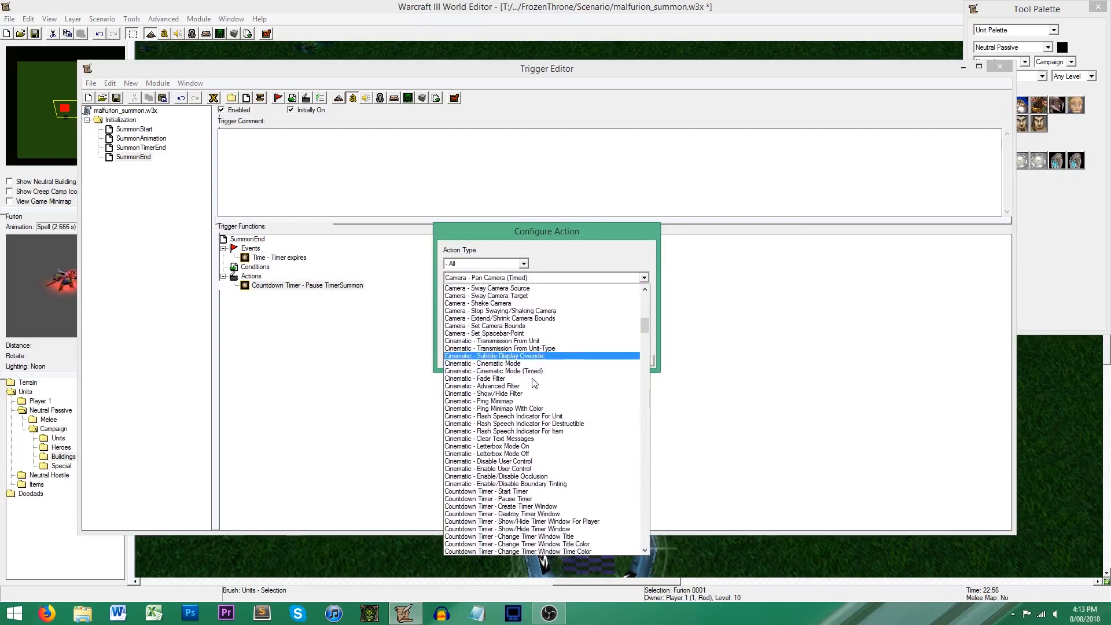
click(497, 513)
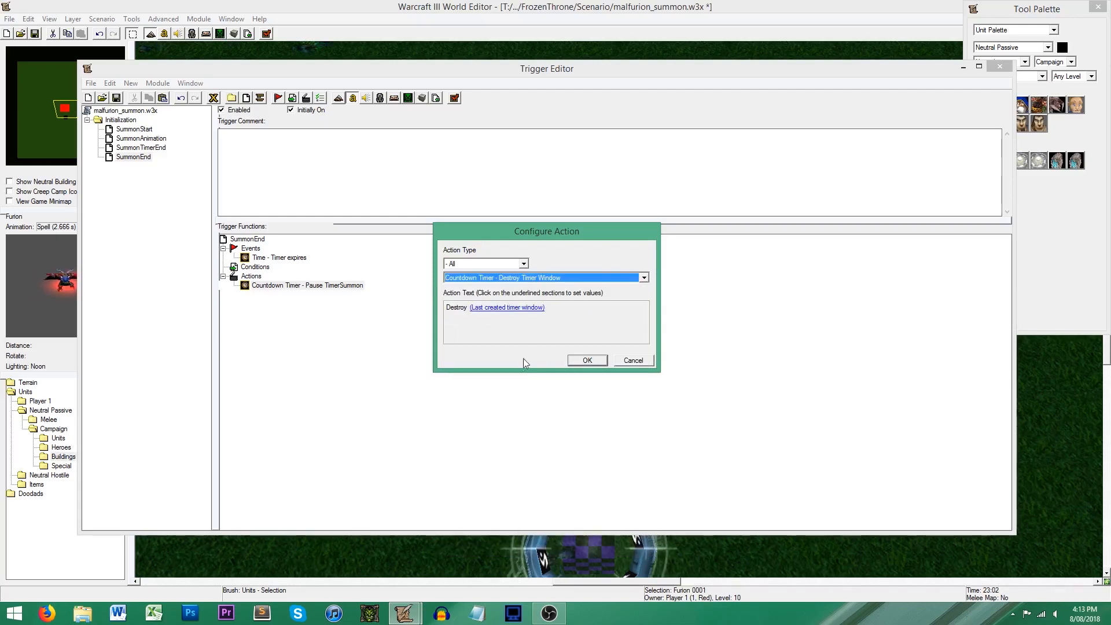
click(505, 307)
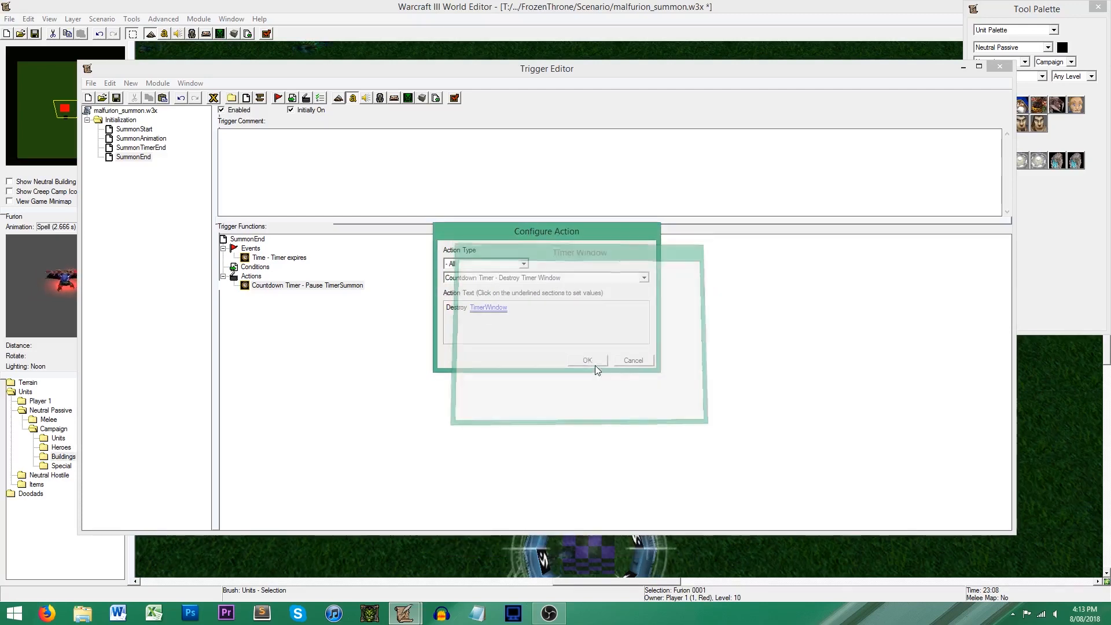
click(586, 360)
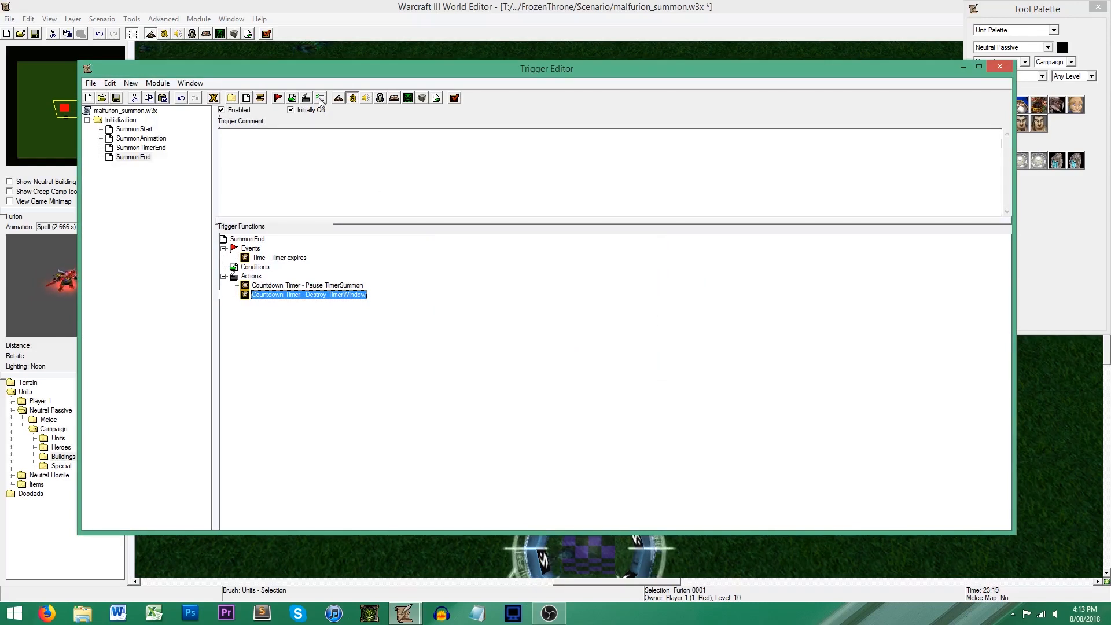
Step: Add a Unit - Unpause action for Furion 0001, then begin the Reset Unit's Animation action
double_click(307, 293)
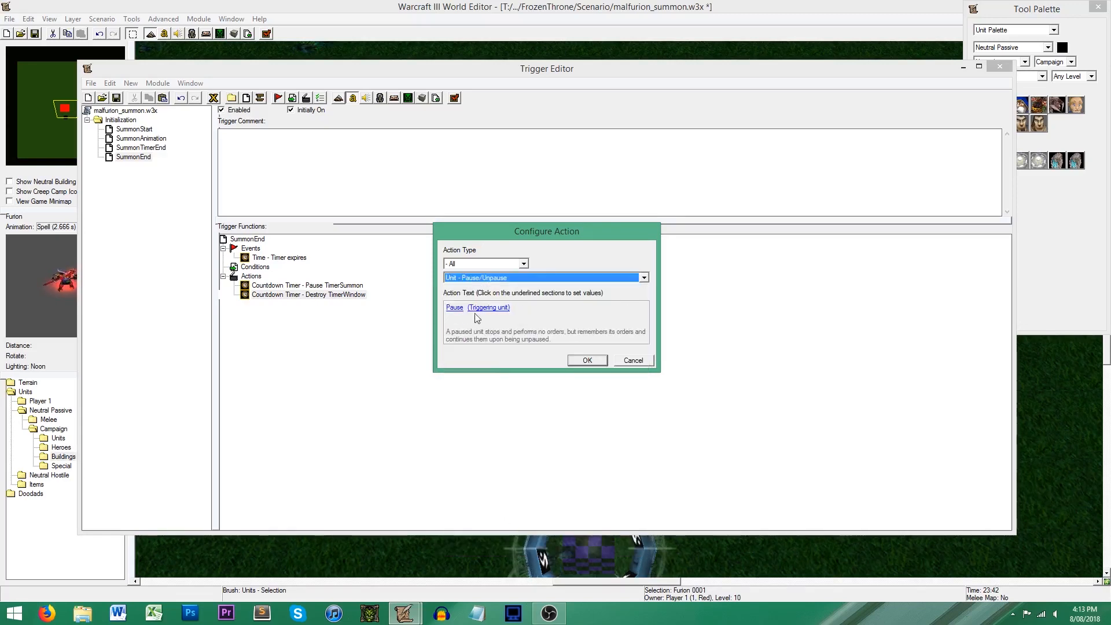
click(487, 306)
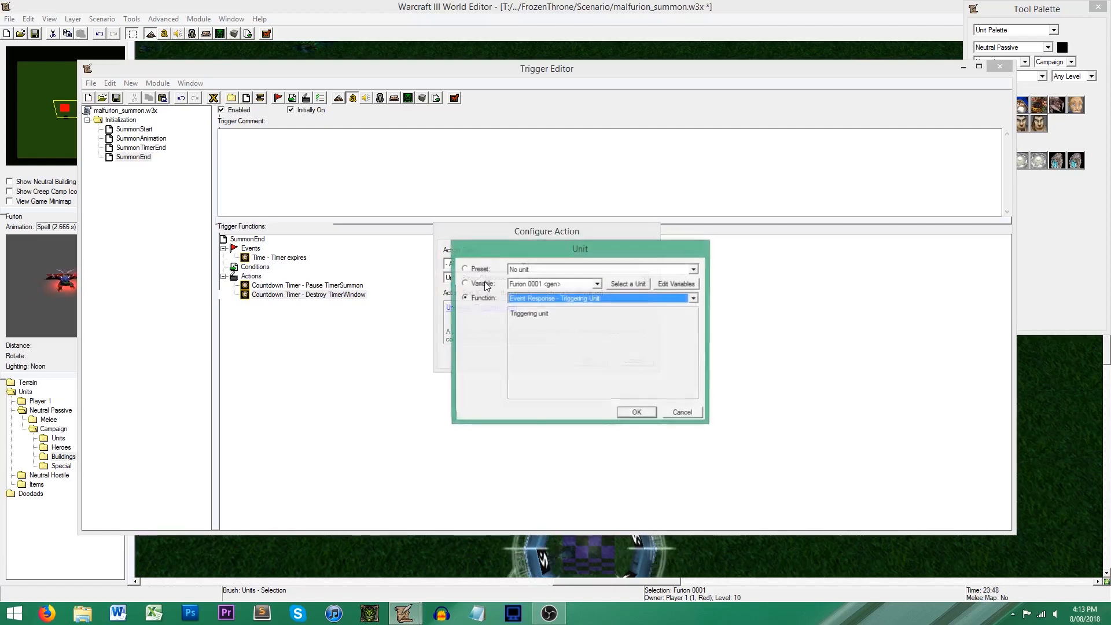
click(635, 412)
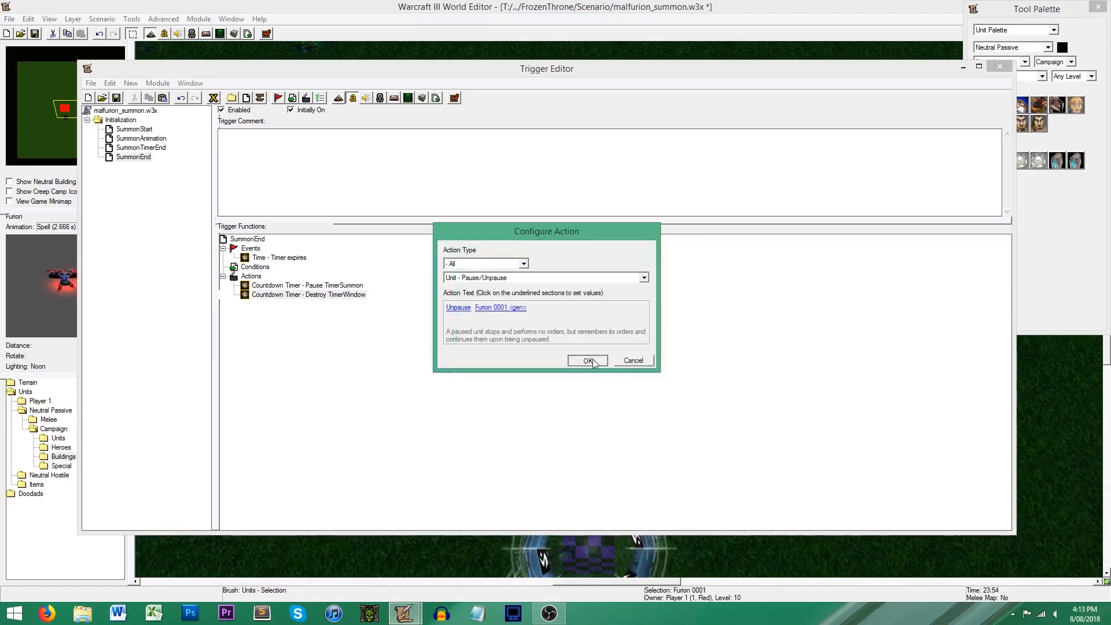
click(588, 361)
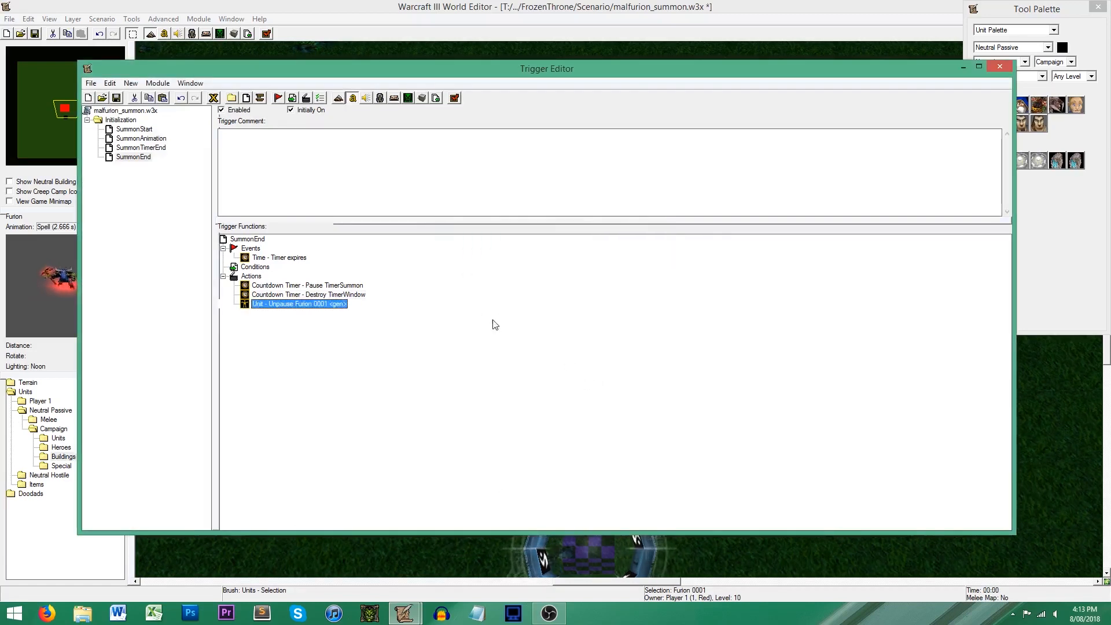
mouse_move(306, 97)
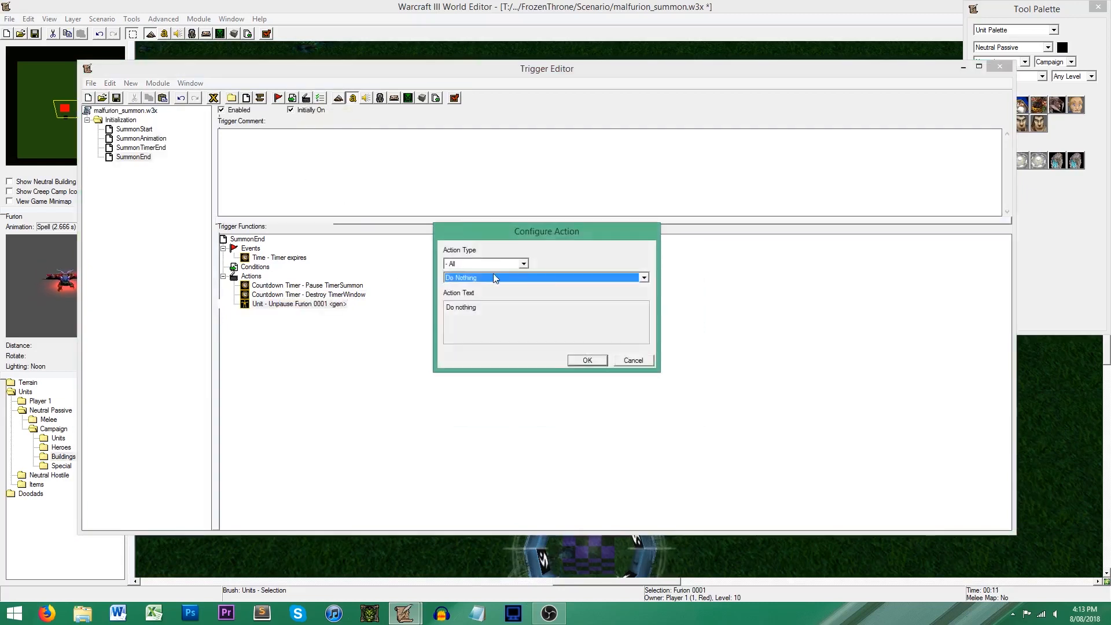
click(640, 276)
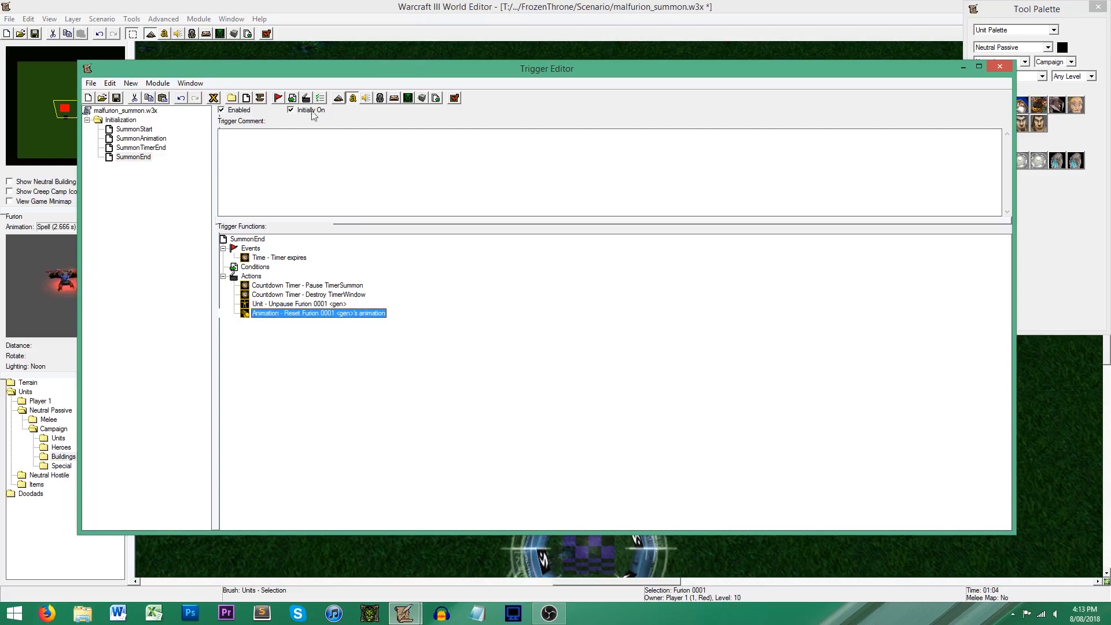
Step: Add a Unit - Remove Unit action removing Circle of Power (medium) 0002 from the game
double_click(317, 313)
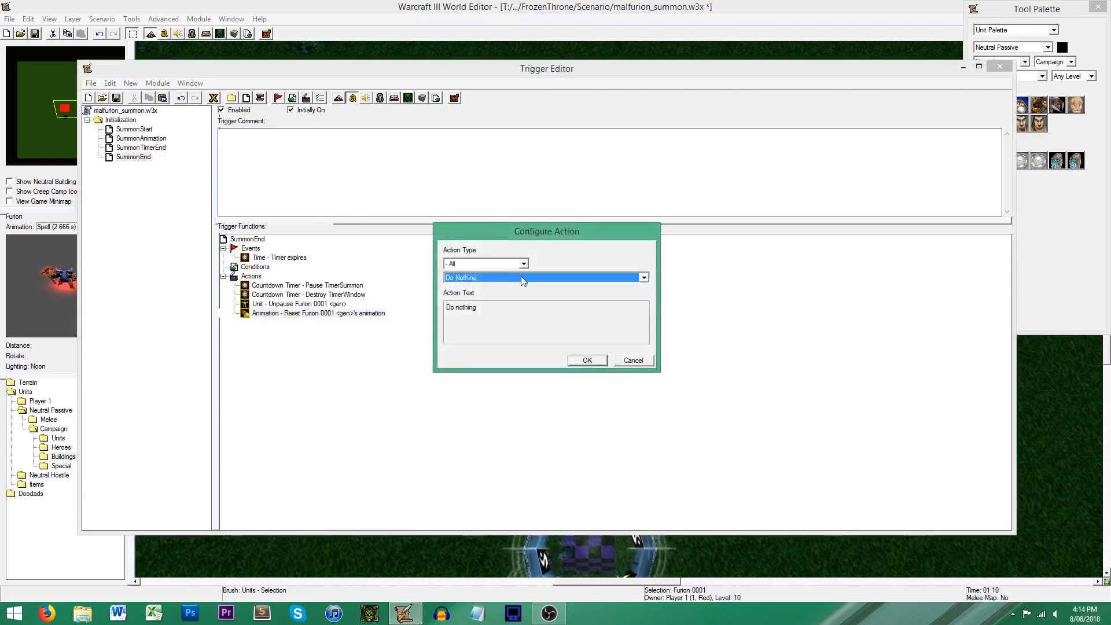
click(641, 276)
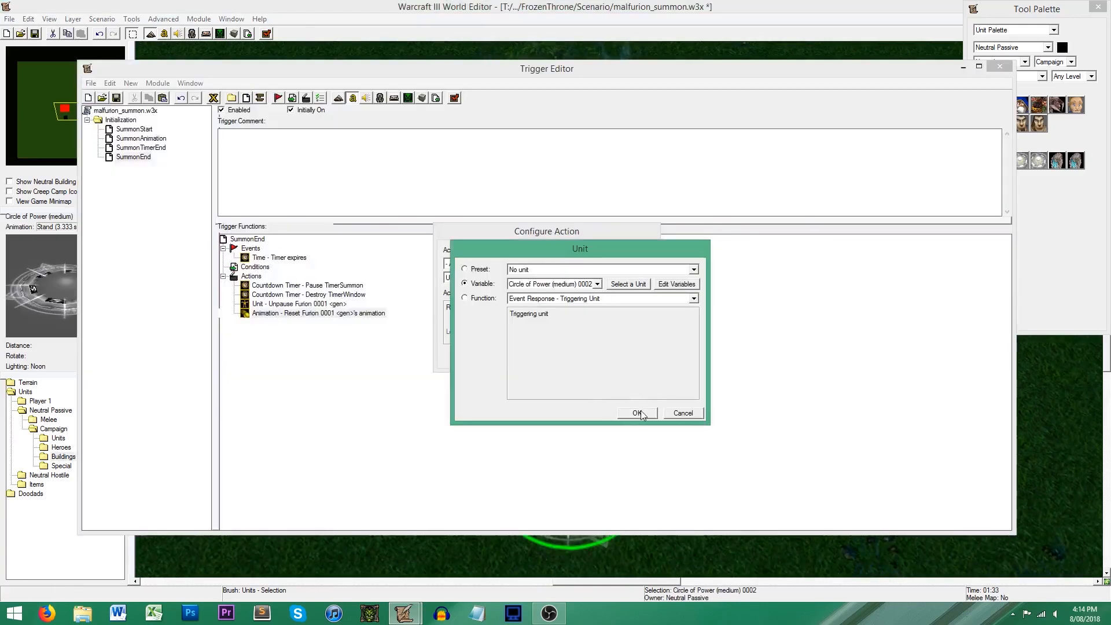
click(636, 413)
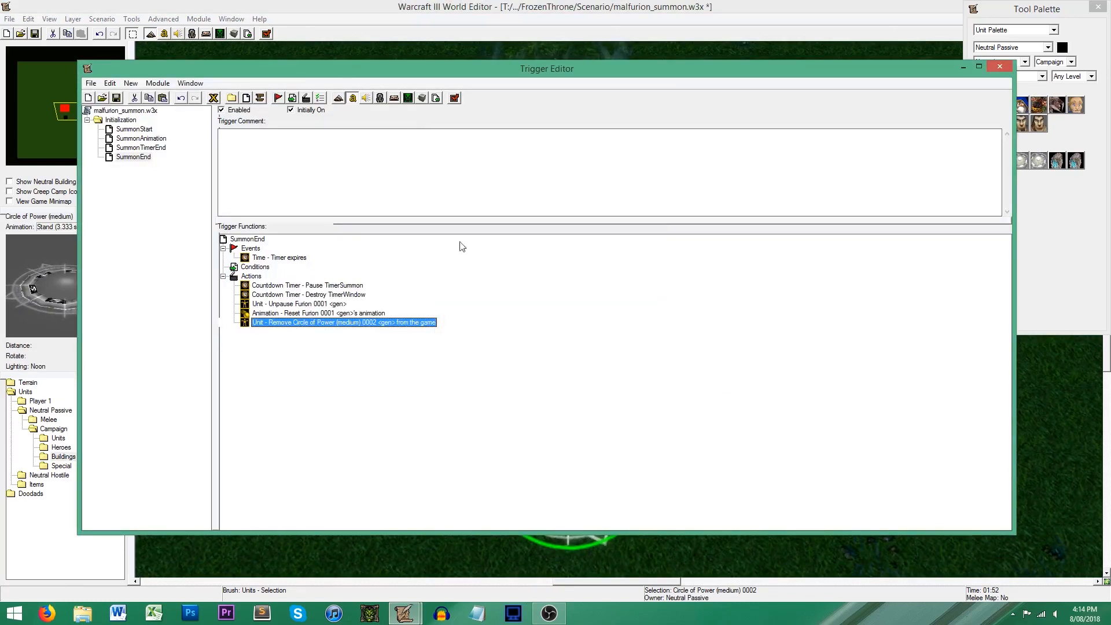
mouse_move(459, 273)
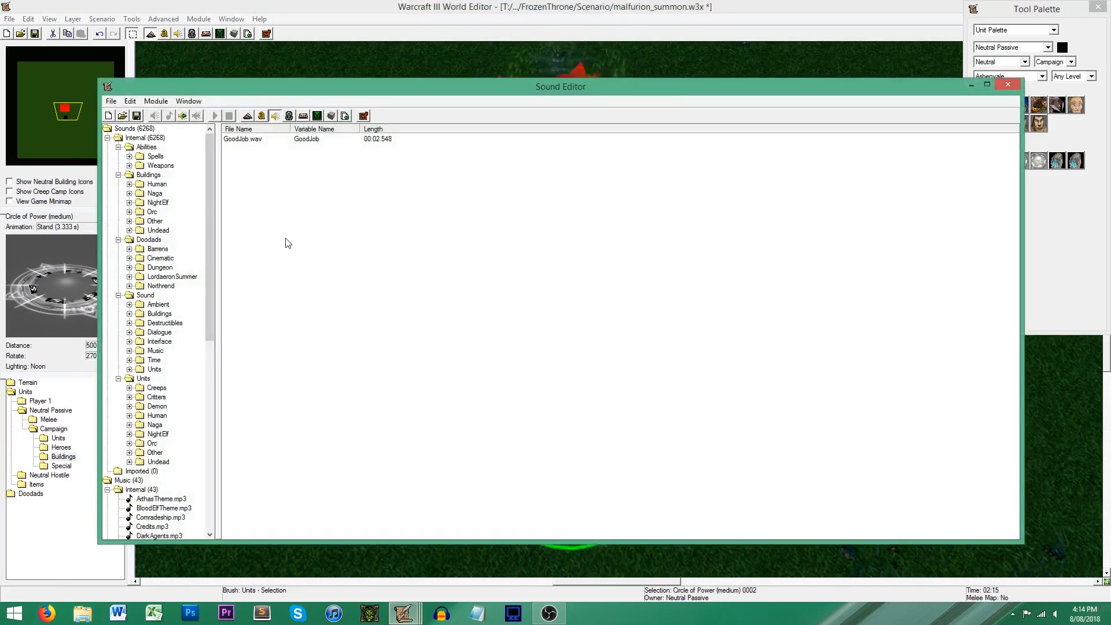
Step: Register Interface sound GoodJob.wav as the GoodJob trigger sound via Use As Sound
click(241, 139)
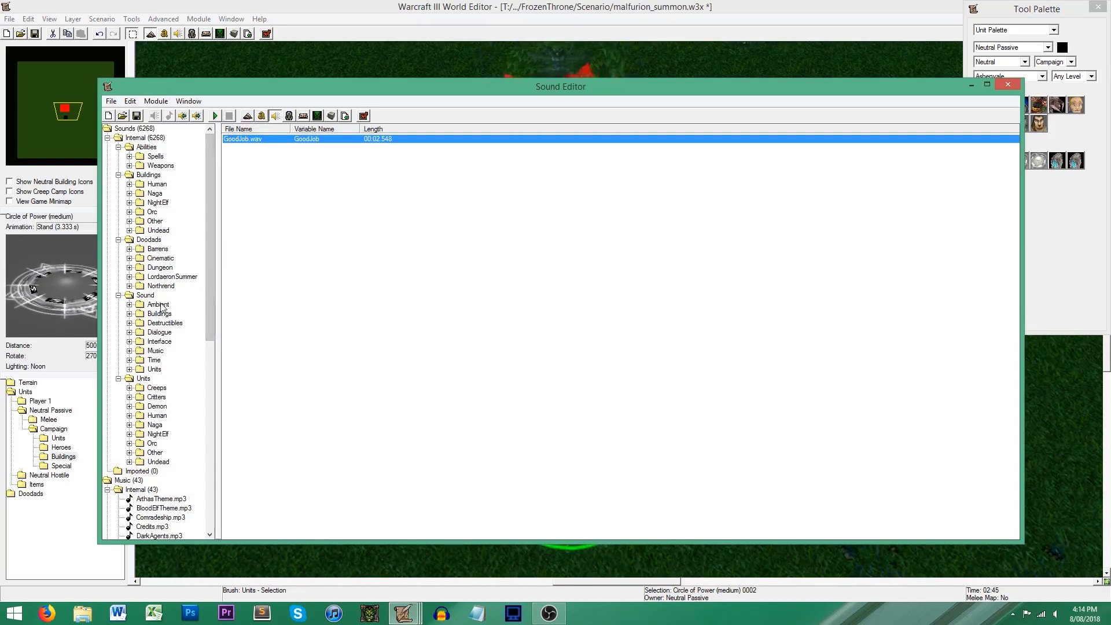
click(159, 340)
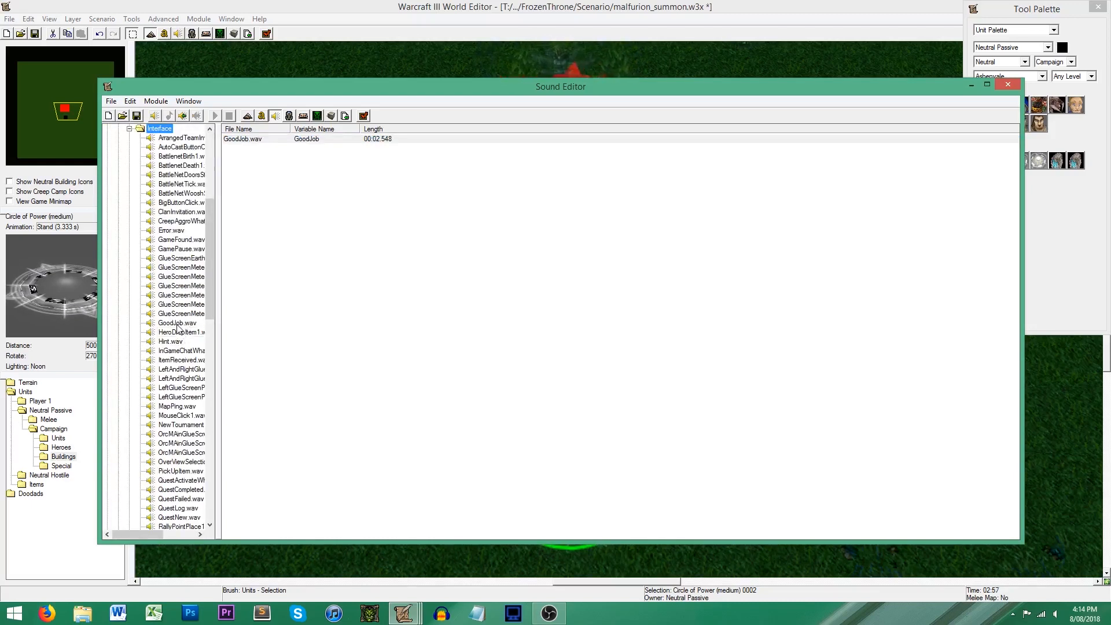
click(177, 323)
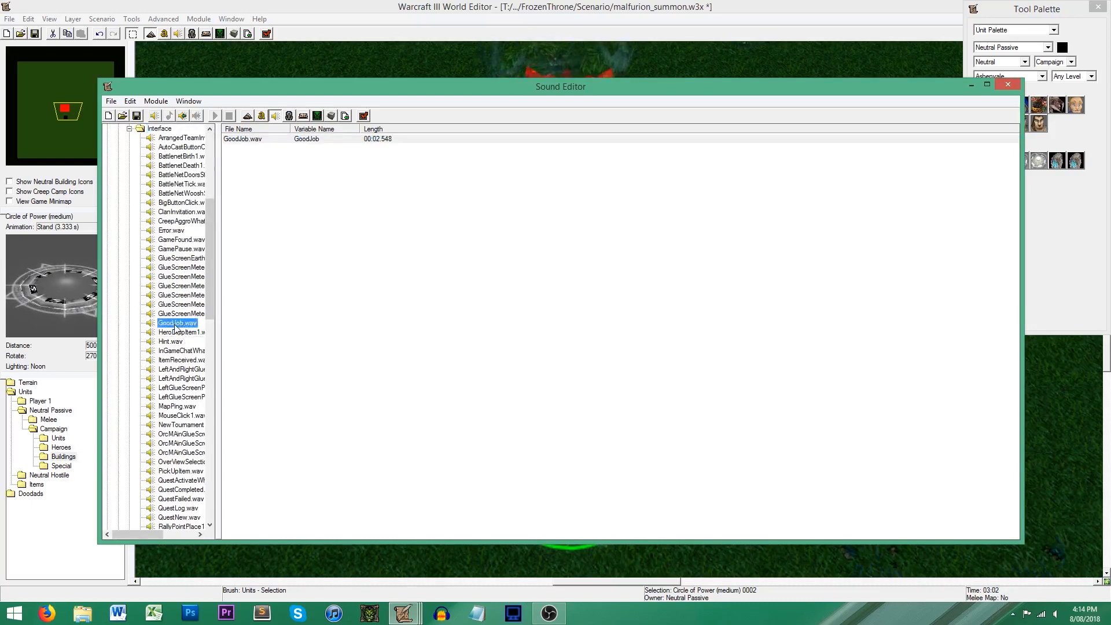
right_click(177, 323)
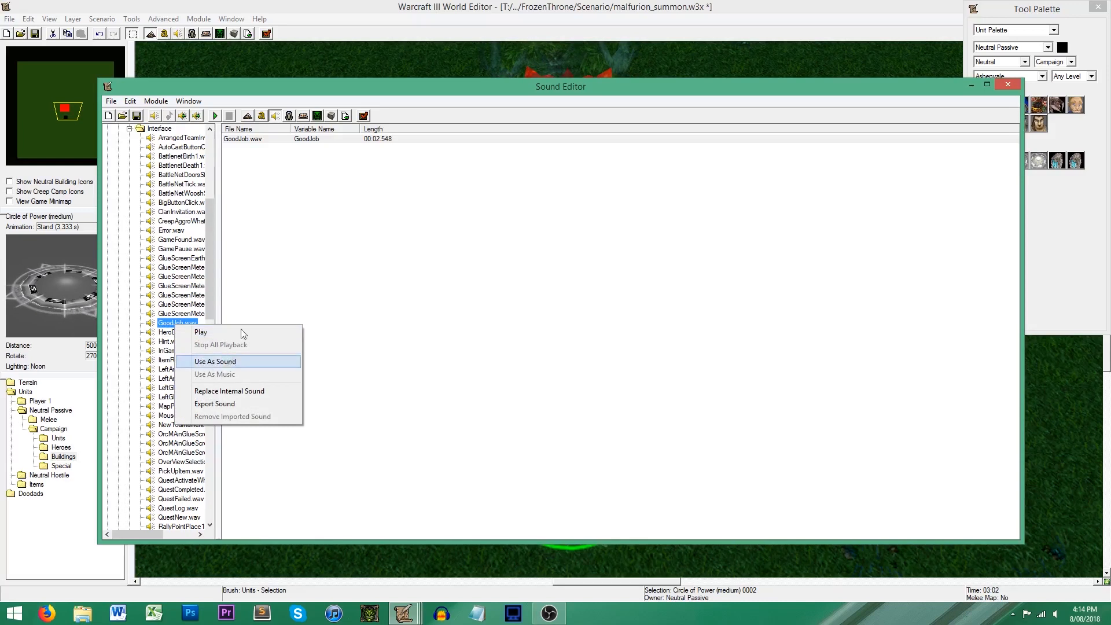
click(215, 361)
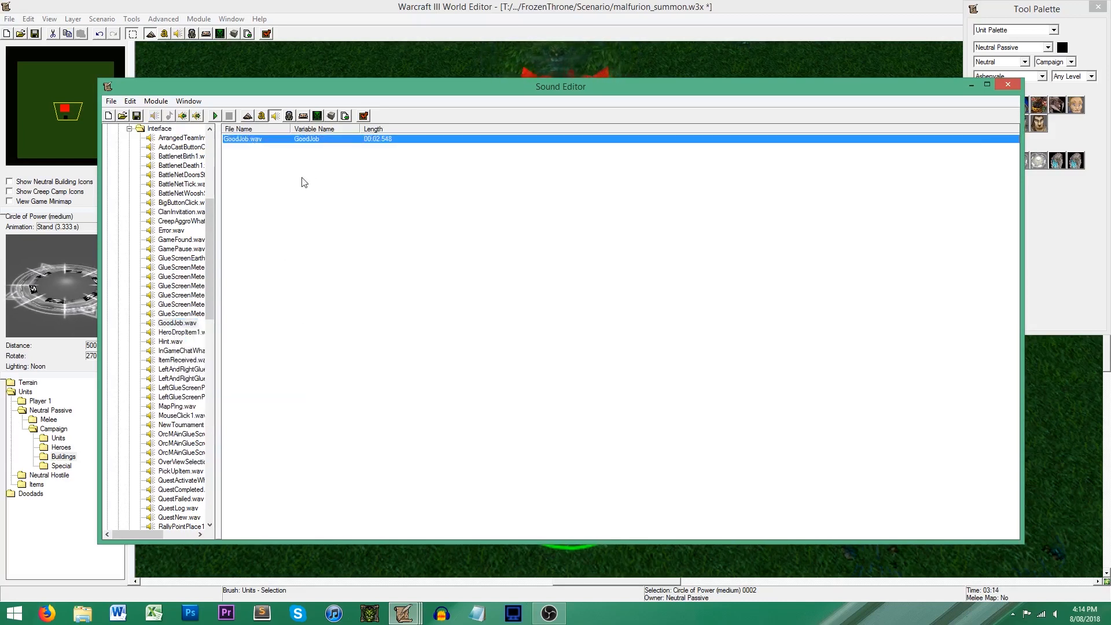
mouse_move(215, 116)
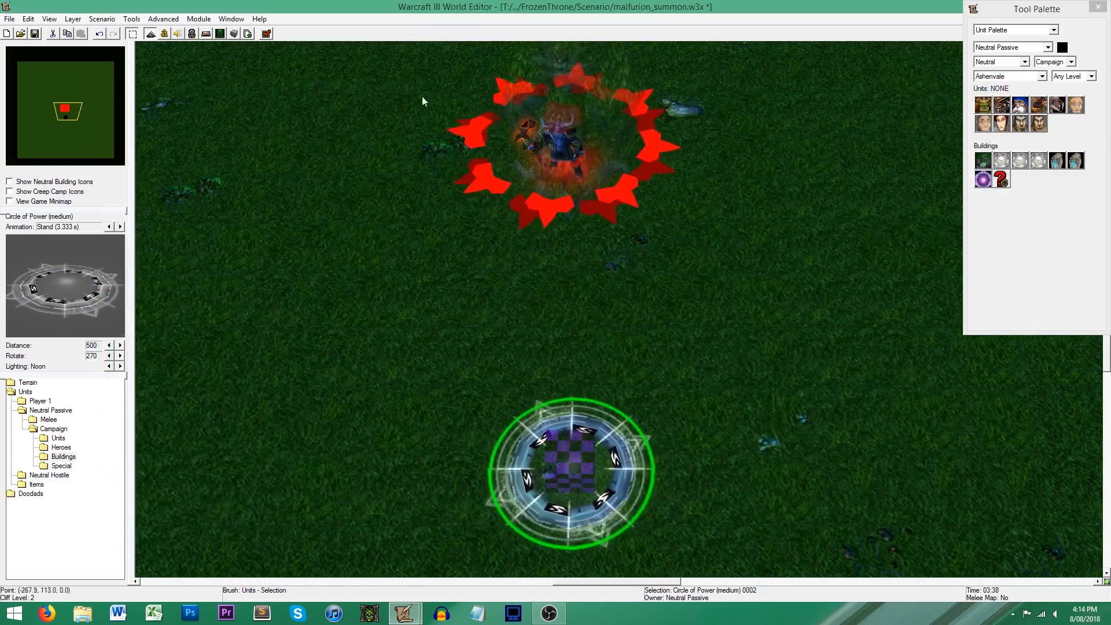
mouse_move(163, 34)
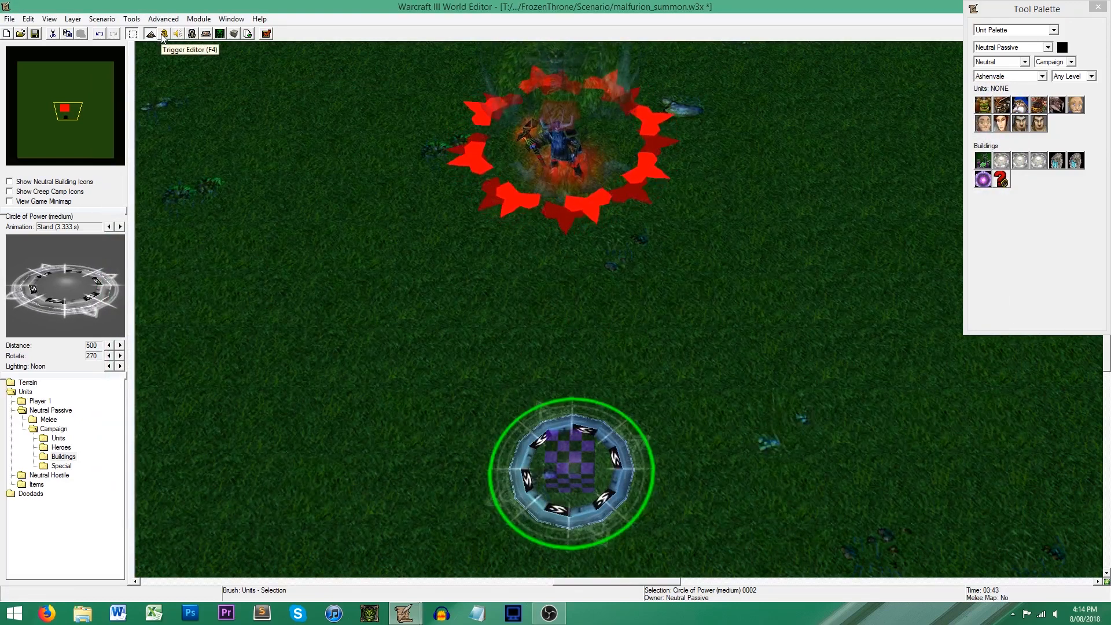
Step: Add a Sound - Play Sound On Unit action: GoodJob at 100% volume on Furion 0001
click(163, 34)
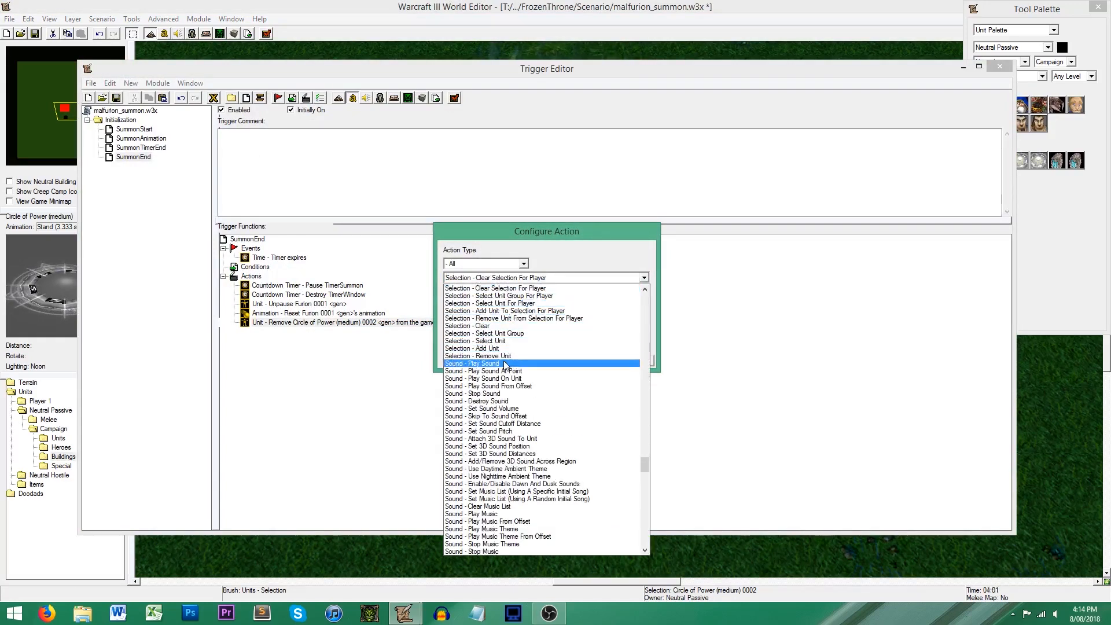
click(473, 362)
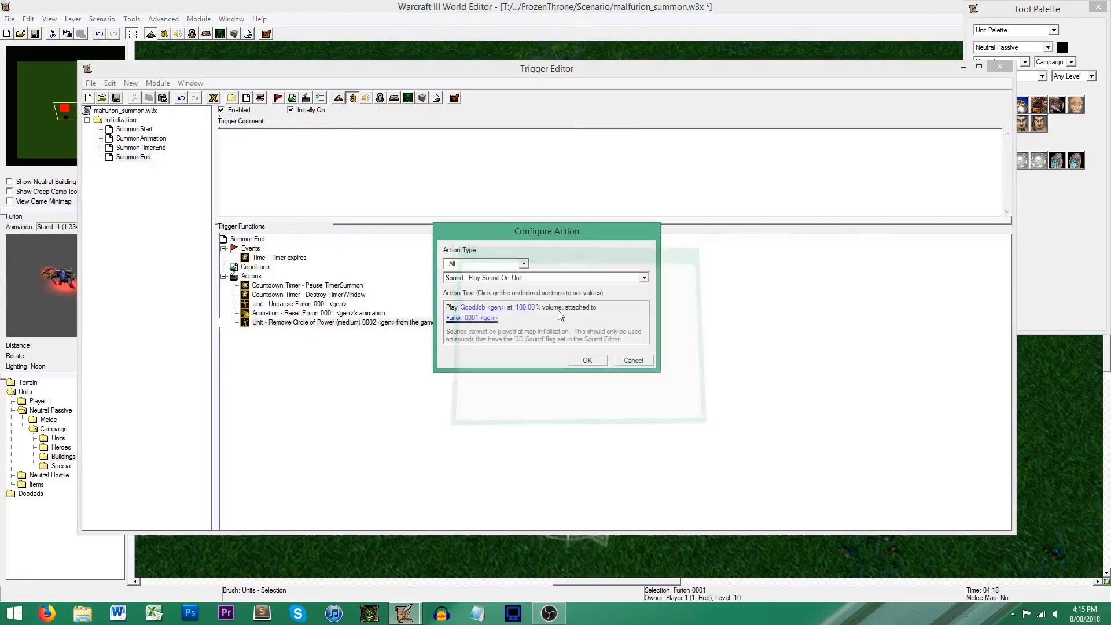
click(586, 360)
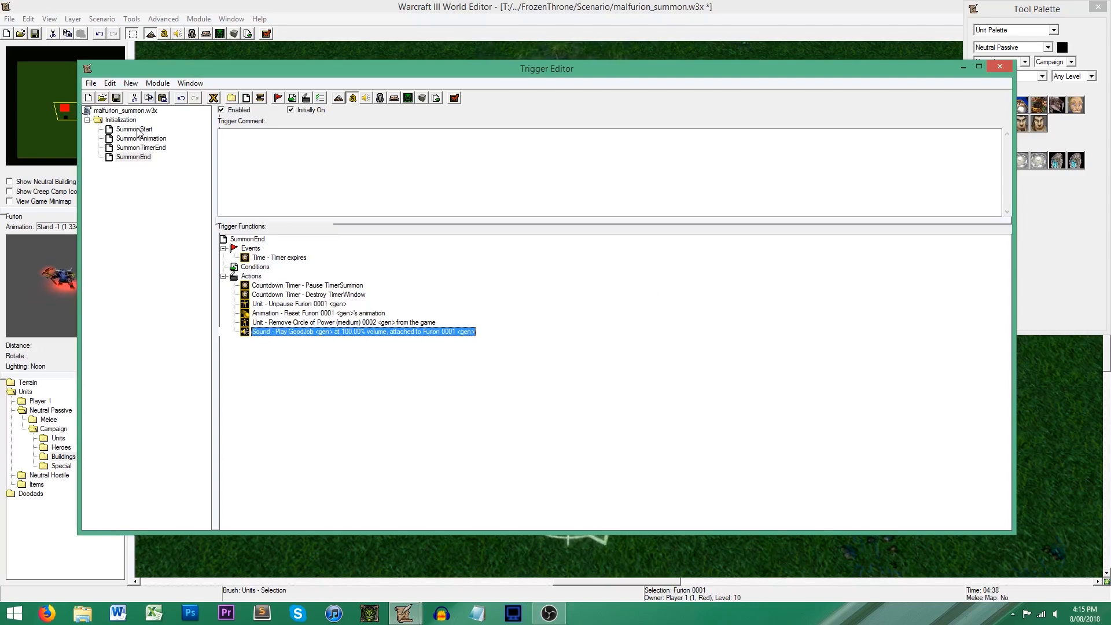
click(133, 128)
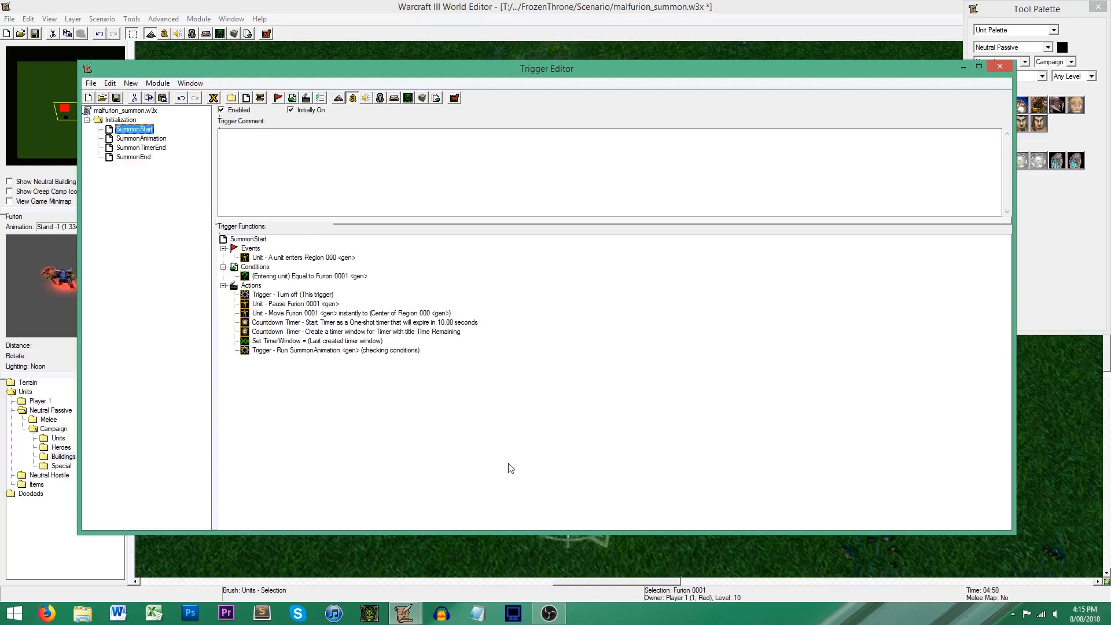
mouse_move(384, 321)
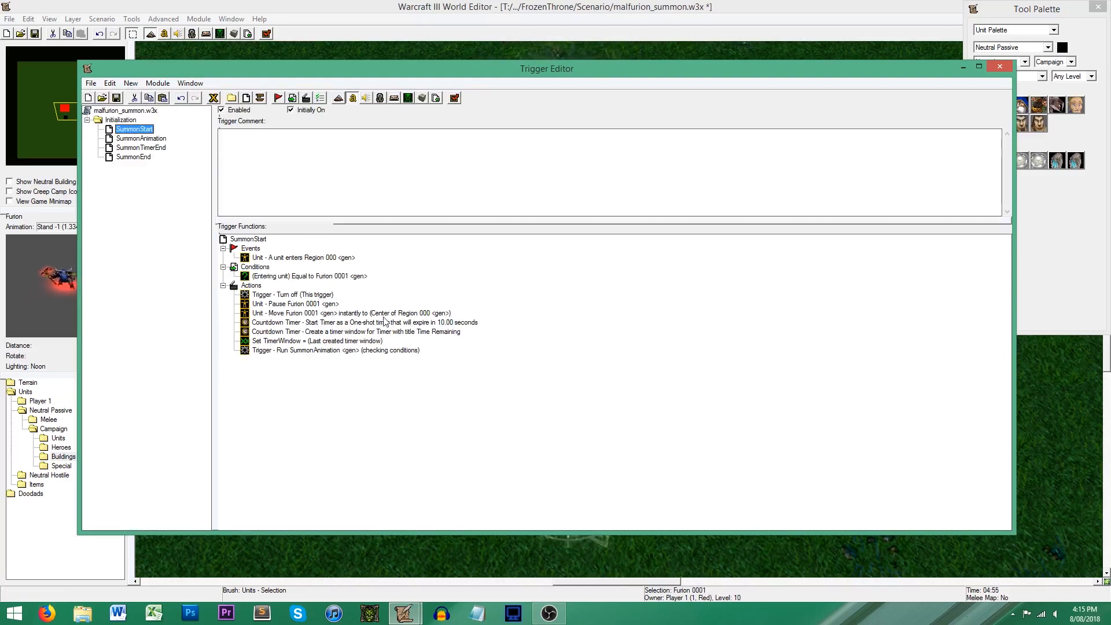
click(140, 137)
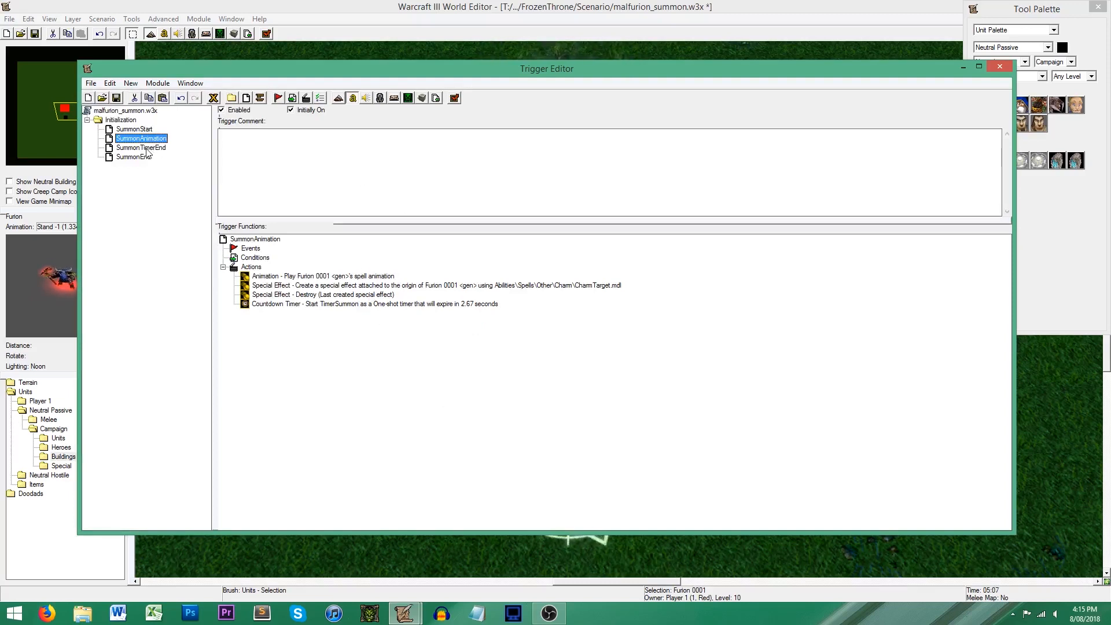
click(141, 147)
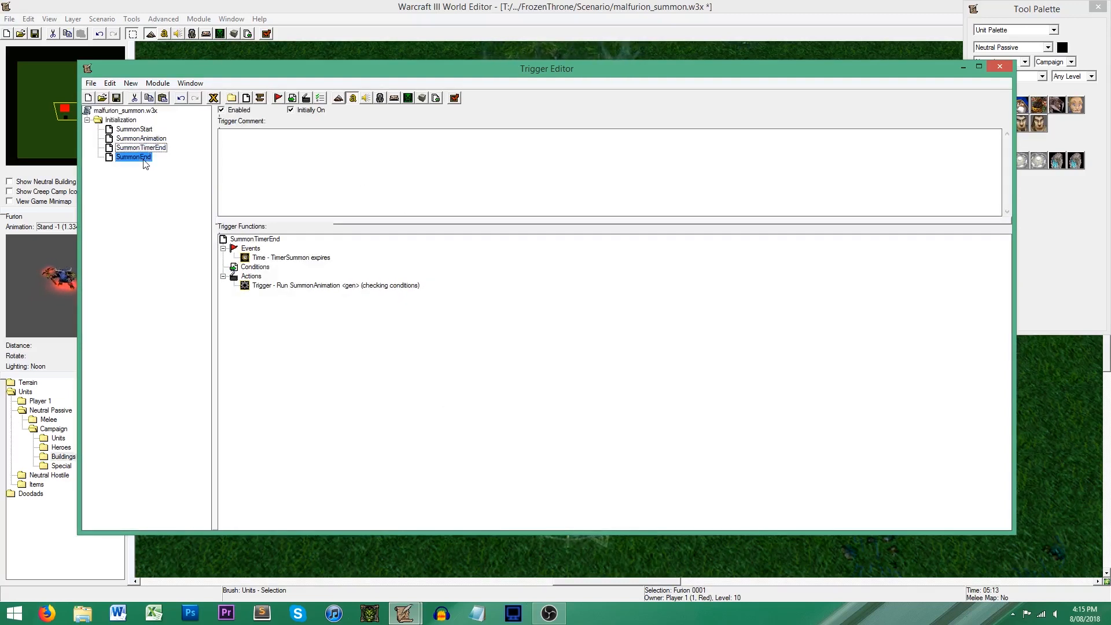
click(133, 156)
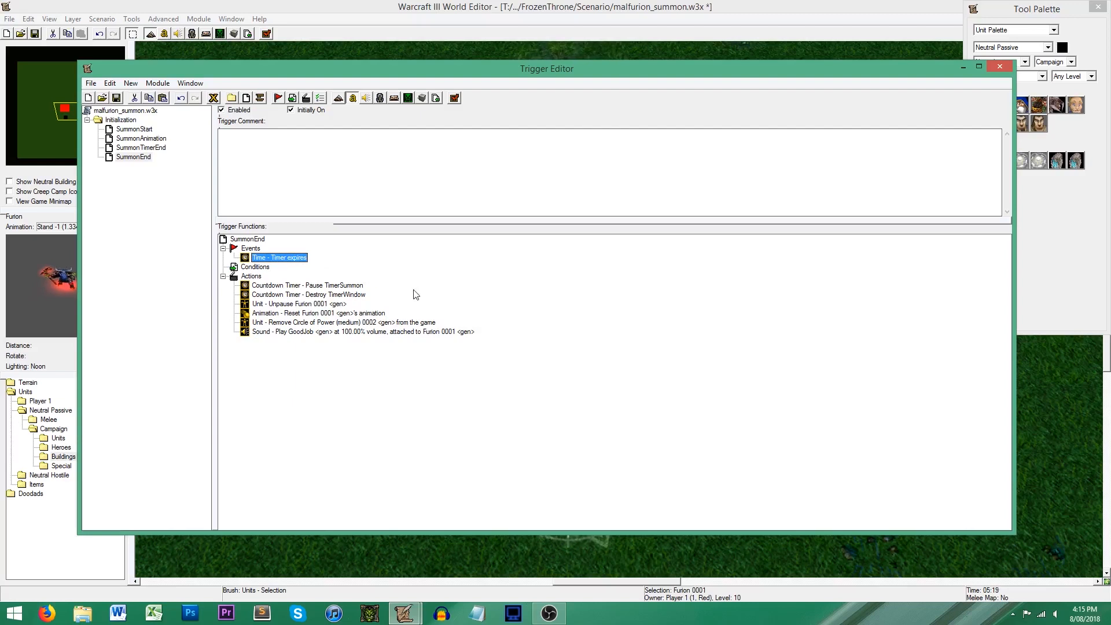
click(343, 322)
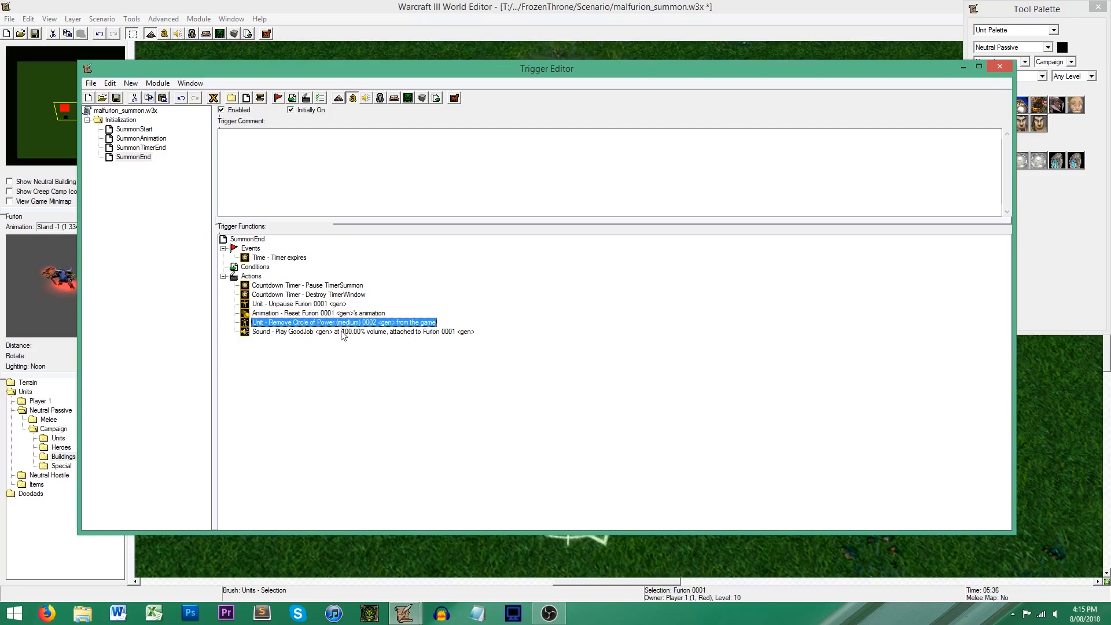
click(361, 332)
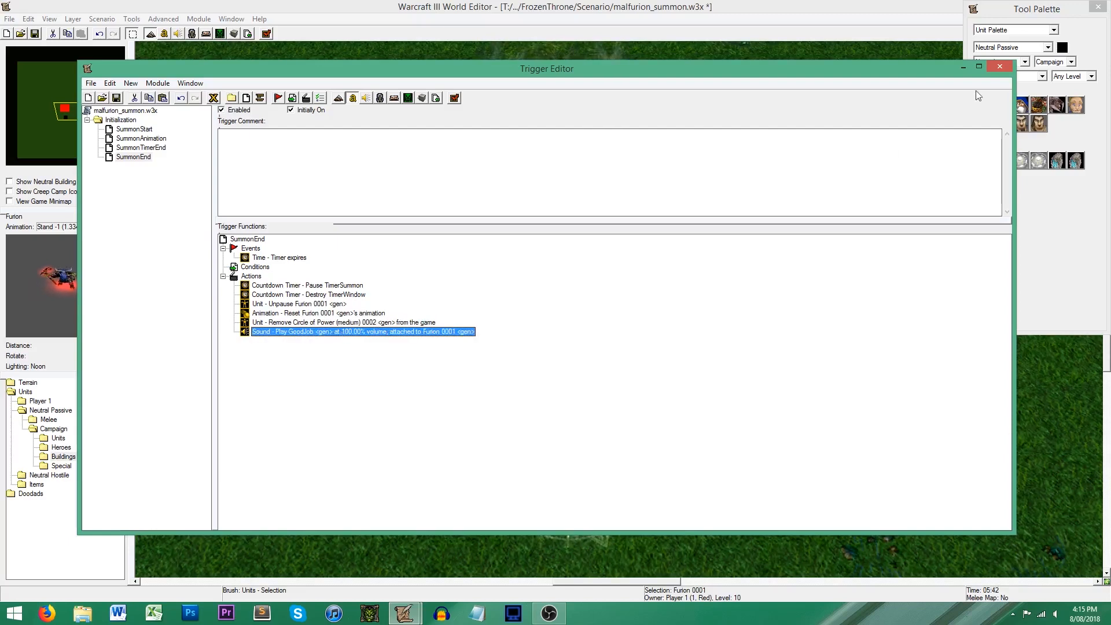